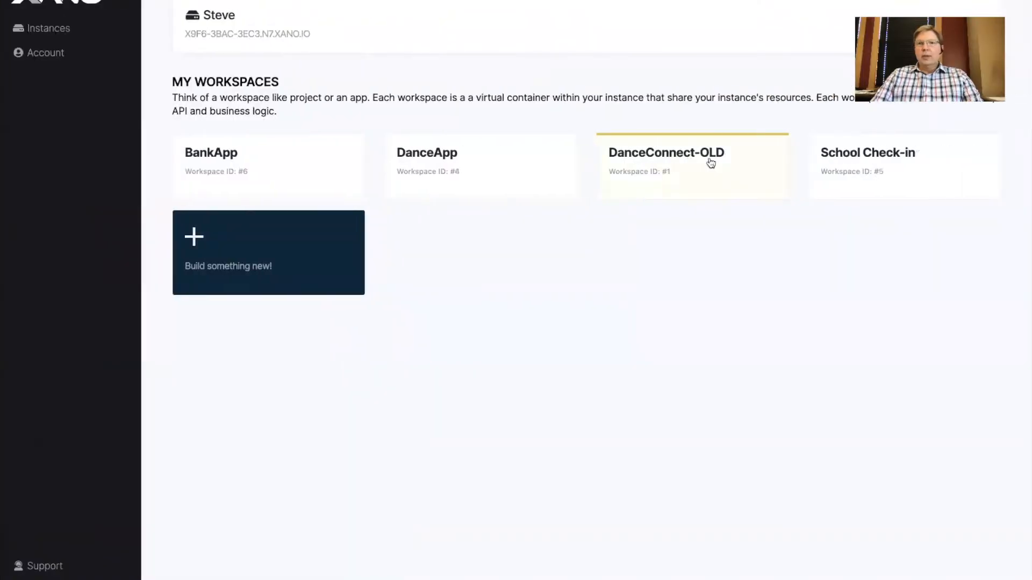
{"action": "mouse_move", "coordinate": [958, 3]}
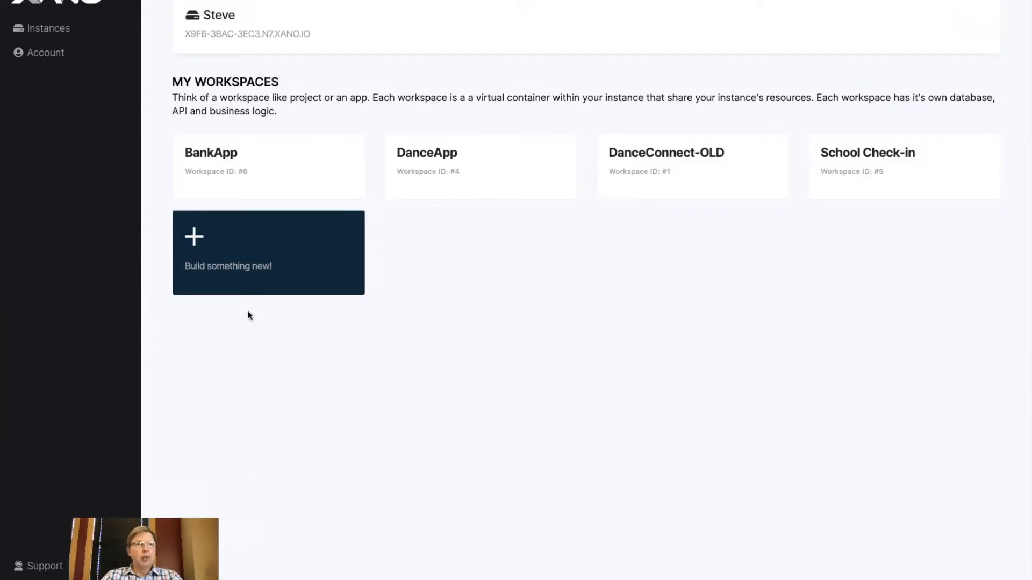
{"action": "mouse_move", "coordinate": [256, 351]}
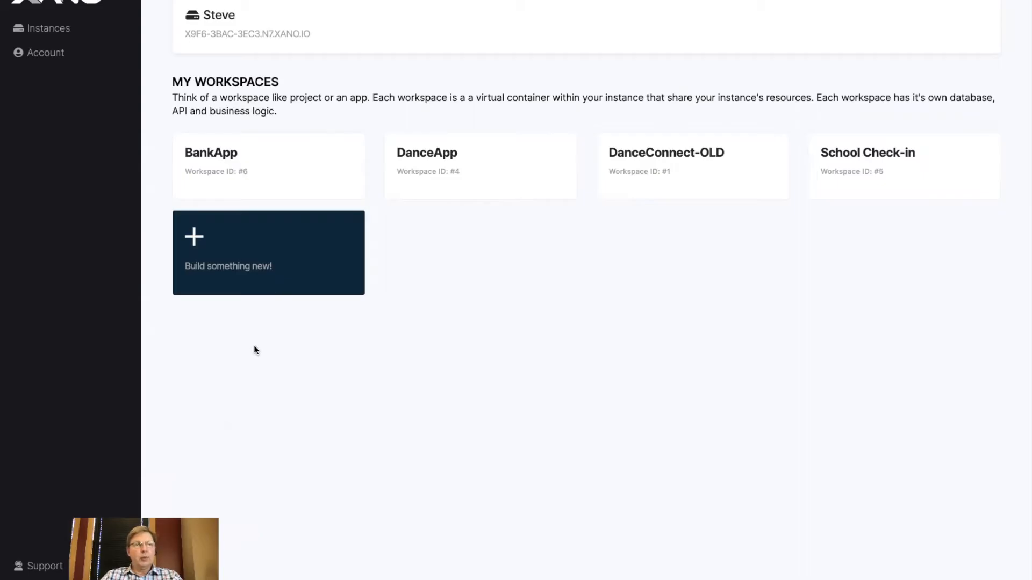
{"action": "mouse_move", "coordinate": [415, 338]}
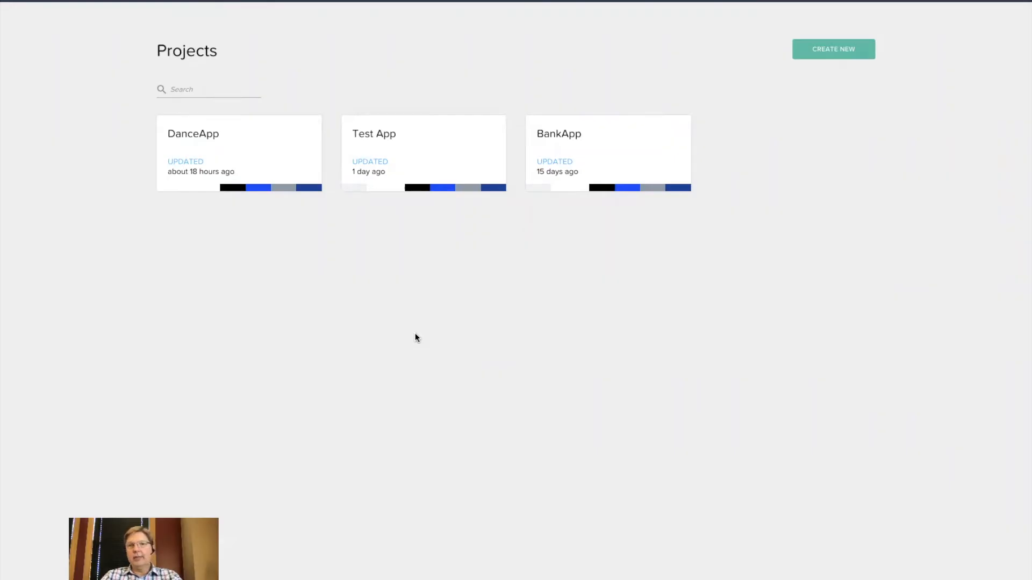
{"action": "mouse_move", "coordinate": [829, 94]}
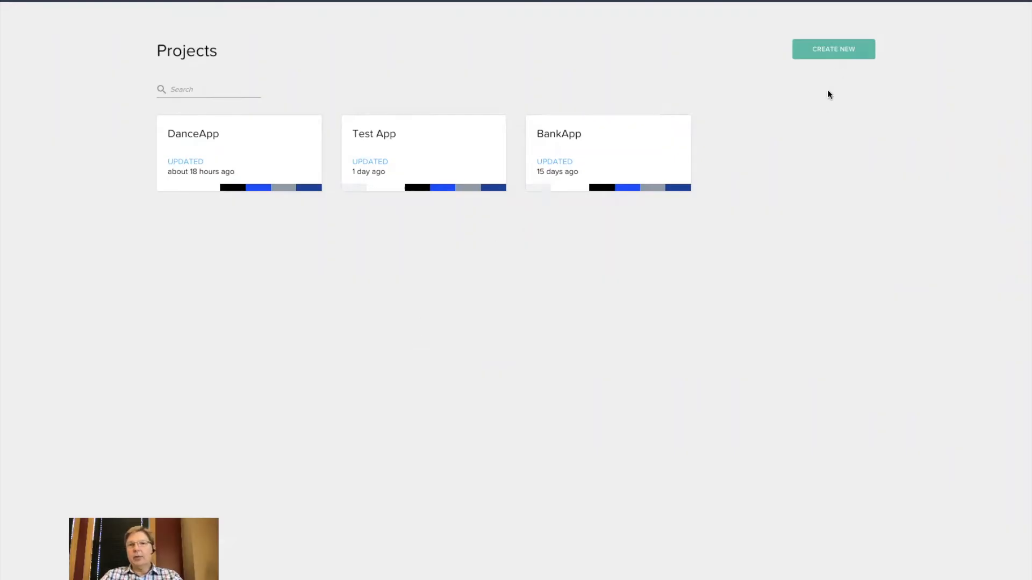
Create a new blank app named Todo List on the default theme.
{"action": "left_click", "coordinate": [833, 49]}
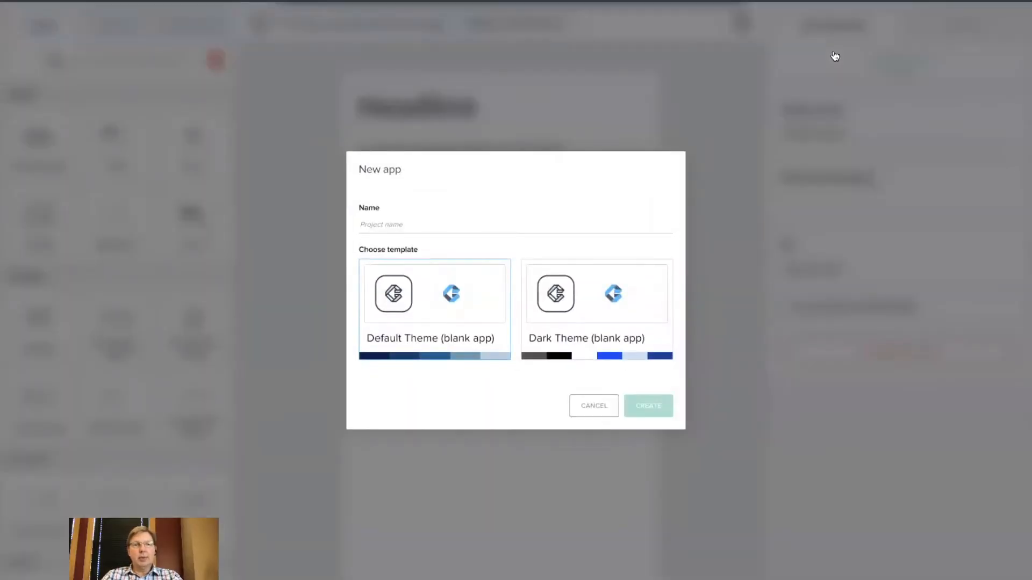
{"action": "left_click", "coordinate": [433, 293]}
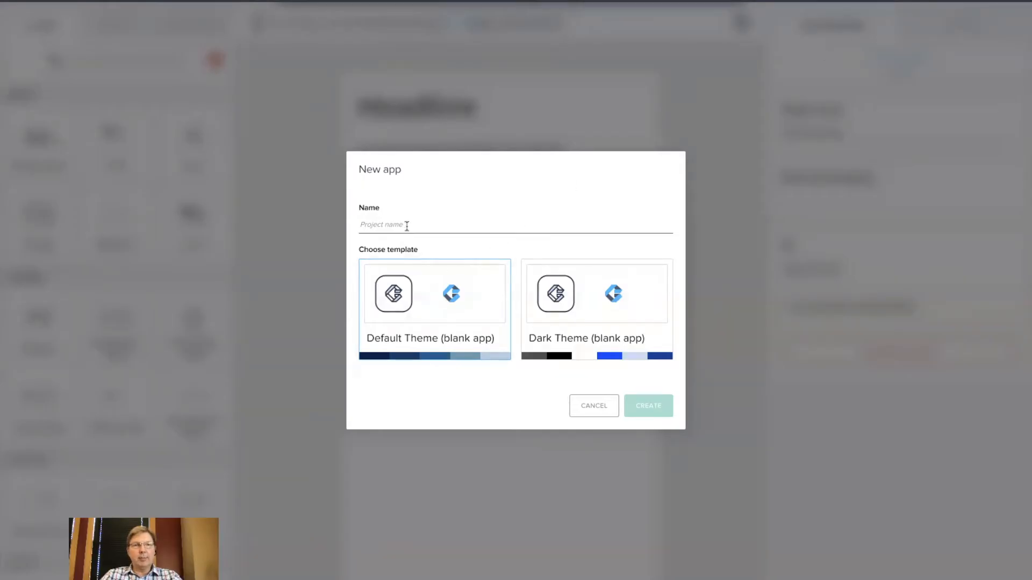
{"action": "type", "text": "To"}
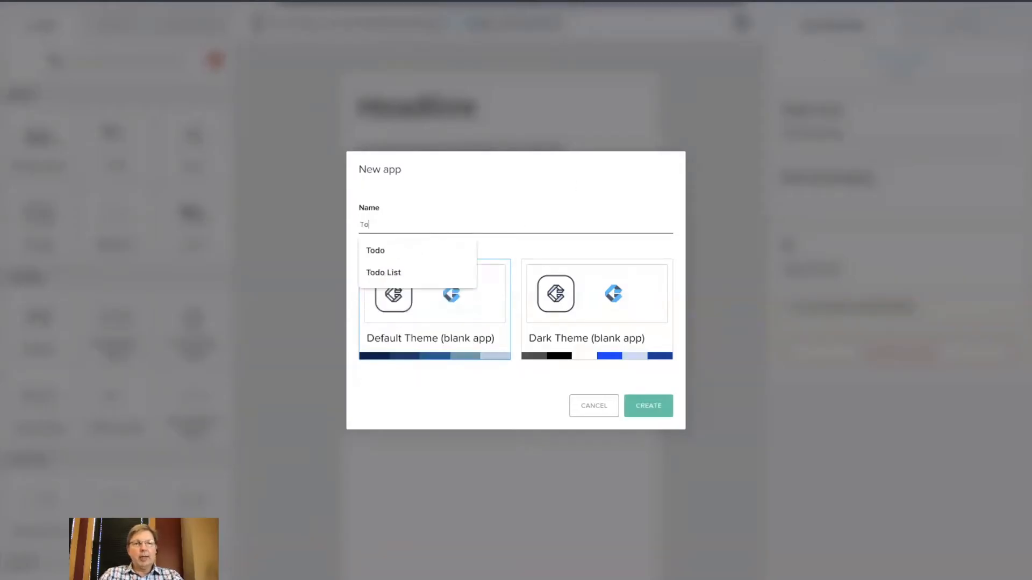
{"action": "left_click", "coordinate": [647, 405]}
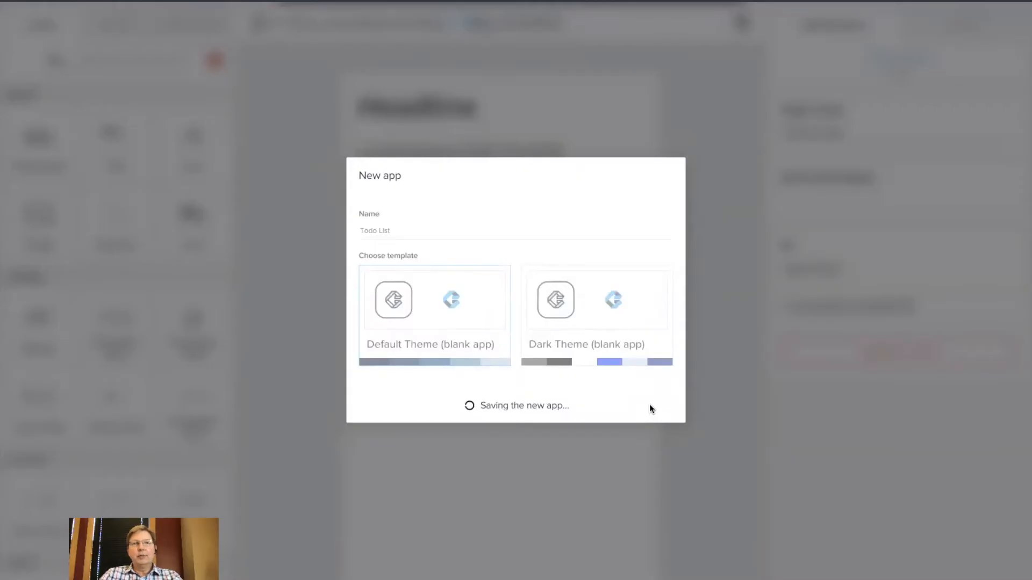
{"action": "mouse_move", "coordinate": [604, 148]}
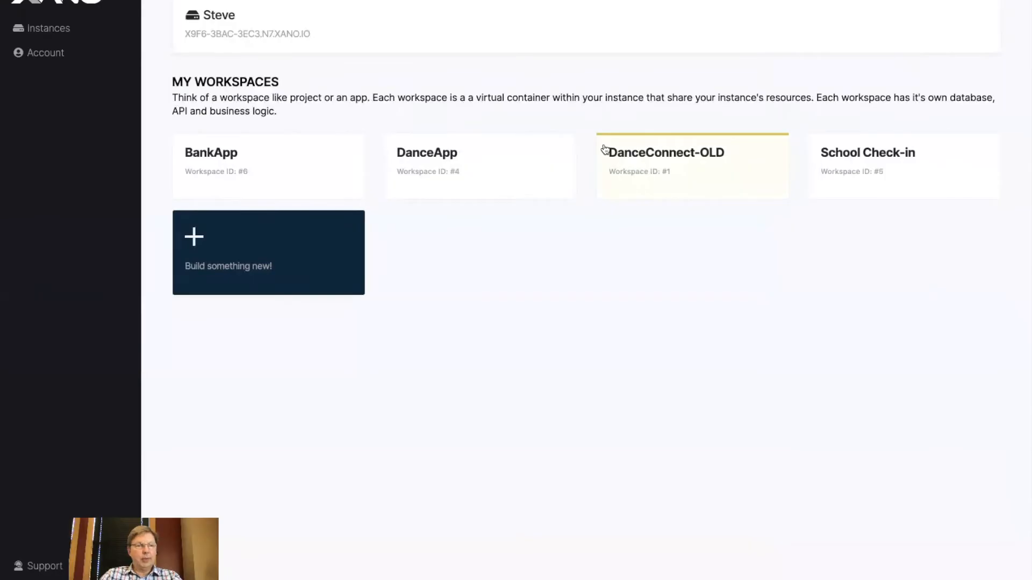
{"action": "mouse_move", "coordinate": [142, 57]}
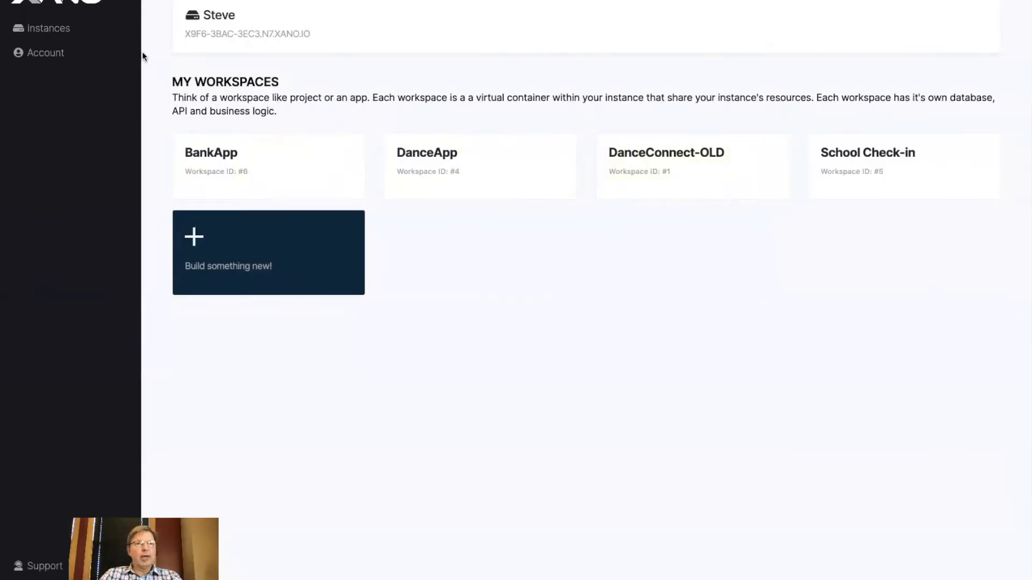
Start a new self-built Xano workspace named Todo App.
{"action": "left_click", "coordinate": [268, 252]}
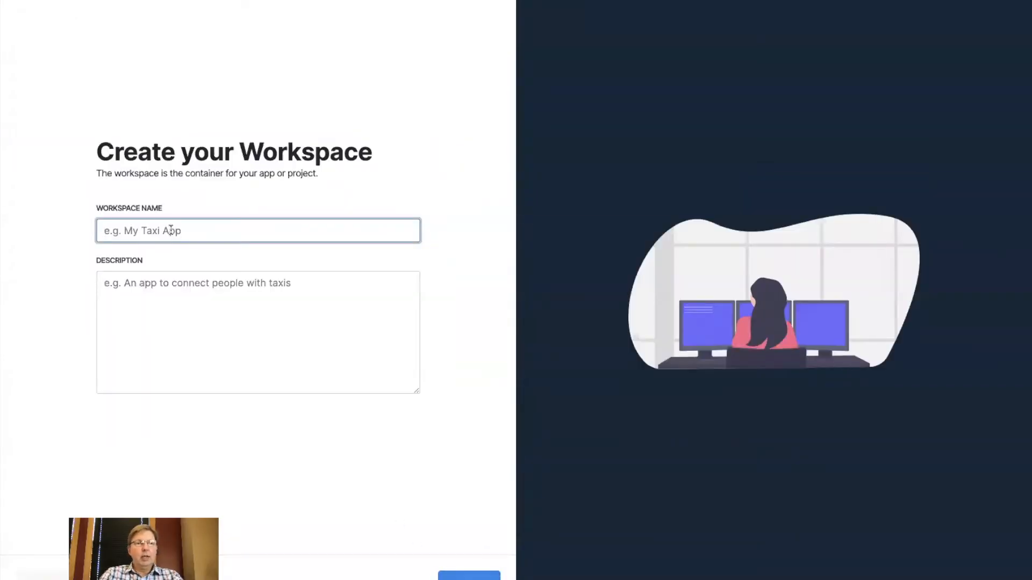
{"action": "type", "text": "Todo A"}
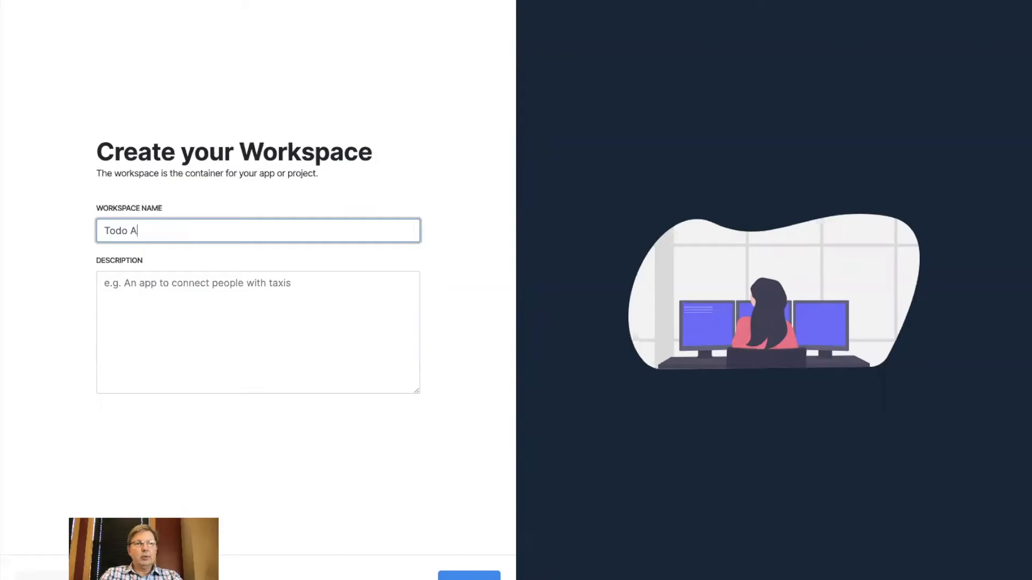
{"action": "type", "text": "pp"}
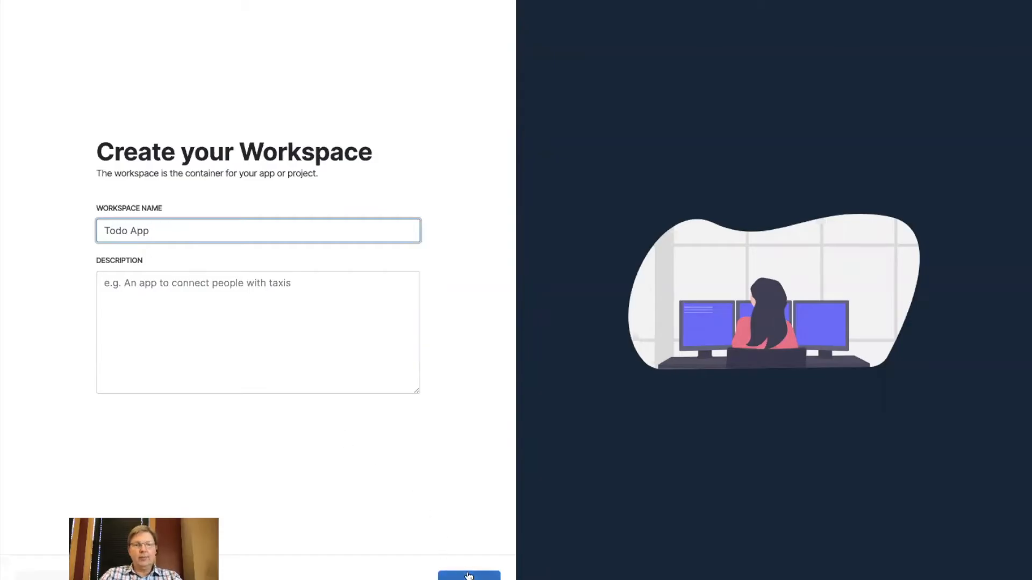
{"action": "left_click", "coordinate": [469, 575]}
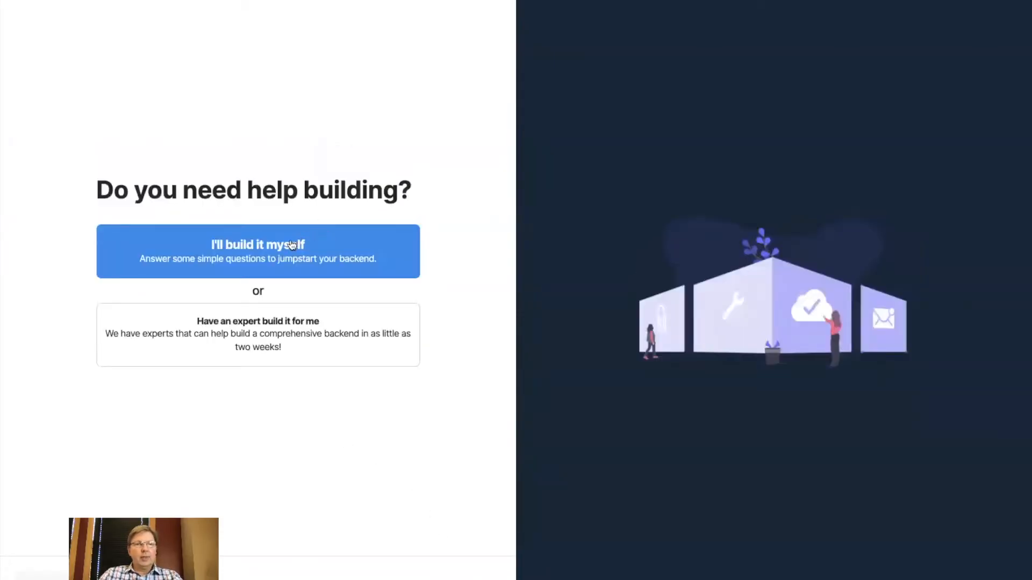
Add a todo table with CRUD endpoints and keep email login for users.
{"action": "left_click", "coordinate": [257, 250]}
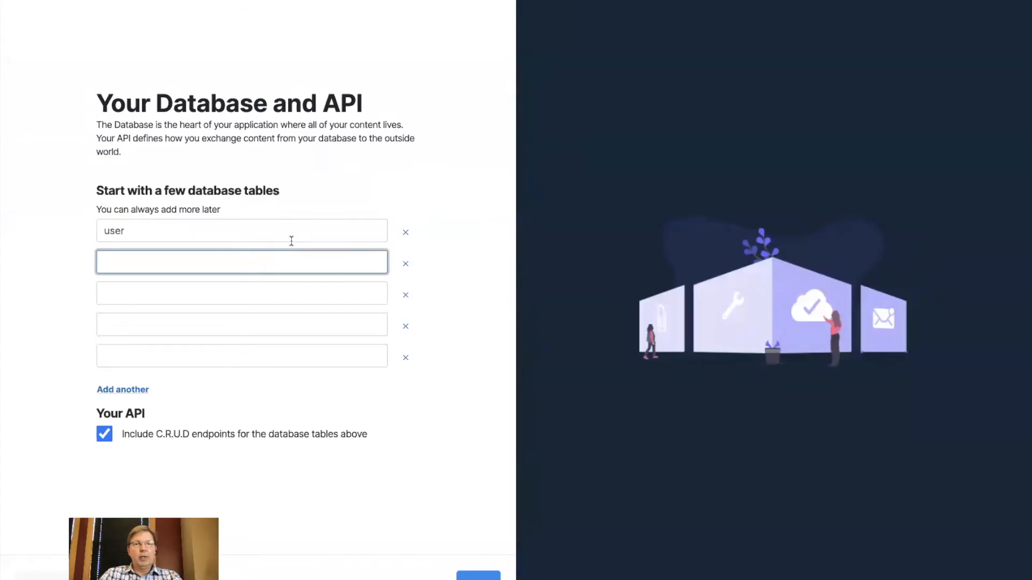
{"action": "type", "text": "todo"}
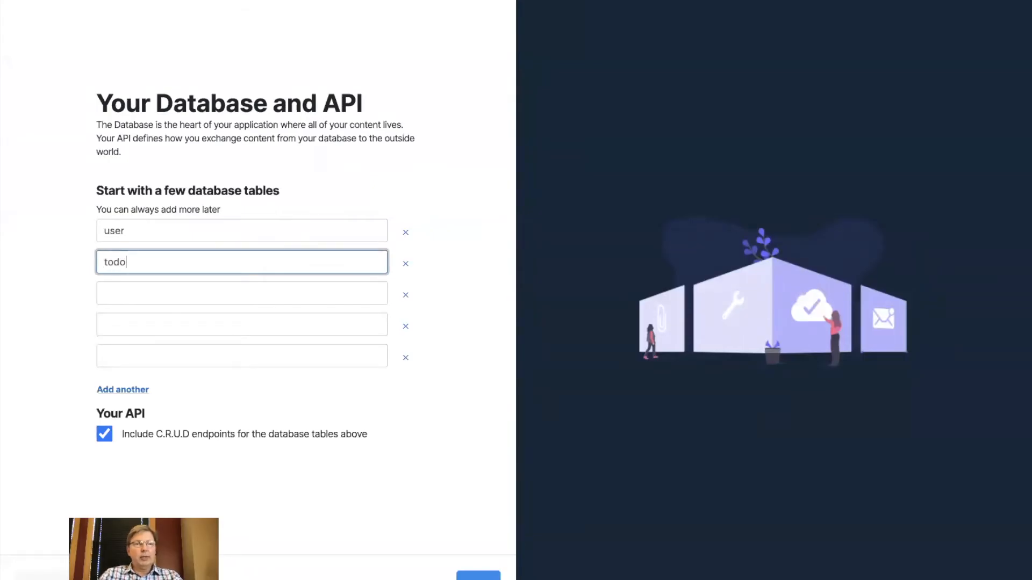
{"action": "mouse_move", "coordinate": [133, 229]}
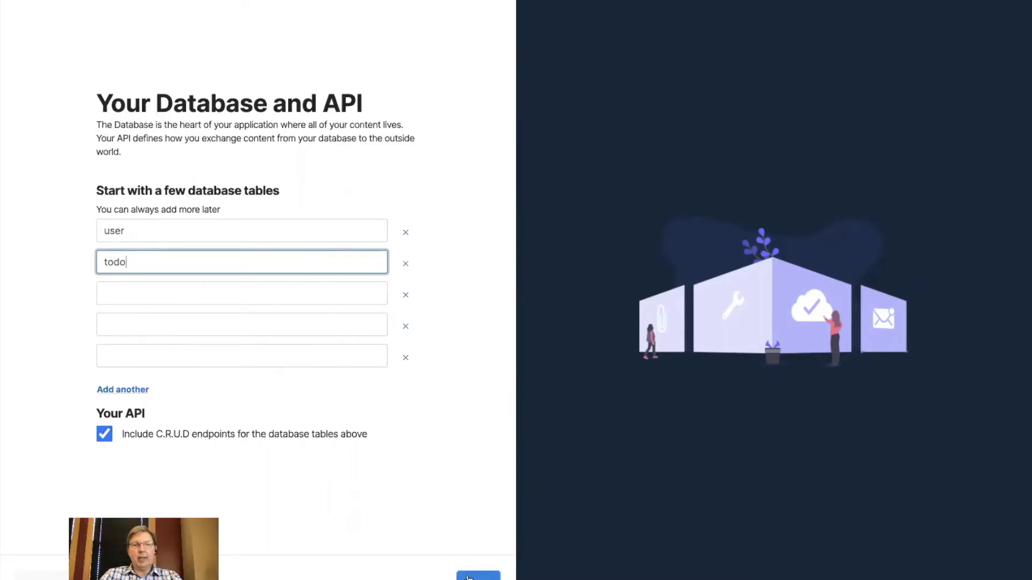
{"action": "left_click", "coordinate": [477, 576]}
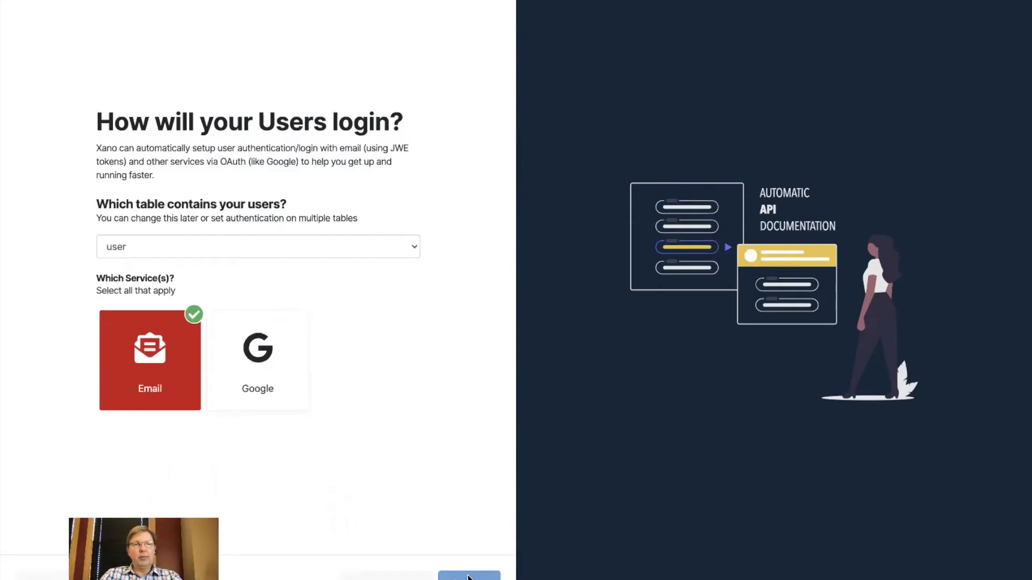
{"action": "left_click", "coordinate": [468, 576]}
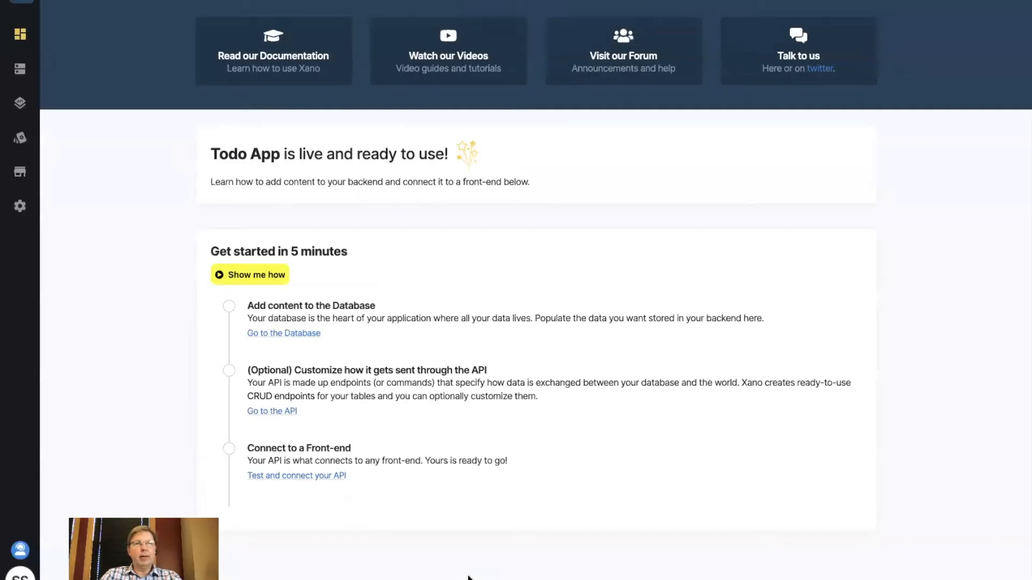
{"action": "mouse_move", "coordinate": [420, 236]}
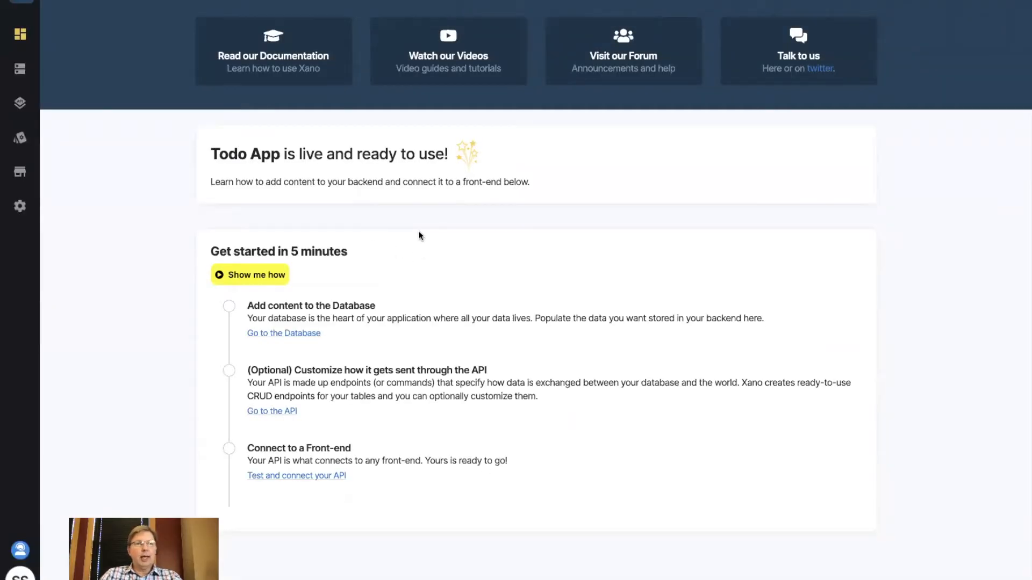
{"action": "mouse_move", "coordinate": [19, 71]}
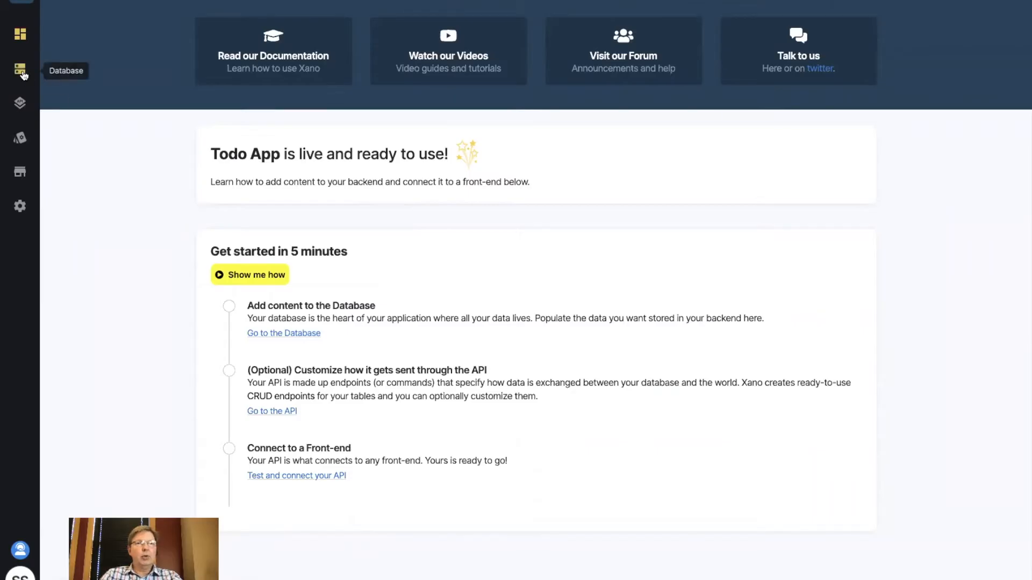
View the Todo App database with its user and todo tables.
{"action": "left_click", "coordinate": [19, 71]}
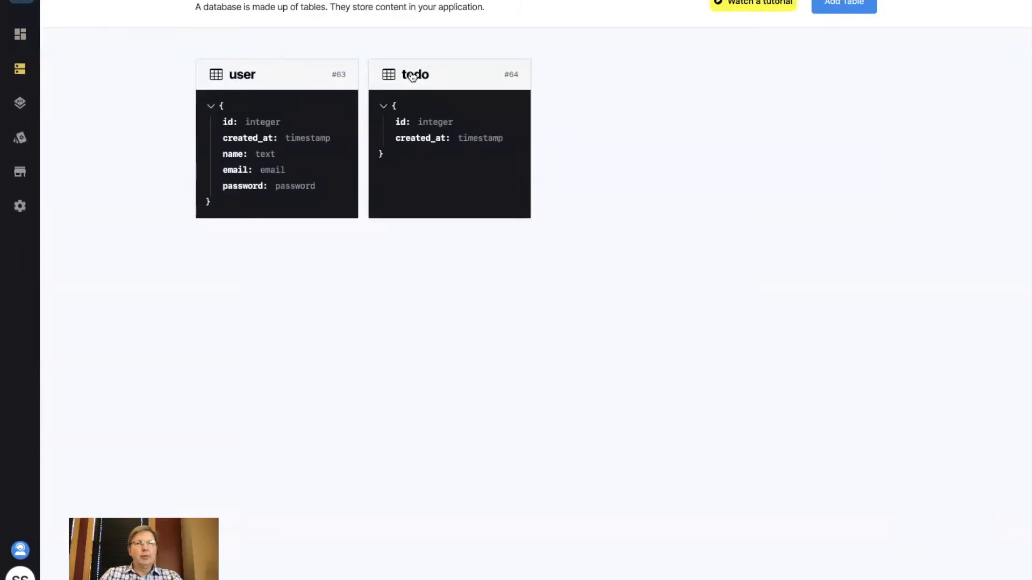
{"action": "mouse_move", "coordinate": [415, 129]}
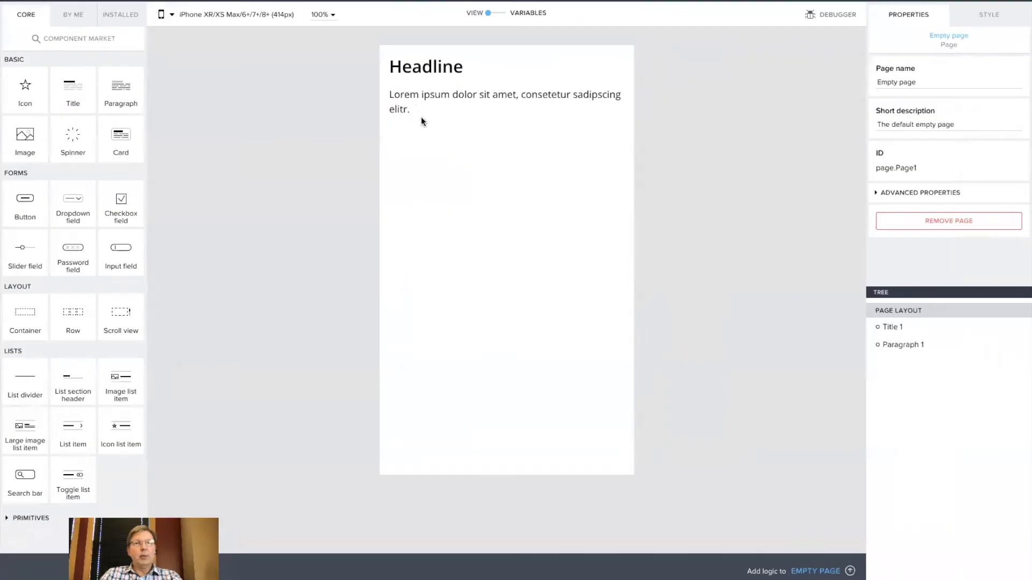
{"action": "mouse_move", "coordinate": [393, 81]}
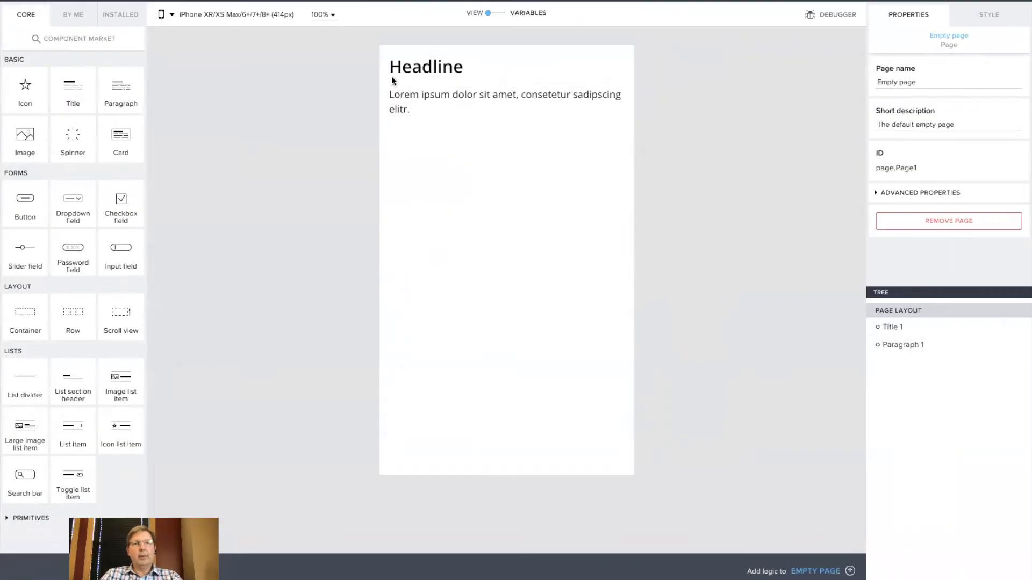
{"action": "mouse_move", "coordinate": [164, 14]}
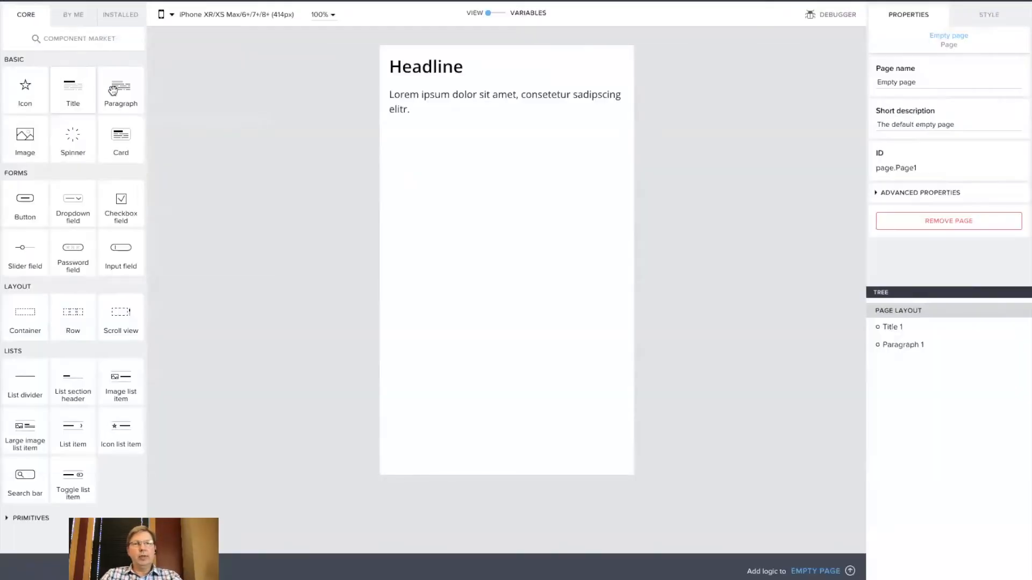
Remove the default headline and paragraph from the page, then return to Xano's database tables.
{"action": "left_click", "coordinate": [426, 65]}
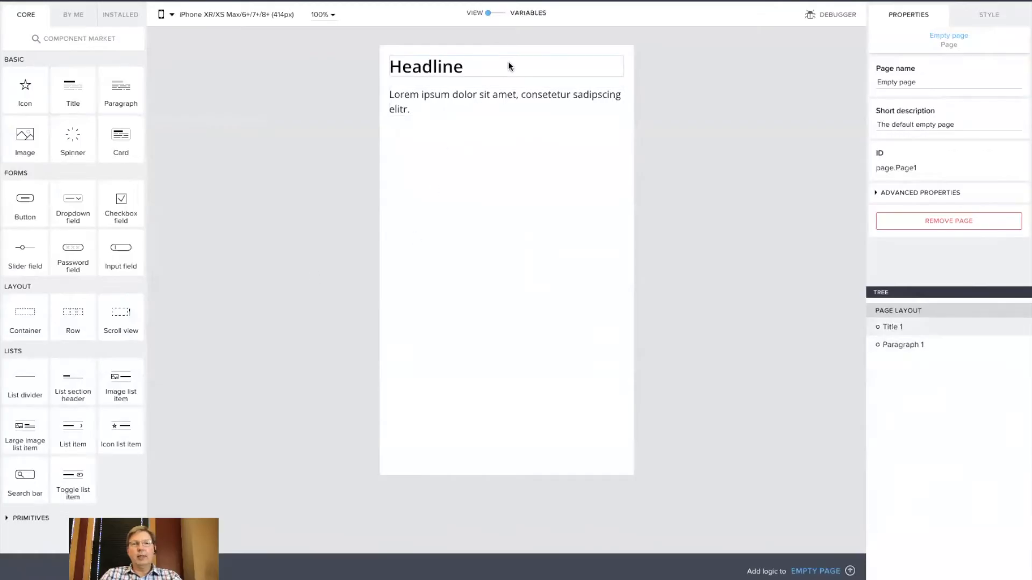
{"action": "left_click", "coordinate": [425, 65]}
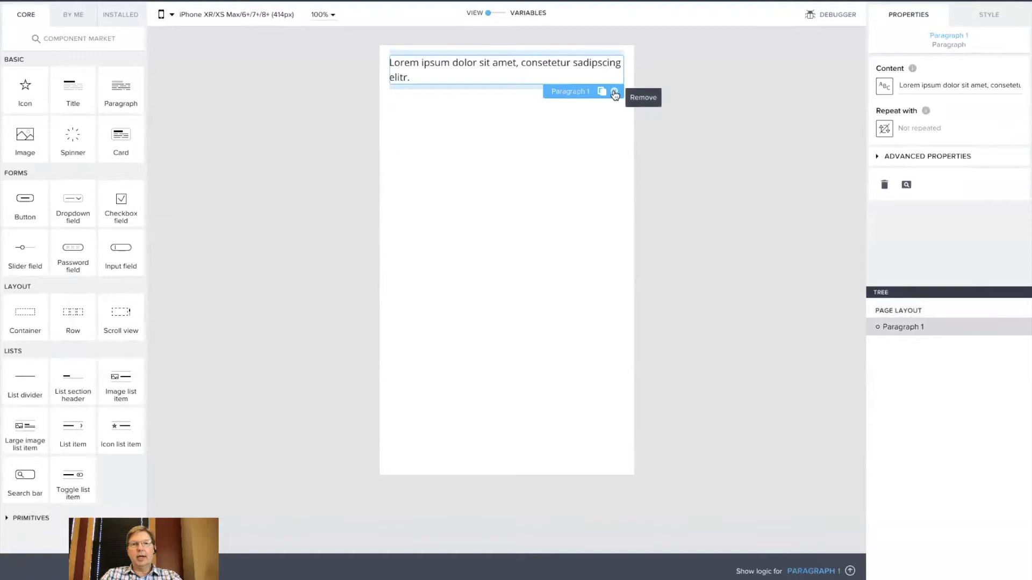
{"action": "left_click", "coordinate": [643, 98]}
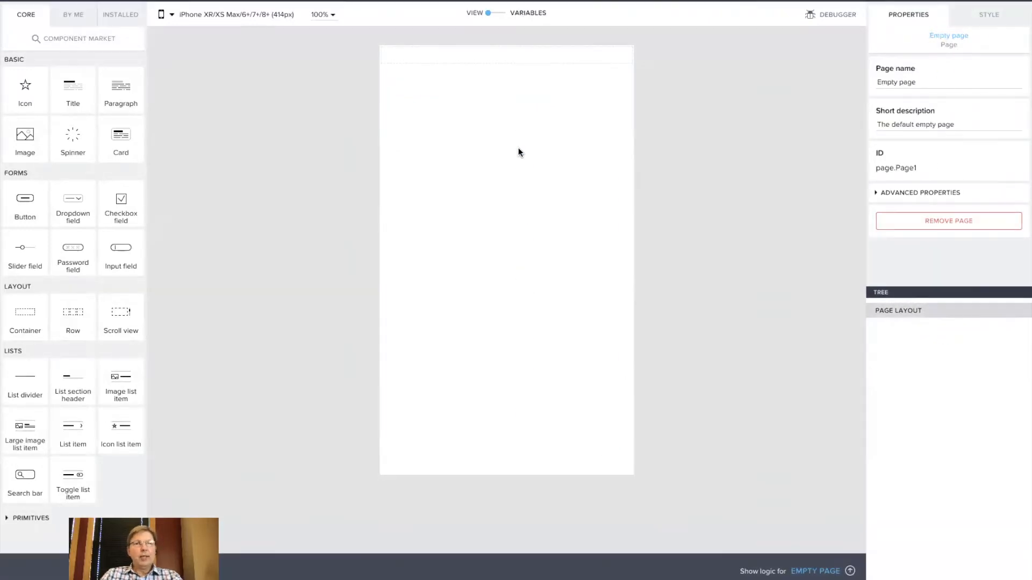
{"action": "left_click", "coordinate": [20, 68]}
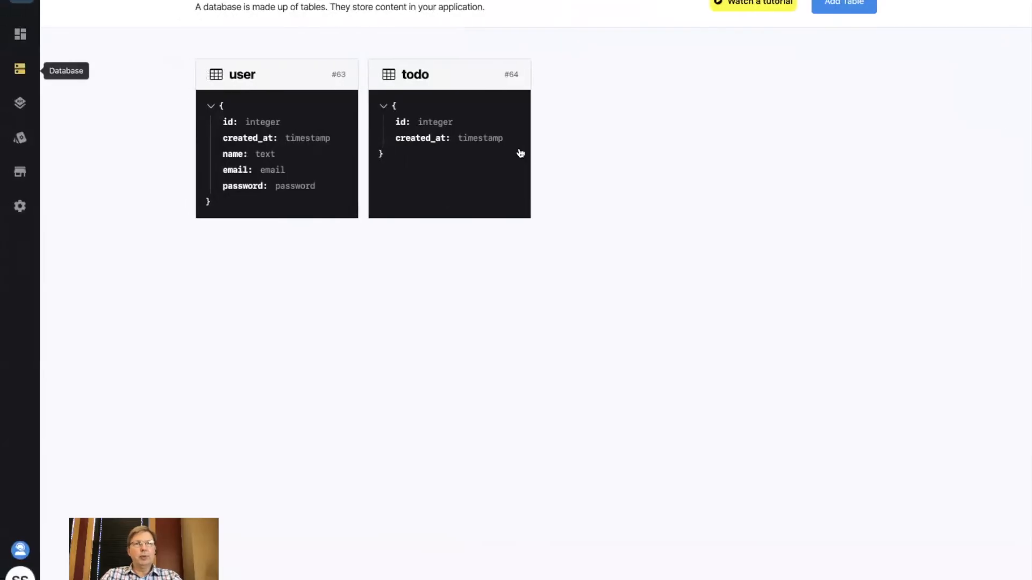
{"action": "mouse_move", "coordinate": [488, 171]}
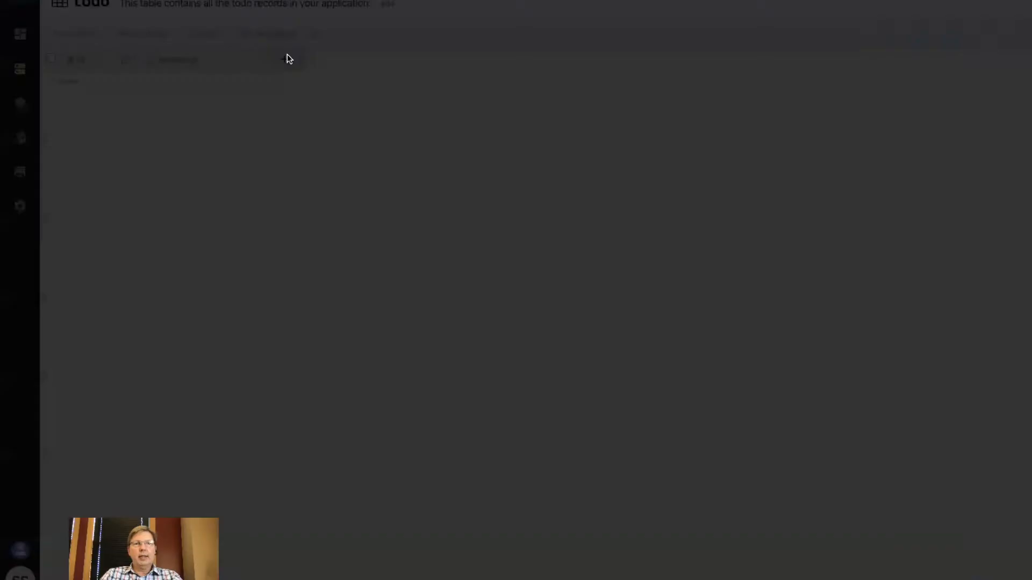
Add text fields name and description to the todo table.
{"action": "left_click", "coordinate": [284, 59]}
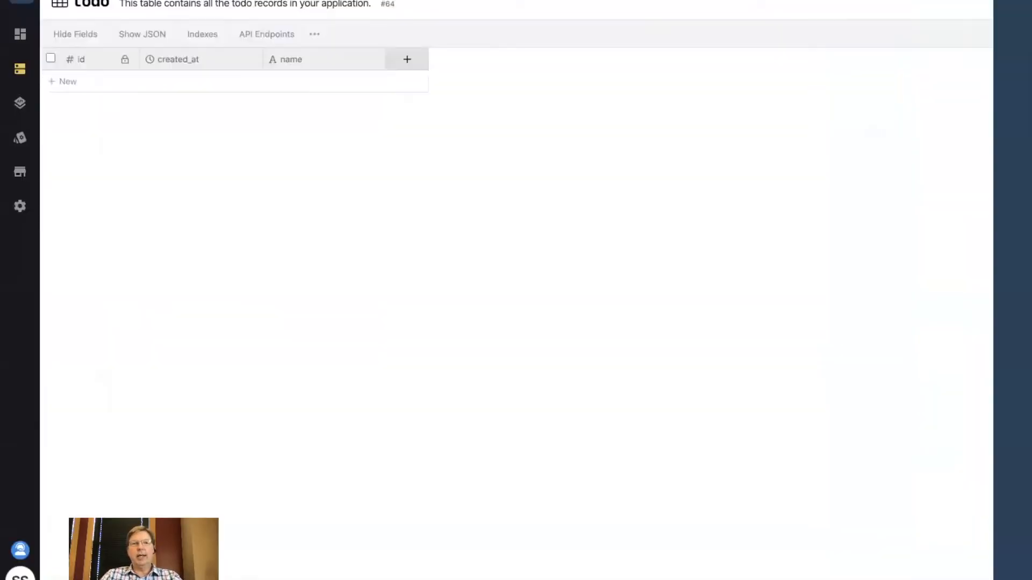
{"action": "left_click", "coordinate": [406, 59]}
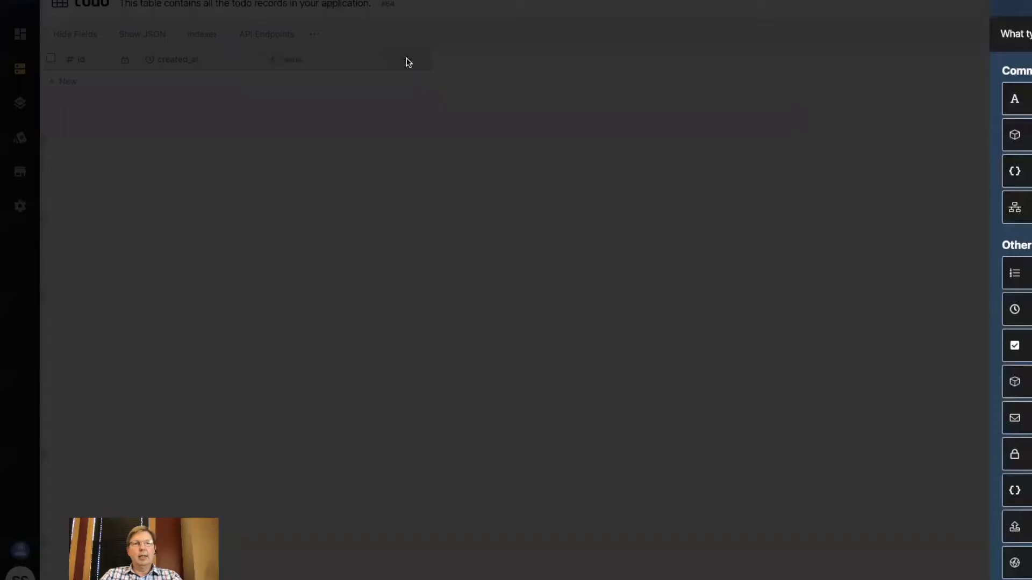
{"action": "left_click", "coordinate": [1014, 99]}
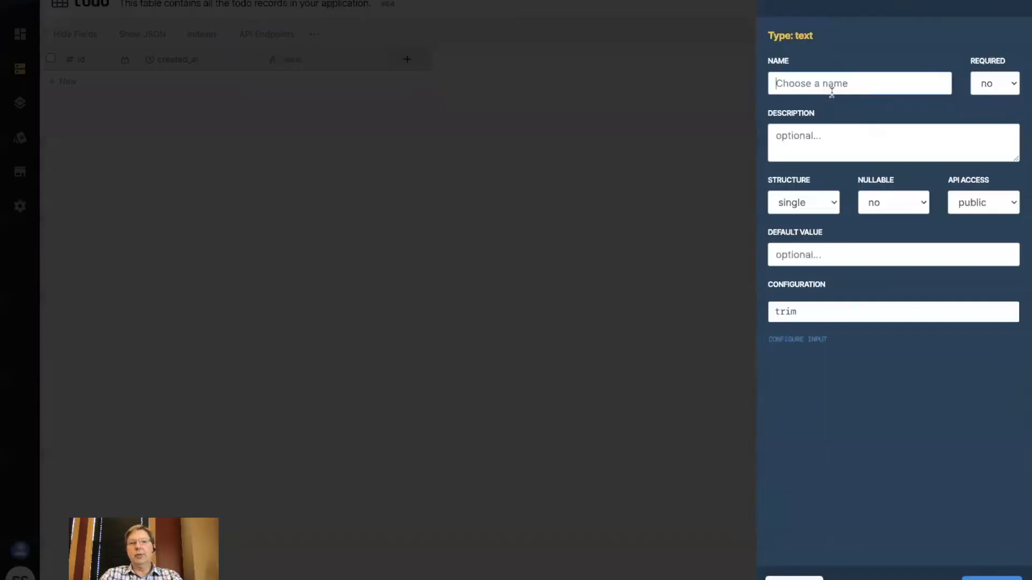
{"action": "type", "text": "descrip"}
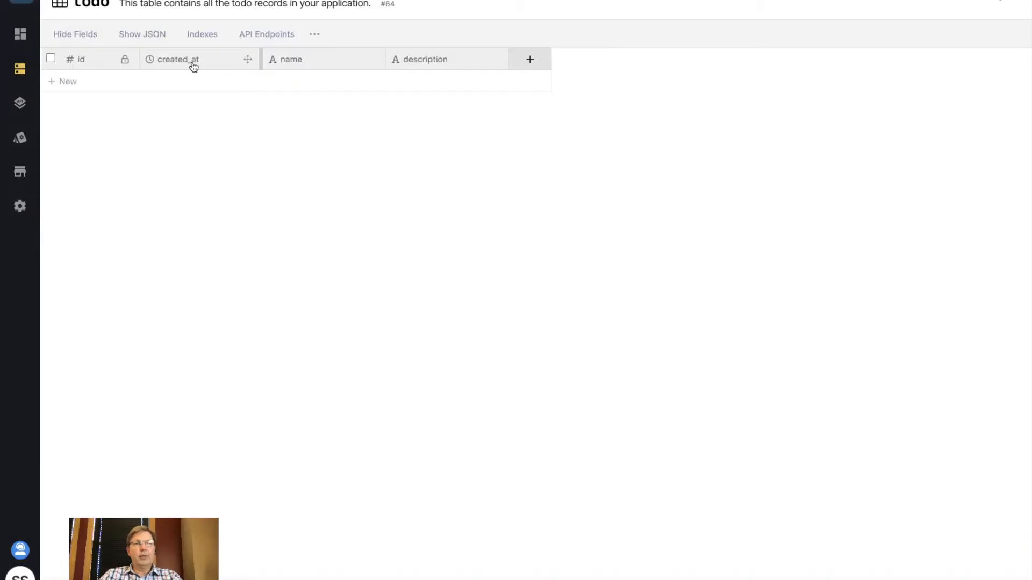
{"action": "mouse_move", "coordinate": [424, 45]}
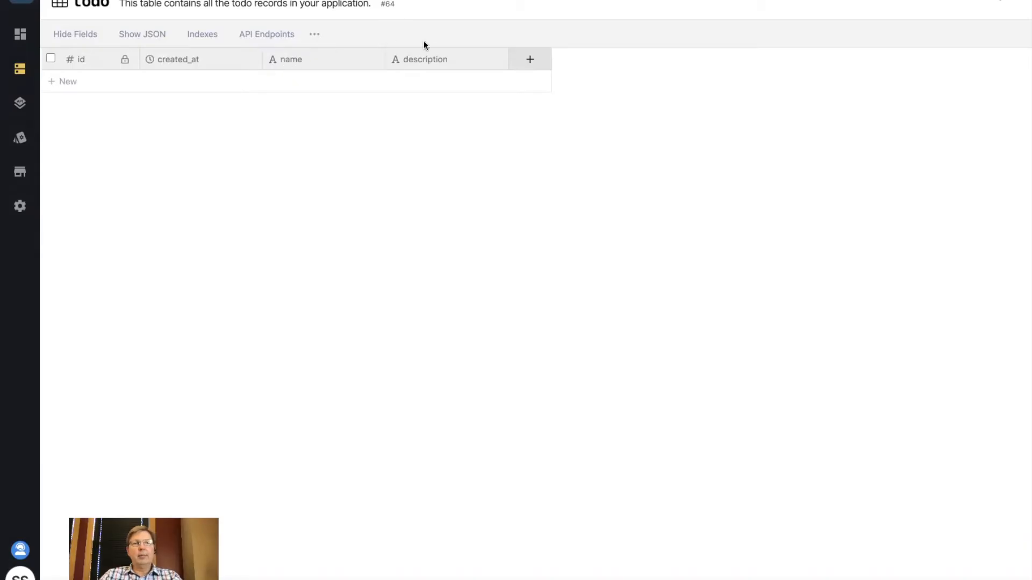
{"action": "mouse_move", "coordinate": [302, 88]}
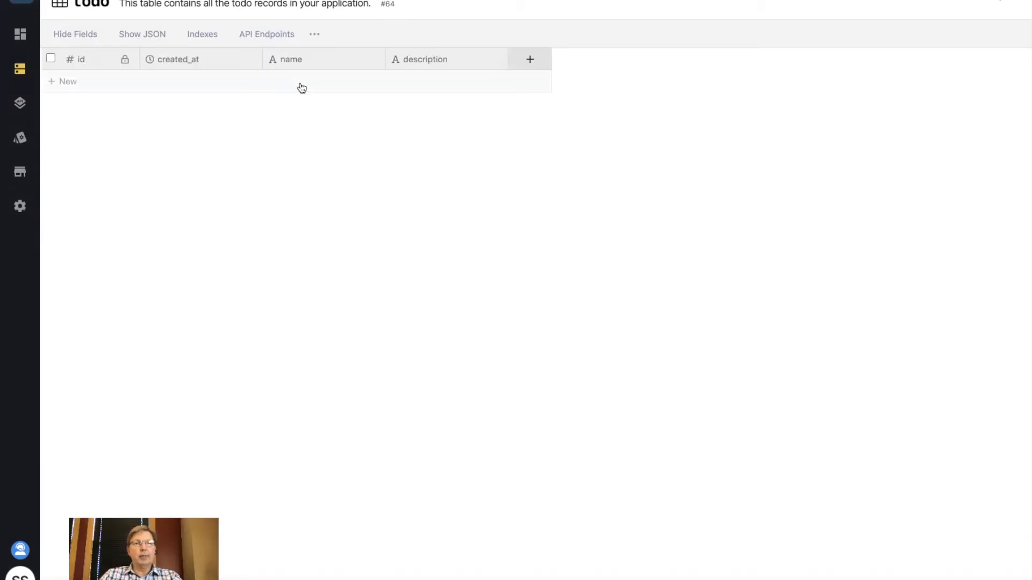
Add a todo record Wash the dog with description Go to the groomers.
{"action": "left_click", "coordinate": [65, 81]}
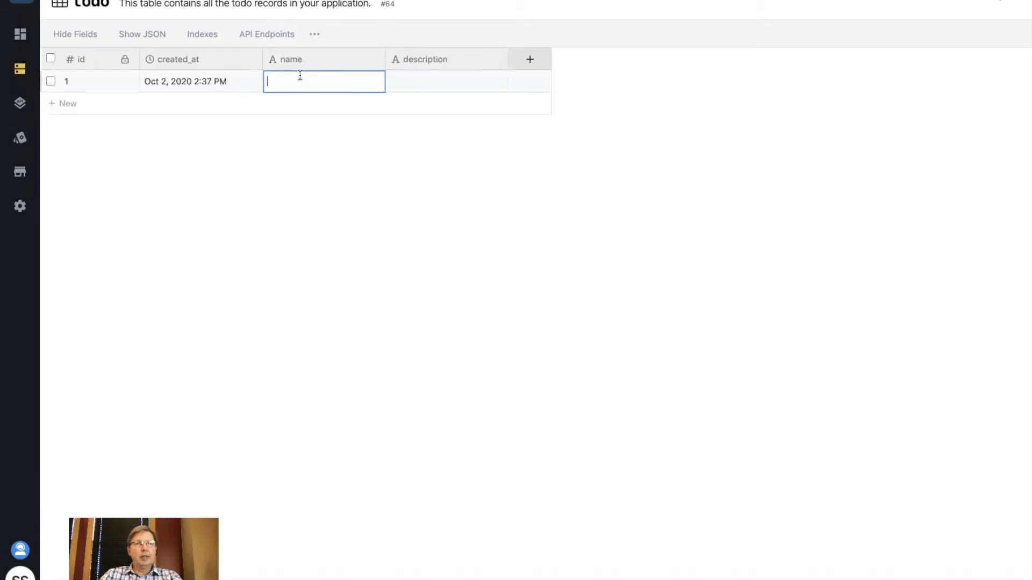
{"action": "type", "text": "Wa"}
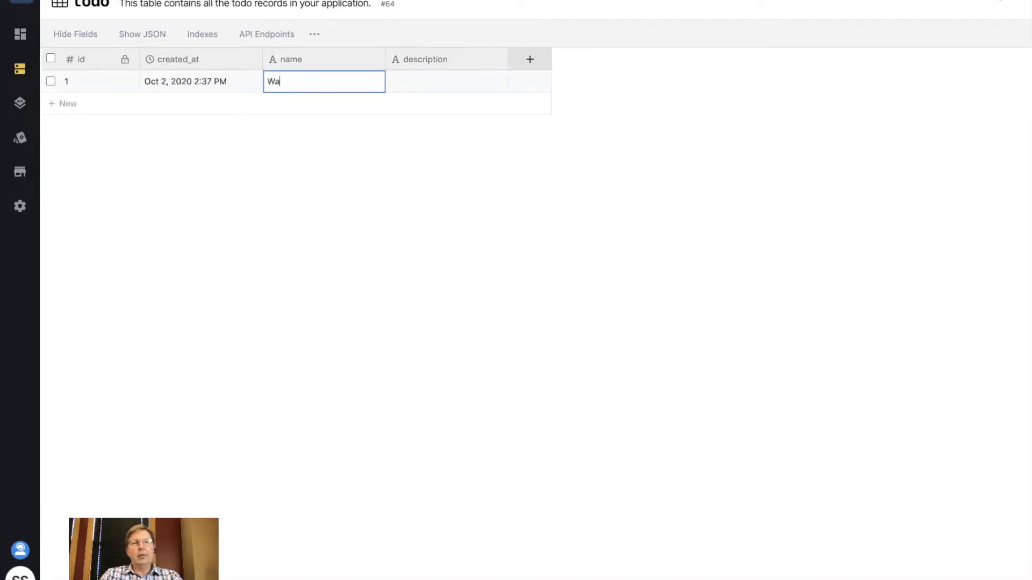
{"action": "type", "text": "sh the dog"}
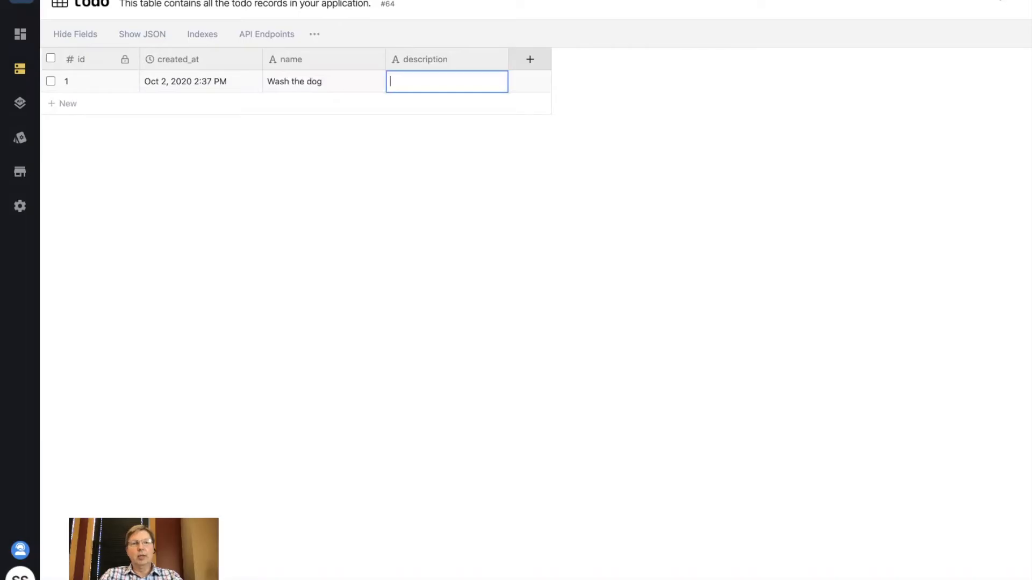
{"action": "type", "text": "Go to the gr"}
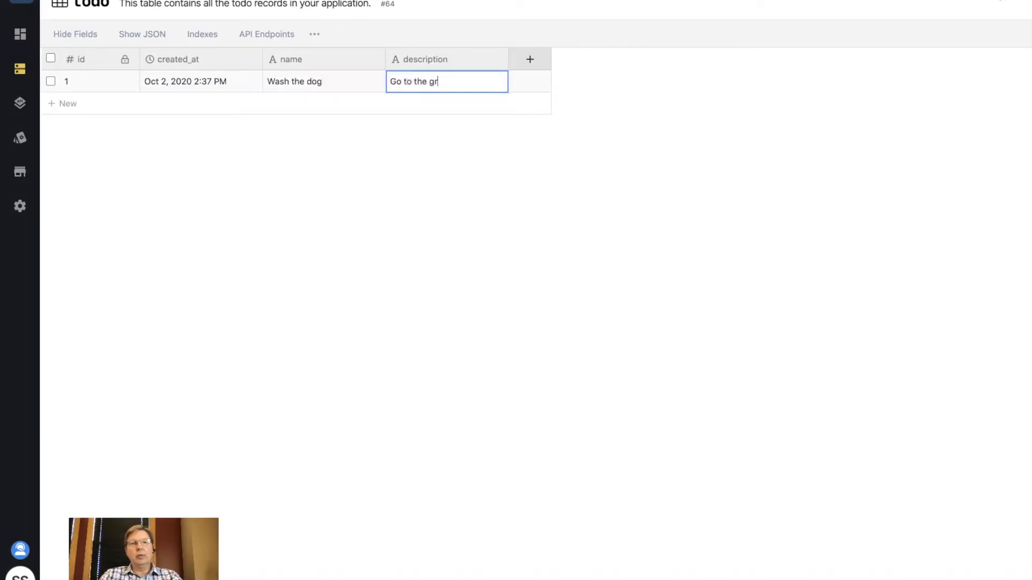
{"action": "type", "text": "oomers"}
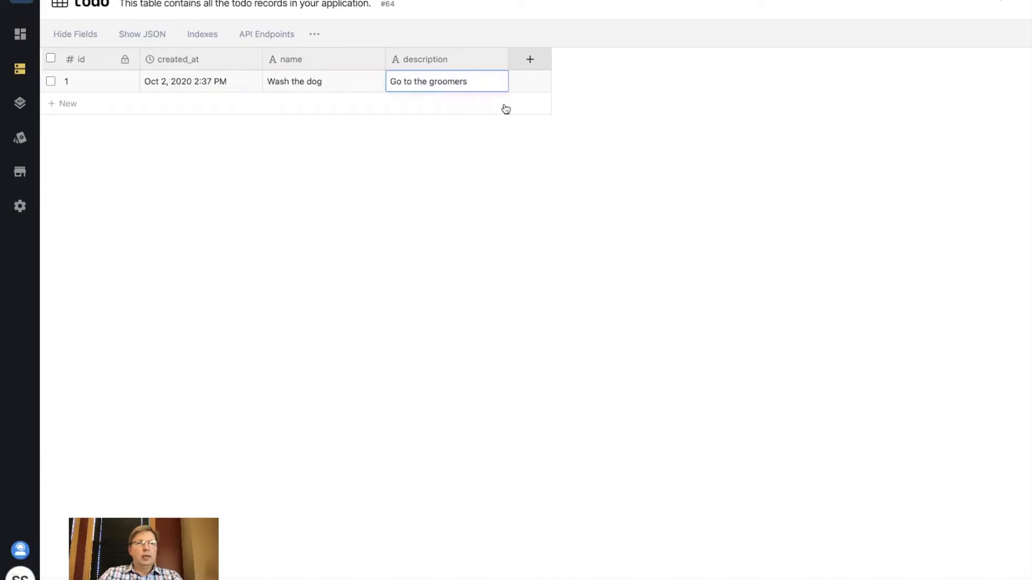
{"action": "left_click", "coordinate": [66, 104]}
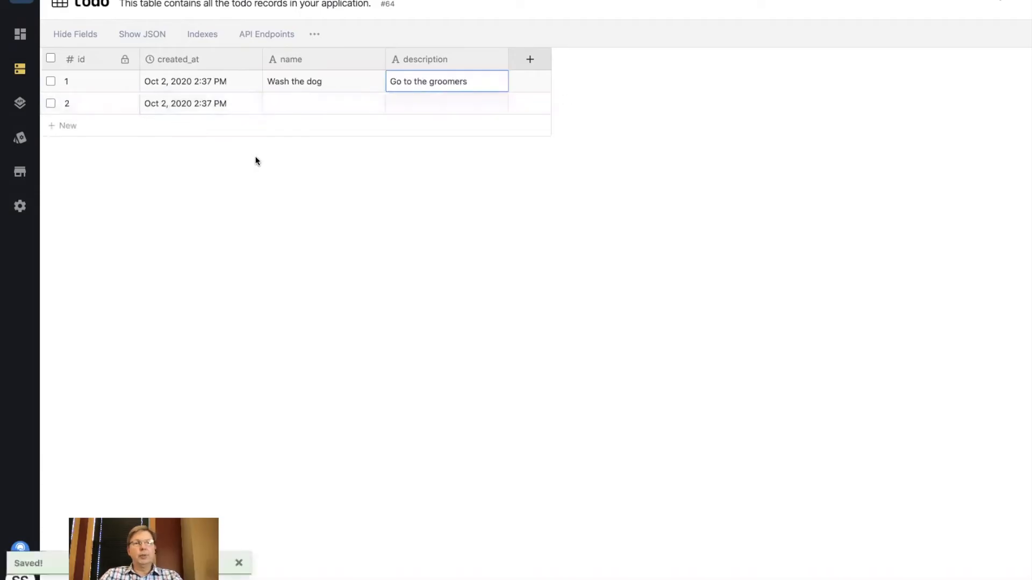
Add a second record Vacuum the living room, described Do this before I get home.
{"action": "left_click", "coordinate": [323, 103]}
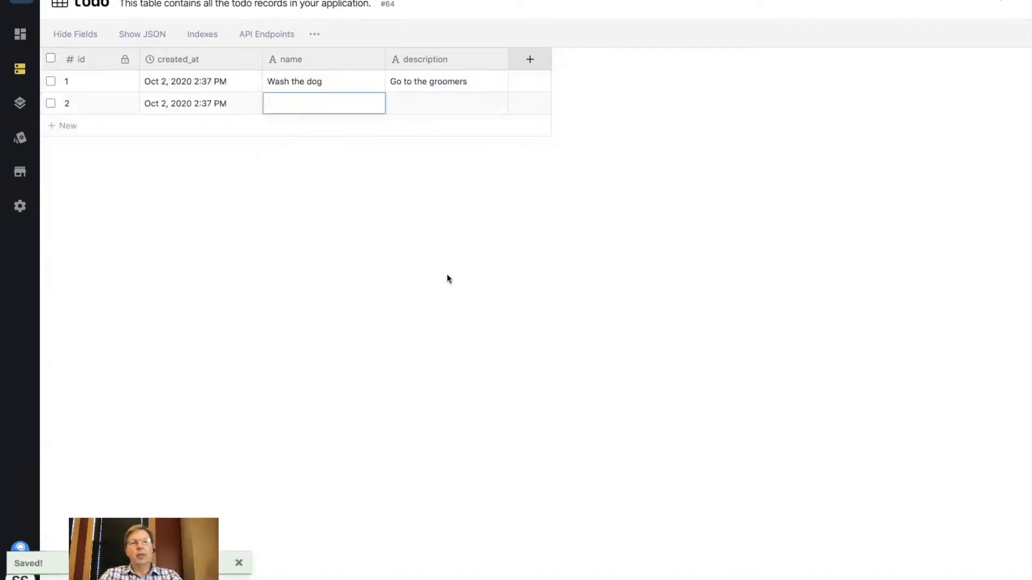
{"action": "type", "text": "Va"}
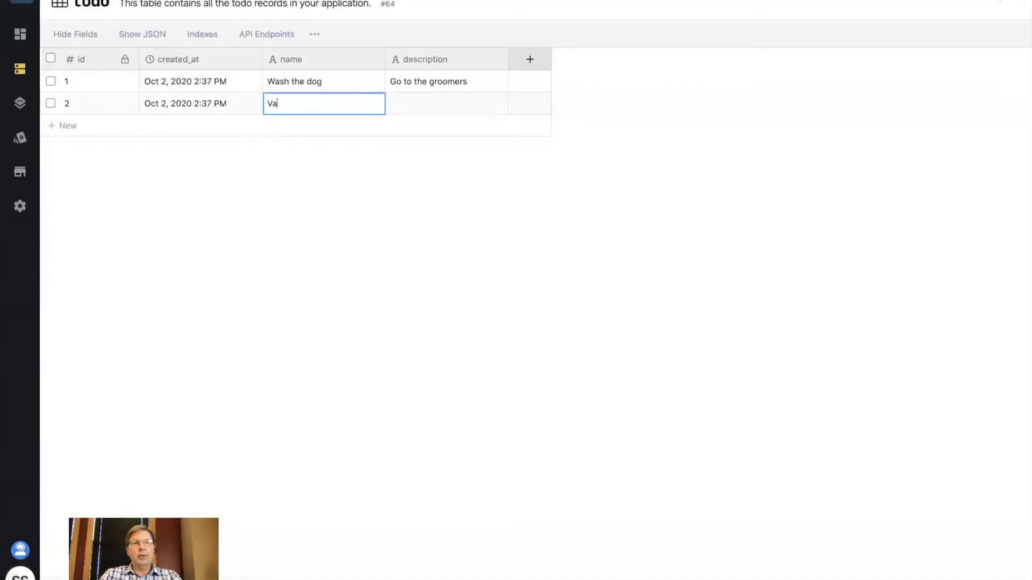
{"action": "type", "text": "cuum the living room"}
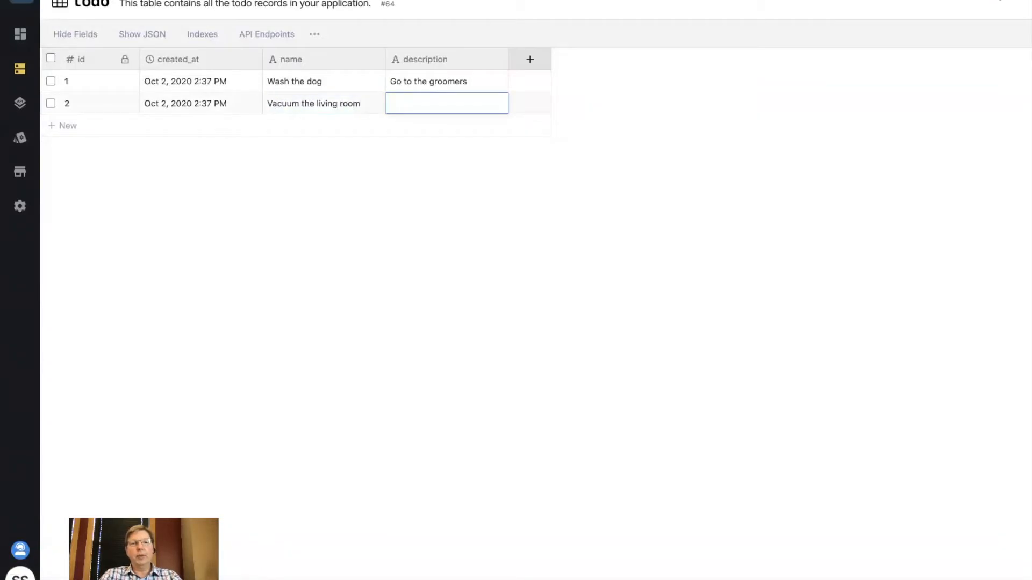
{"action": "type", "text": "Do this. be"}
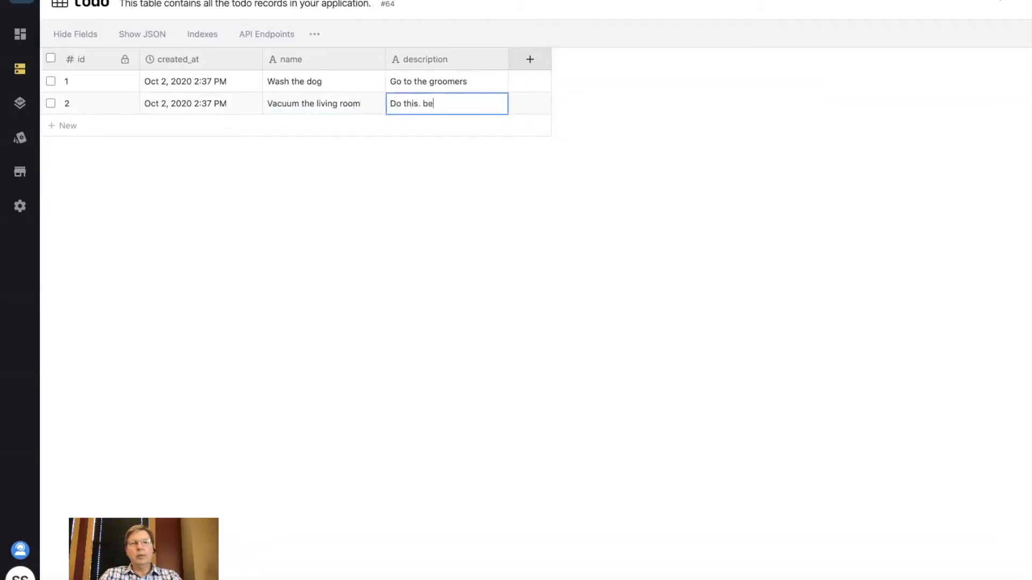
{"action": "key", "text": "Backspace"}
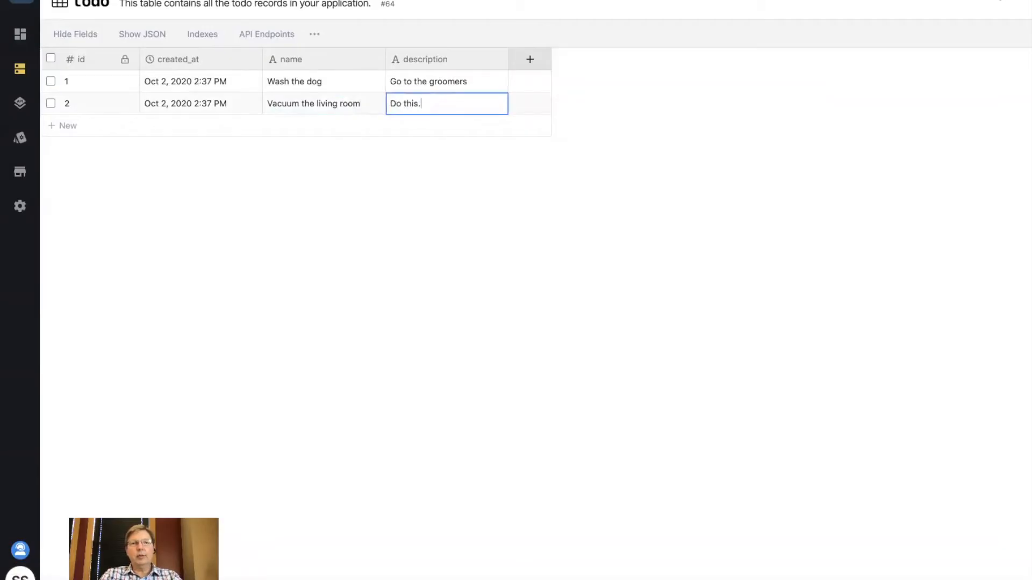
{"action": "type", "text": "before"}
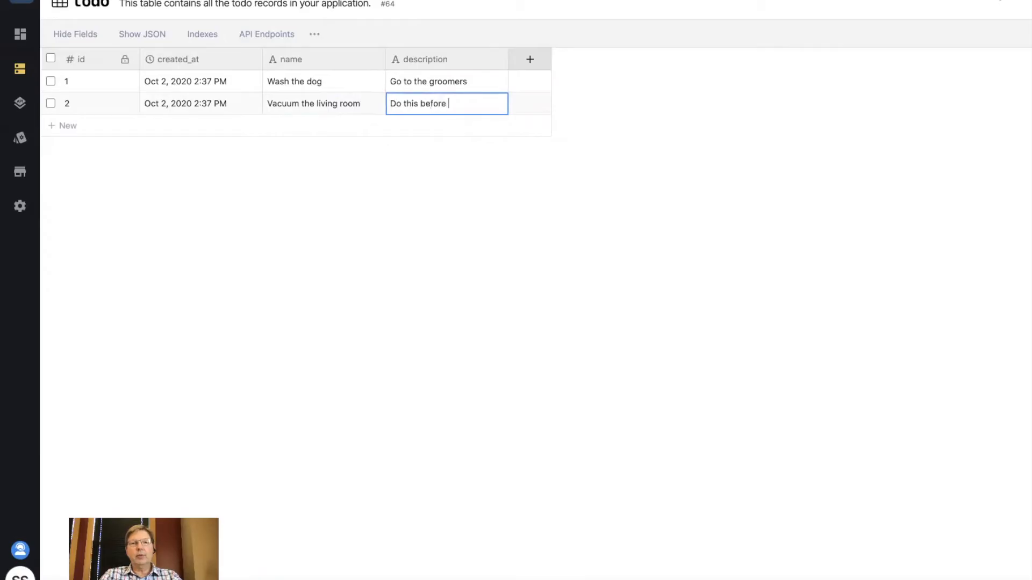
{"action": "type", "text": "I get home"}
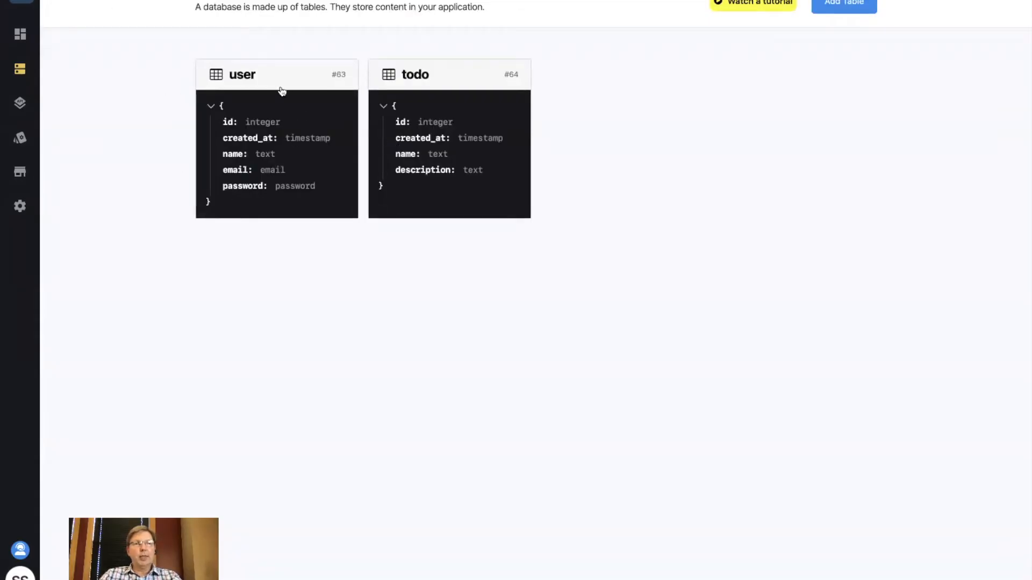
{"action": "mouse_move", "coordinate": [461, 118]}
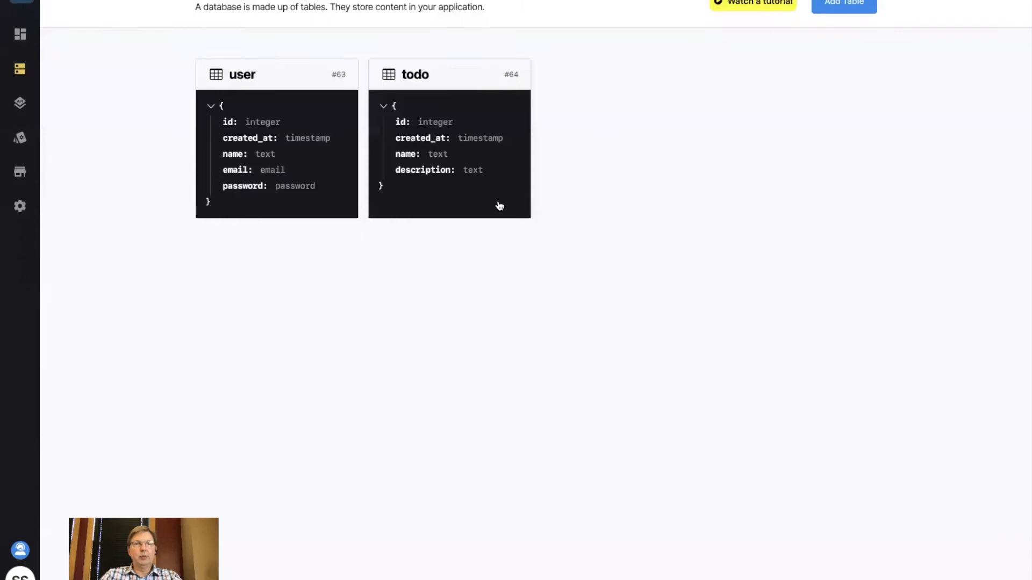
{"action": "mouse_move", "coordinate": [19, 103]}
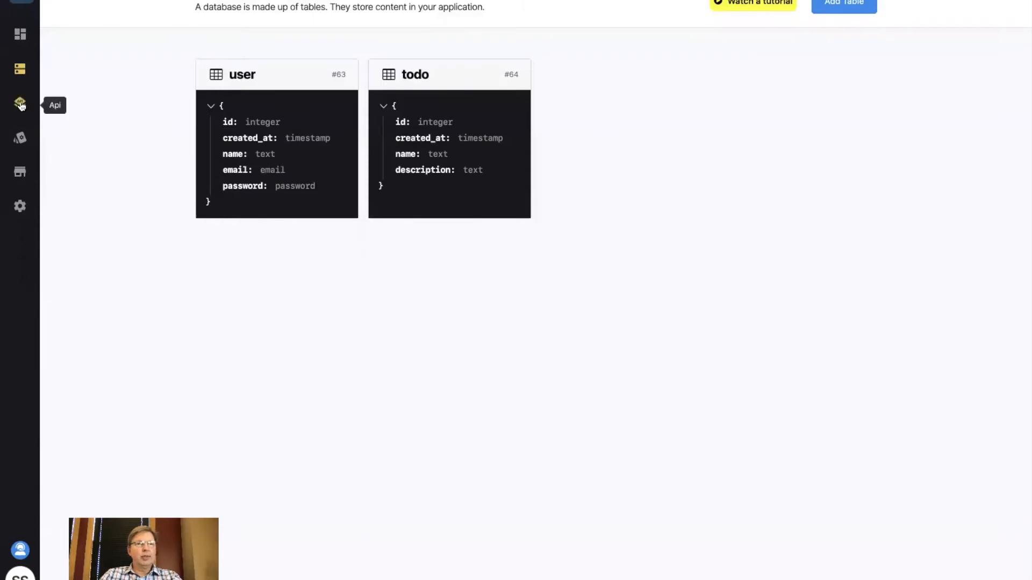
Show the public API group's auth, todo and user endpoints.
{"action": "left_click", "coordinate": [19, 103]}
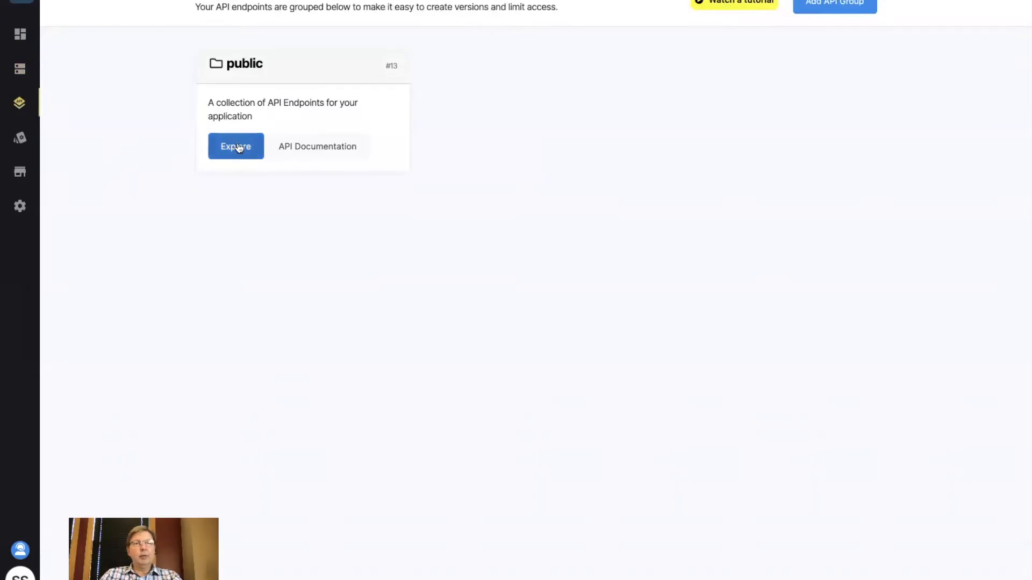
{"action": "left_click", "coordinate": [236, 146]}
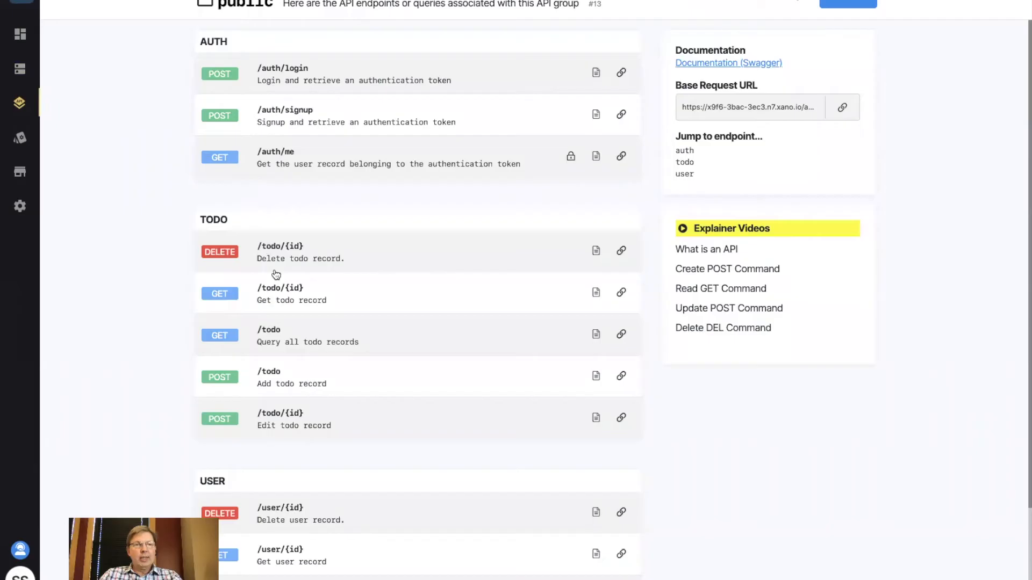
{"action": "mouse_move", "coordinate": [300, 434]}
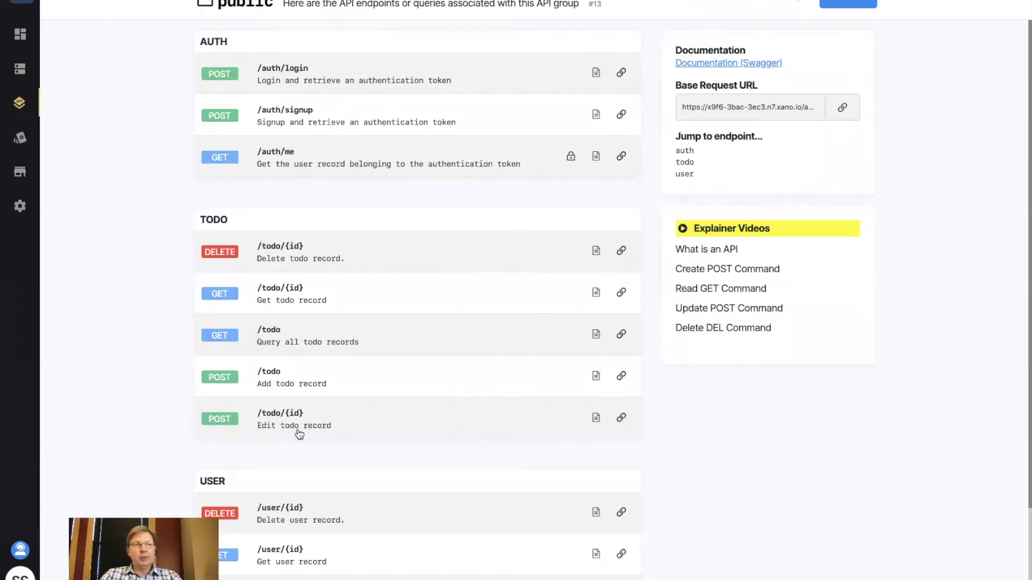
{"action": "scroll", "scroll_direction": "down", "scroll_amount": 3}
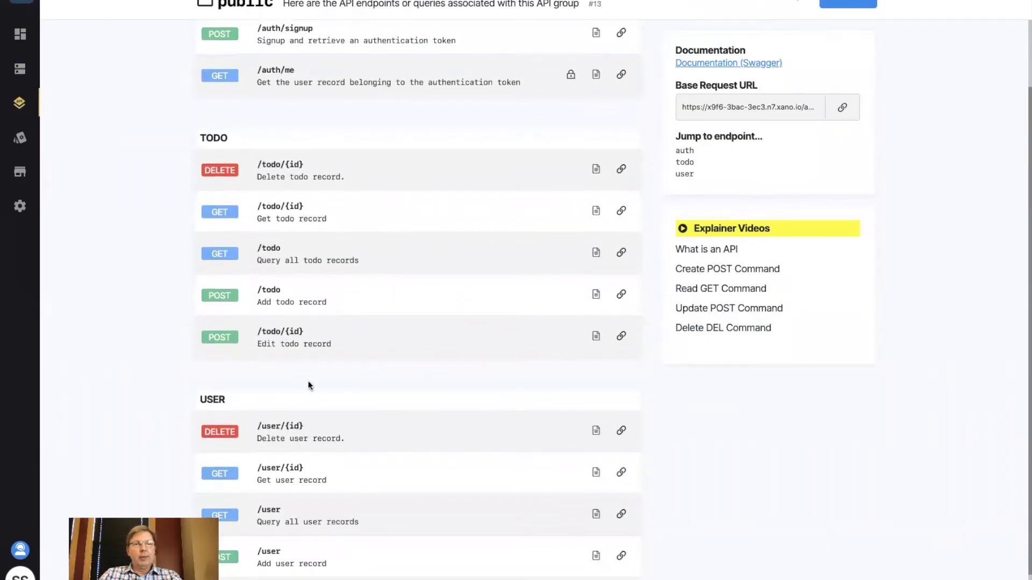
{"action": "mouse_move", "coordinate": [327, 359]}
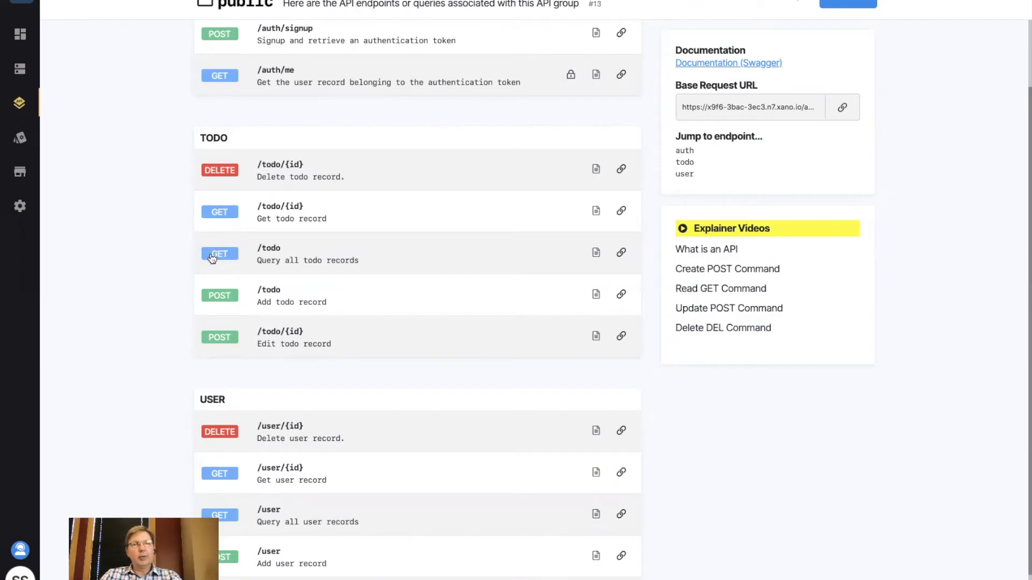
{"action": "mouse_move", "coordinate": [268, 254]}
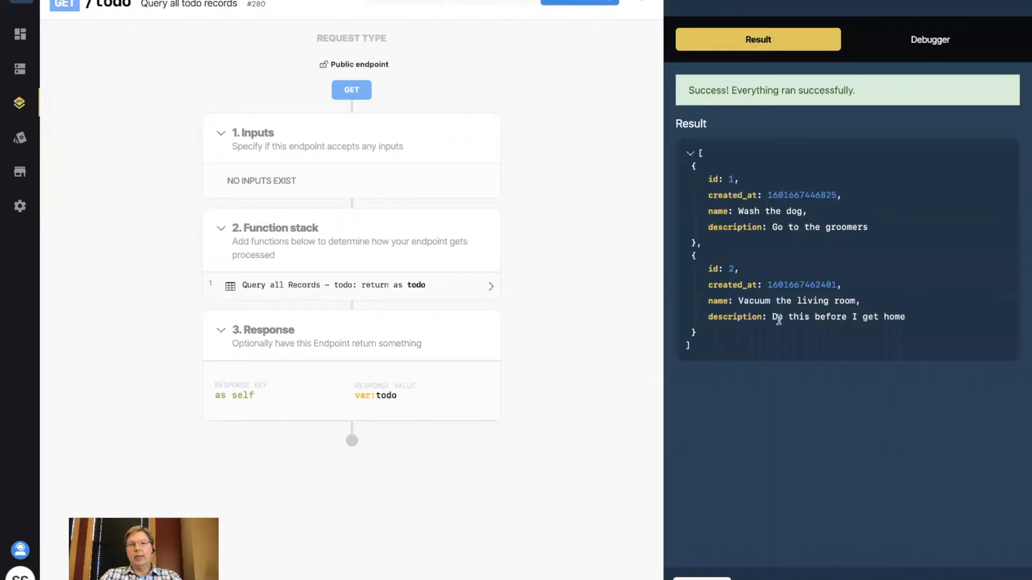
{"action": "mouse_move", "coordinate": [931, 46]}
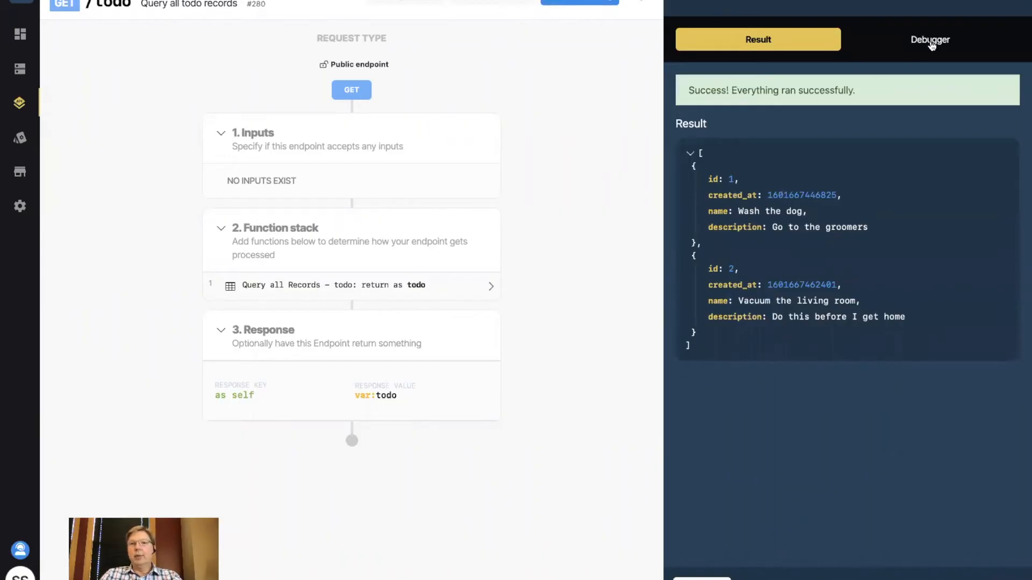
Review the GET /todo debug output showing both todo records.
{"action": "left_click", "coordinate": [929, 38]}
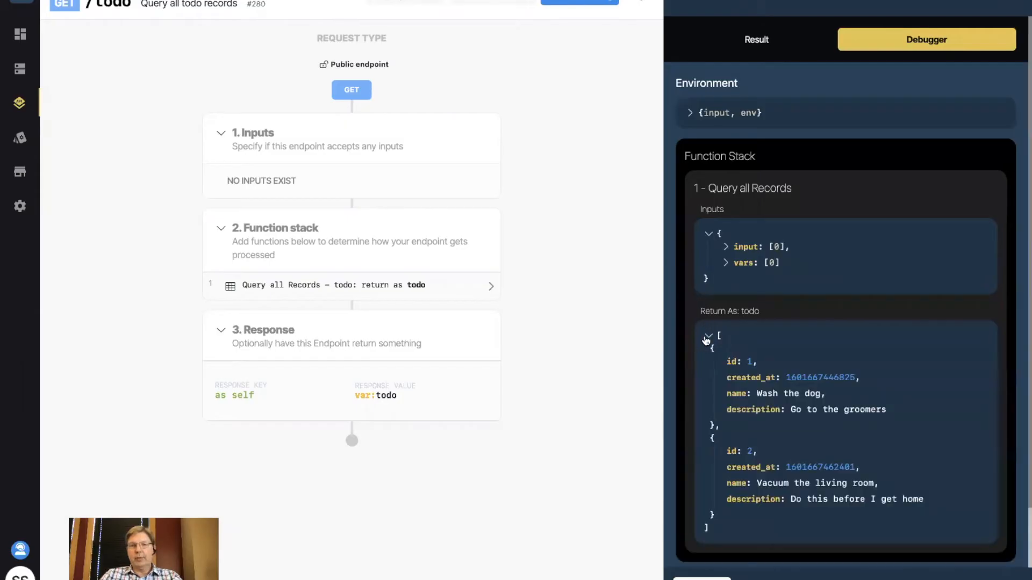
{"action": "scroll", "scroll_direction": "down", "scroll_amount": 3}
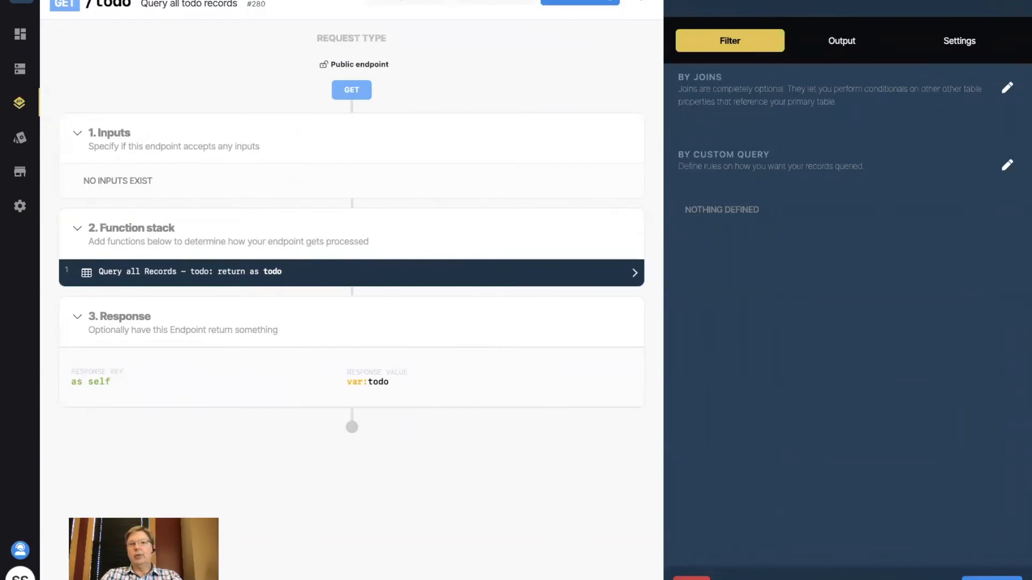
{"action": "left_click", "coordinate": [841, 39]}
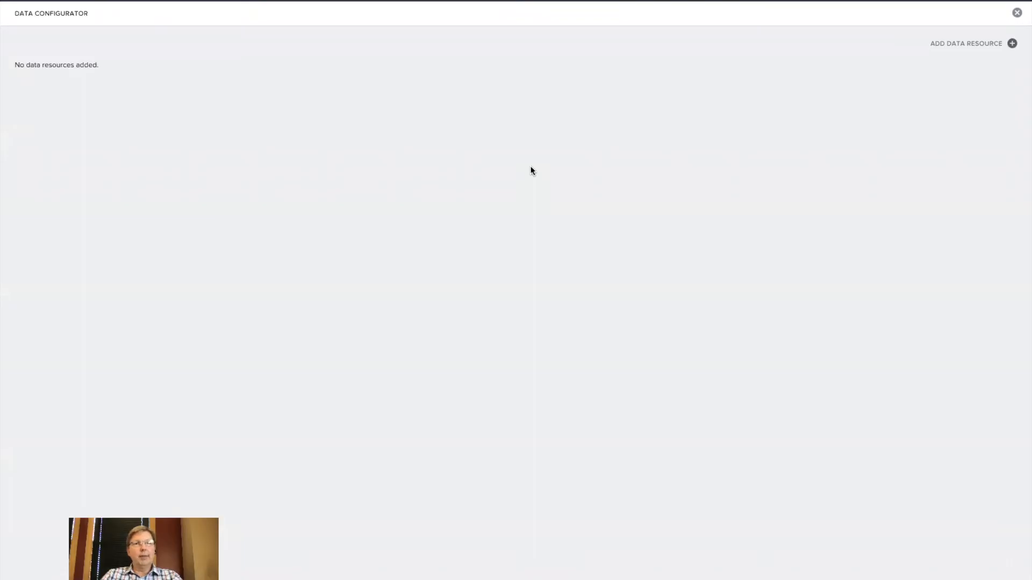
Add a REST API resource Todo, described Todo list and such, at Xano's /todo URL.
{"action": "left_click", "coordinate": [966, 43]}
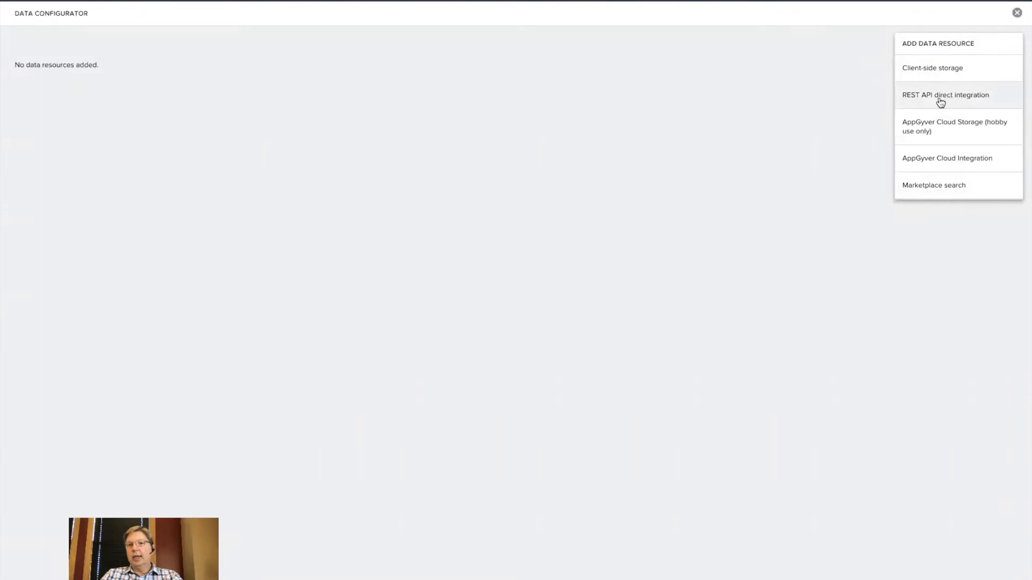
{"action": "left_click", "coordinate": [945, 95]}
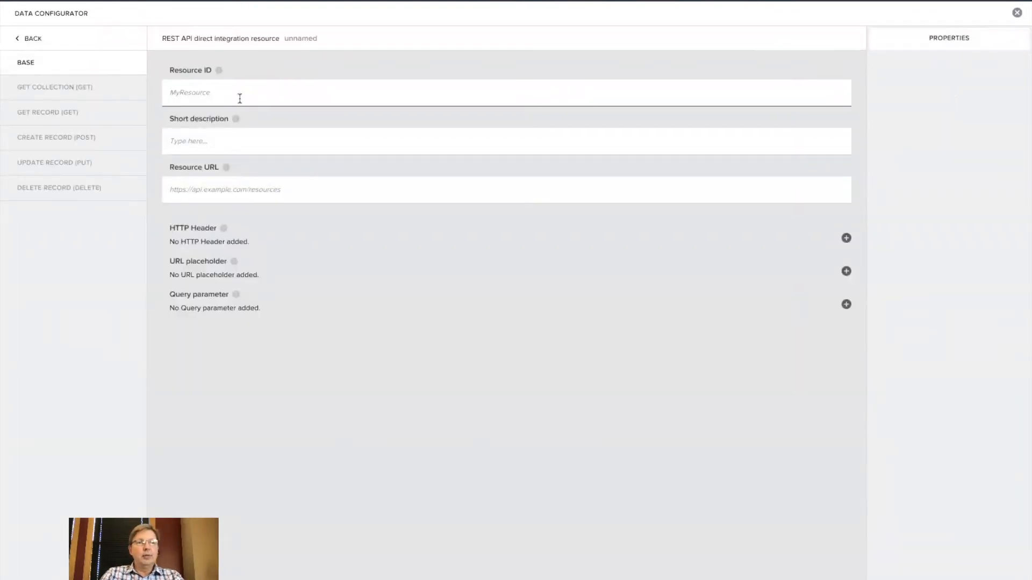
{"action": "type", "text": "Todo"}
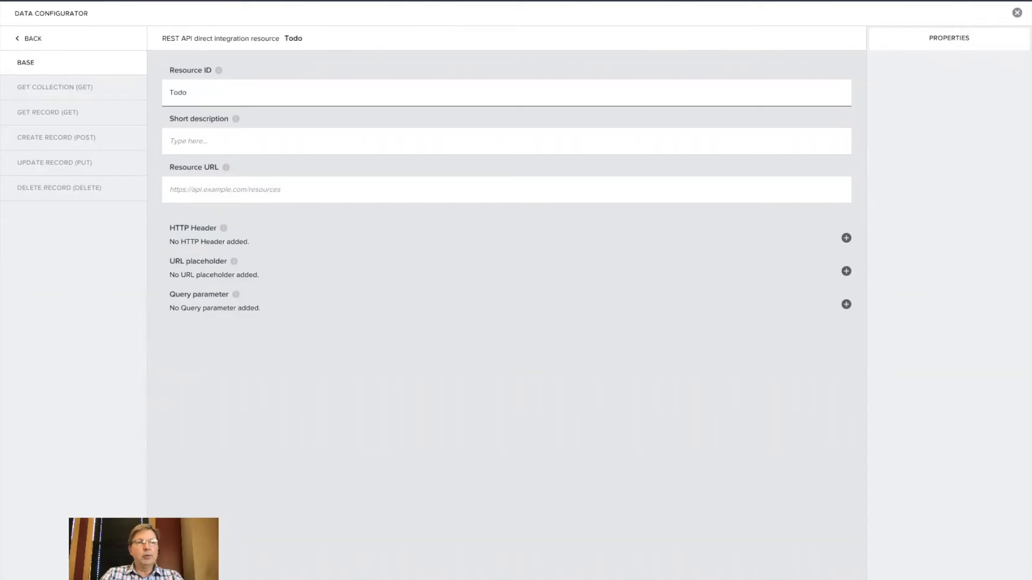
{"action": "left_click", "coordinate": [506, 141]}
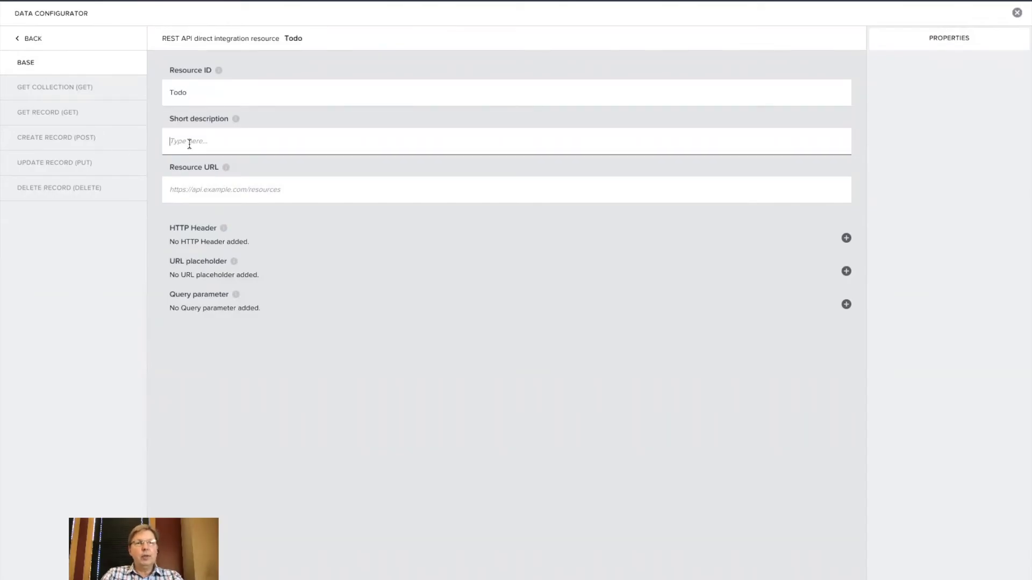
{"action": "type", "text": "Todo li"}
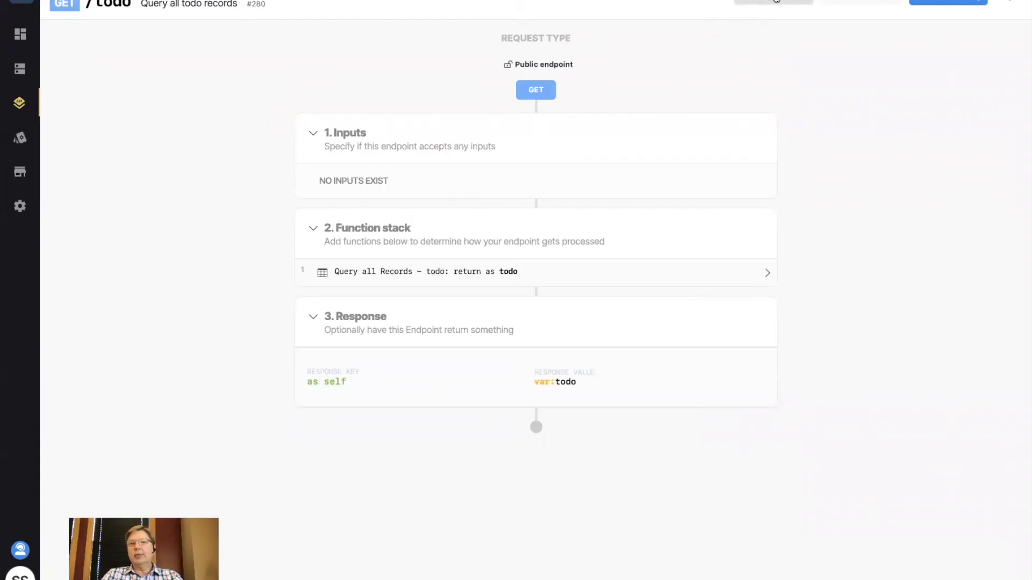
{"action": "mouse_move", "coordinate": [634, 47]}
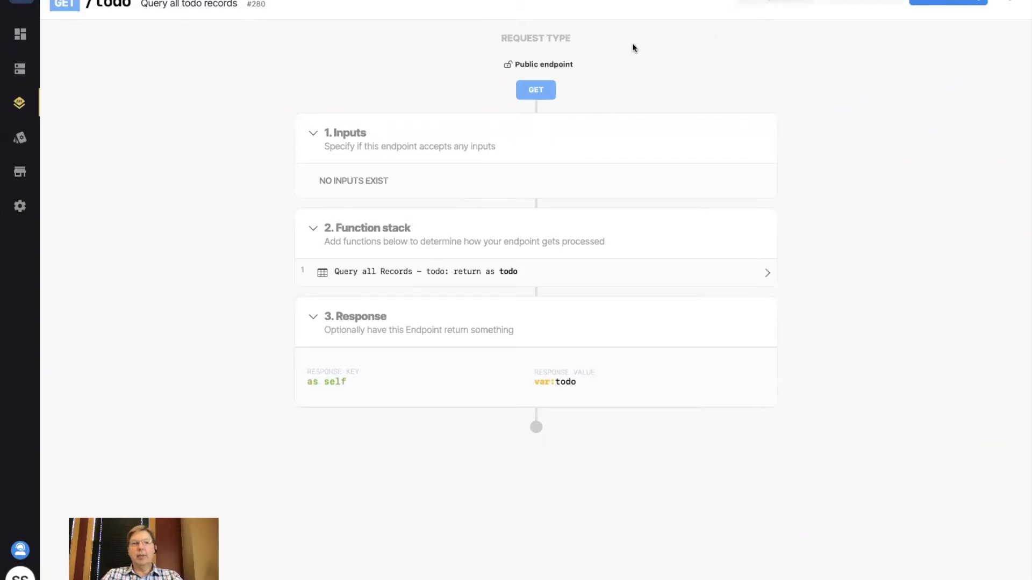
{"action": "mouse_move", "coordinate": [820, 105]}
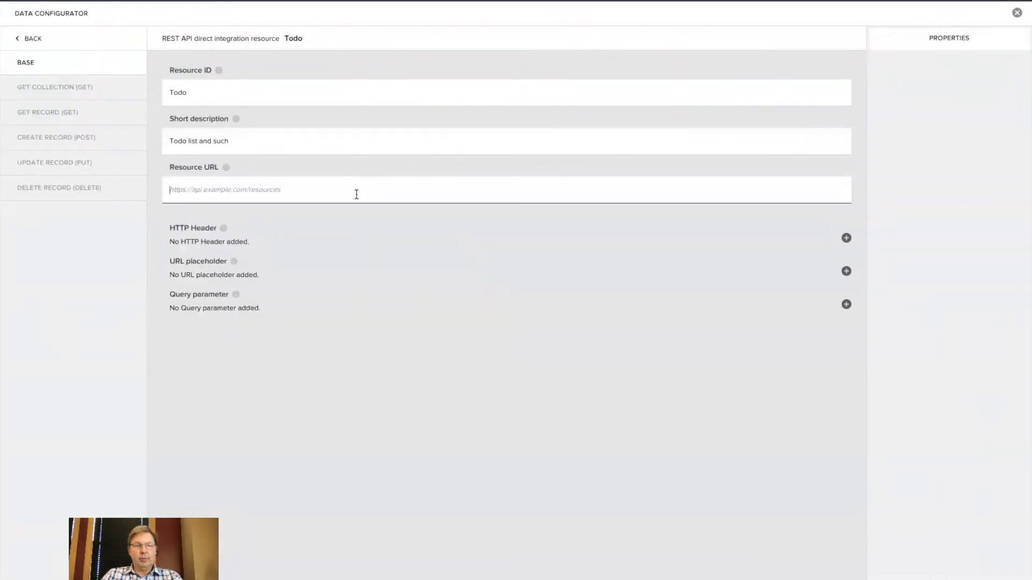
{"action": "type", "text": "https://x9f6-3bac-3ec3.n7.xano.io/api:74ptEQOo/todo"}
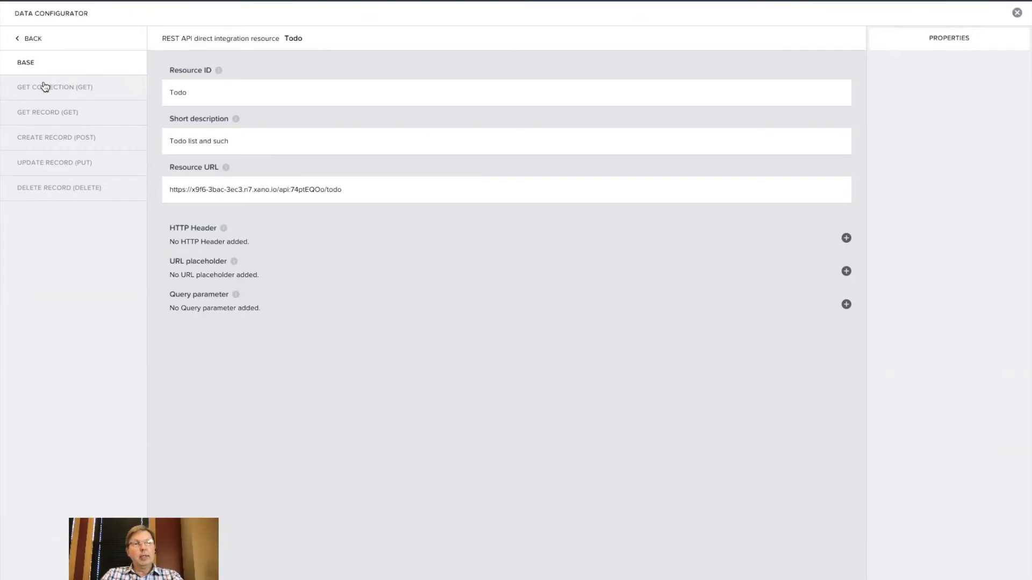
Run the GET collection test, returning both todo records with OK status.
{"action": "left_click", "coordinate": [54, 87]}
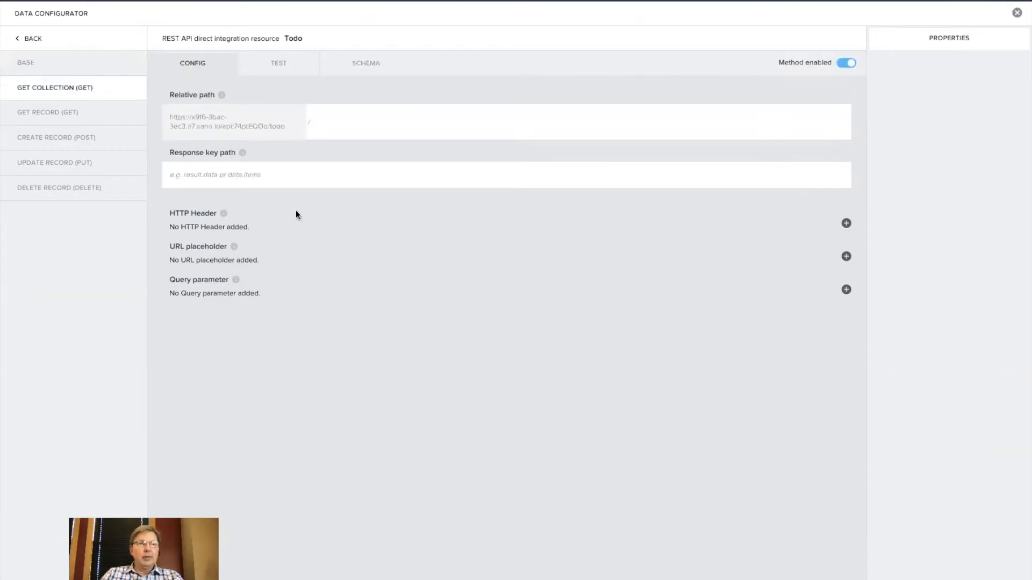
{"action": "left_click", "coordinate": [278, 62]}
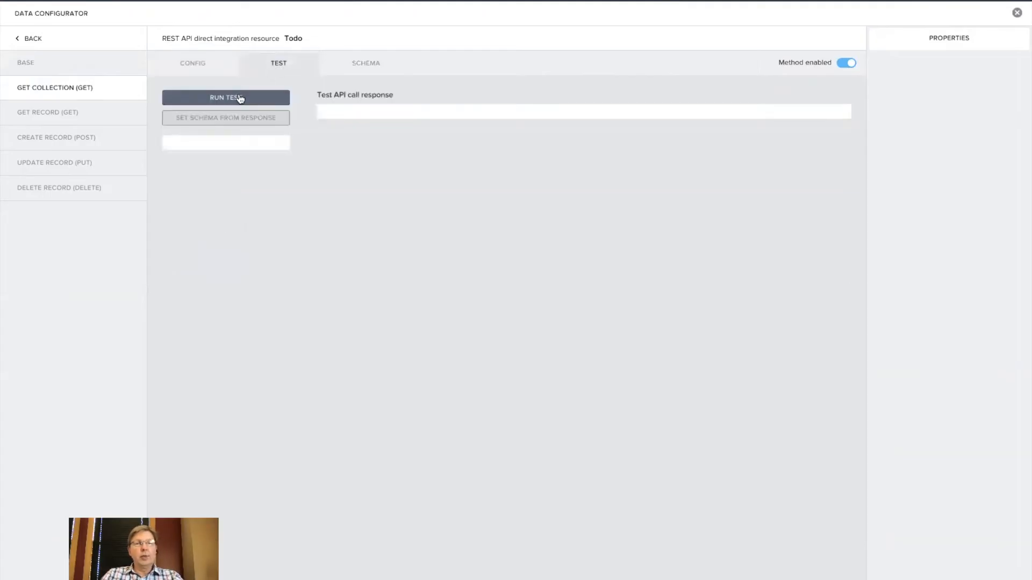
{"action": "left_click", "coordinate": [226, 98]}
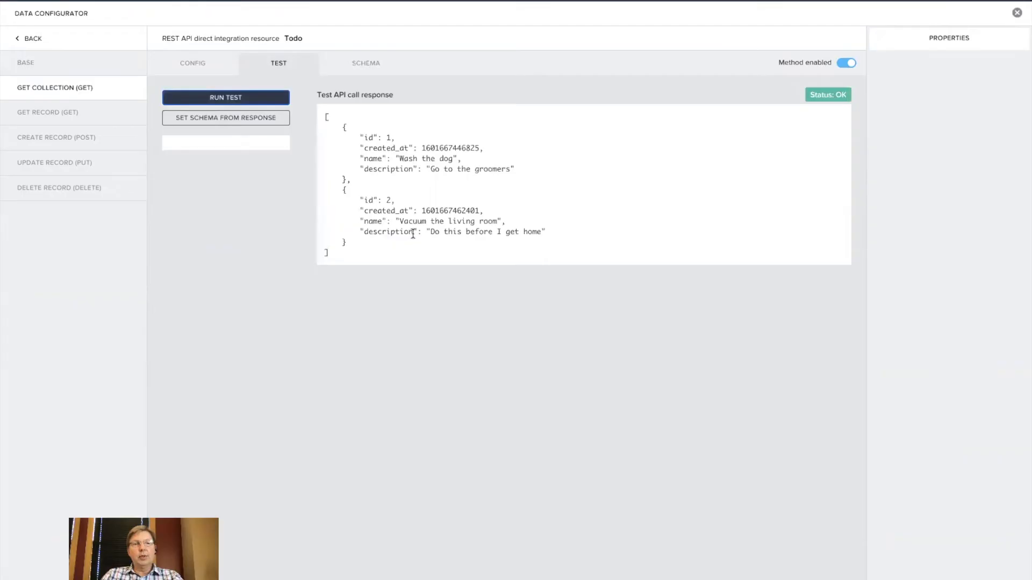
{"action": "mouse_move", "coordinate": [409, 147]}
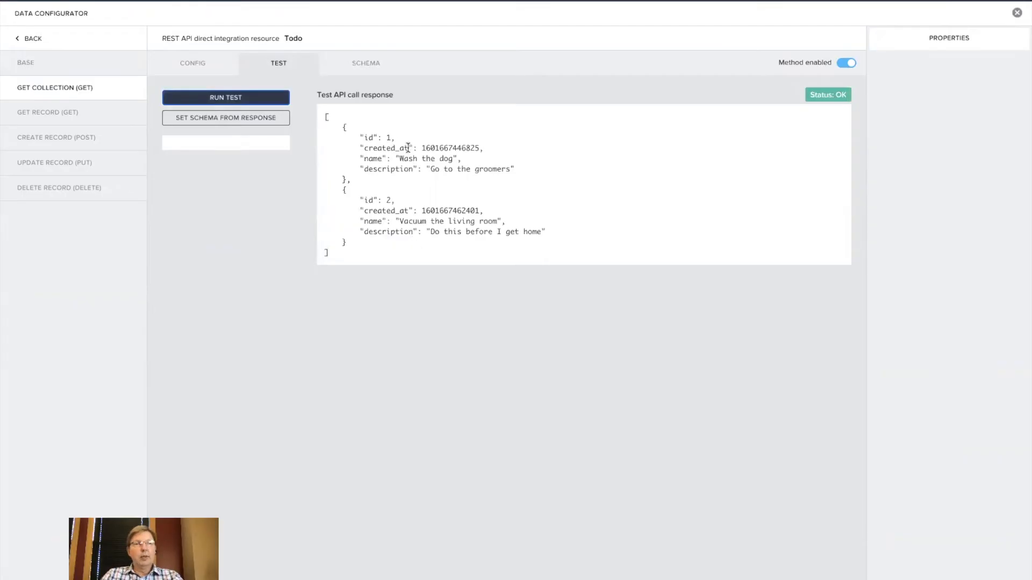
{"action": "mouse_move", "coordinate": [398, 159]}
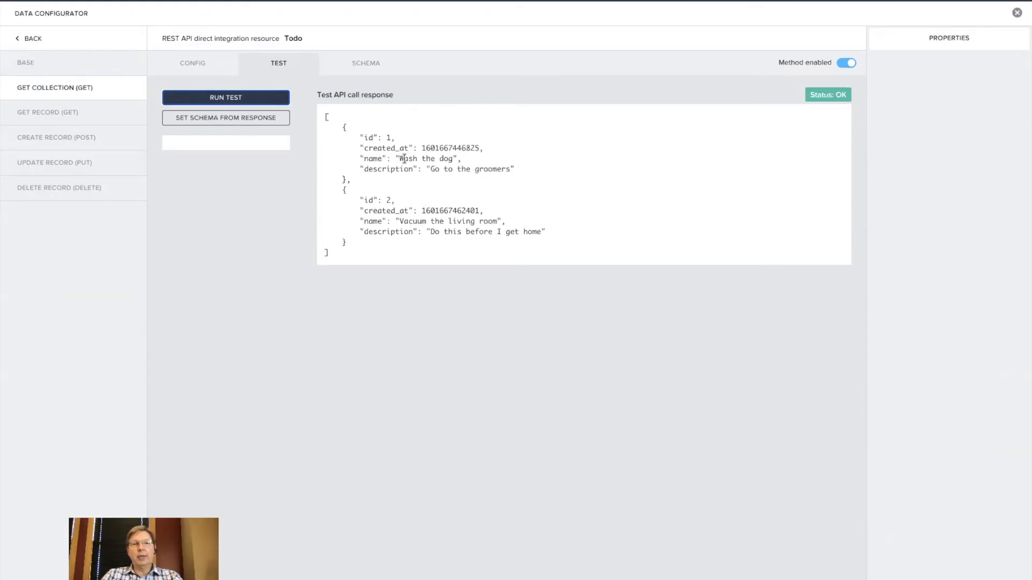
{"action": "mouse_move", "coordinate": [429, 130]}
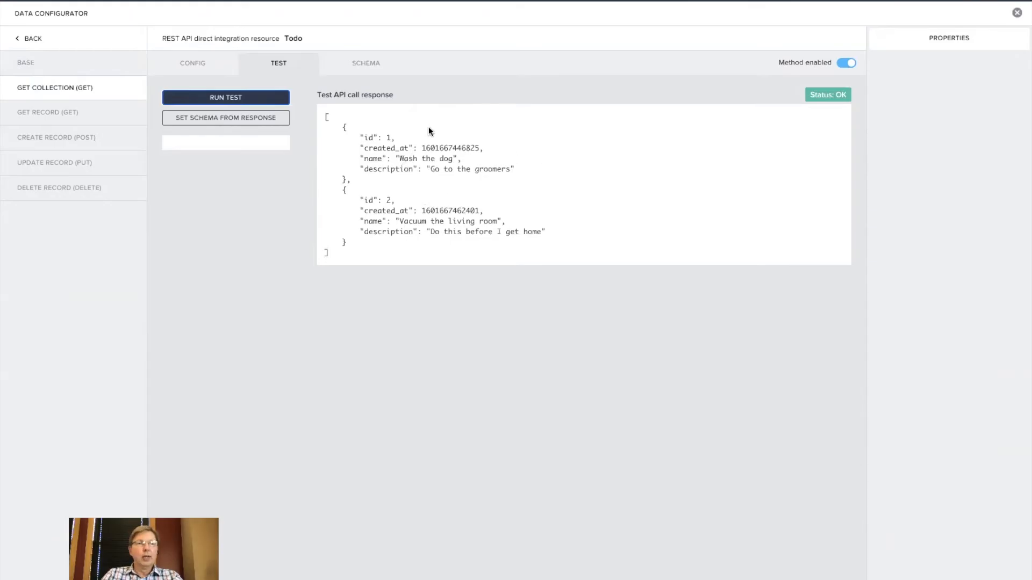
{"action": "mouse_move", "coordinate": [226, 117]}
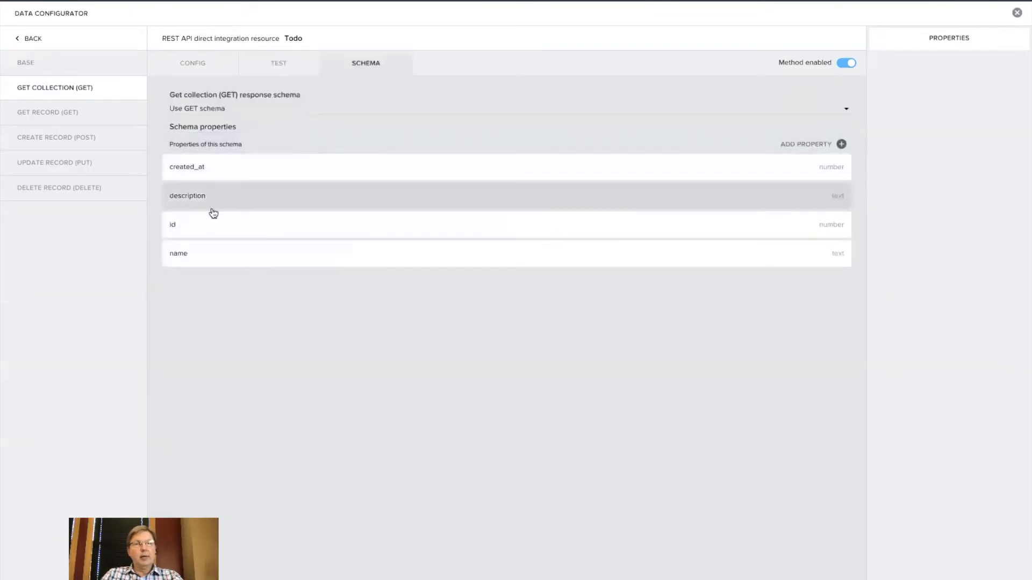
{"action": "mouse_move", "coordinate": [222, 172]}
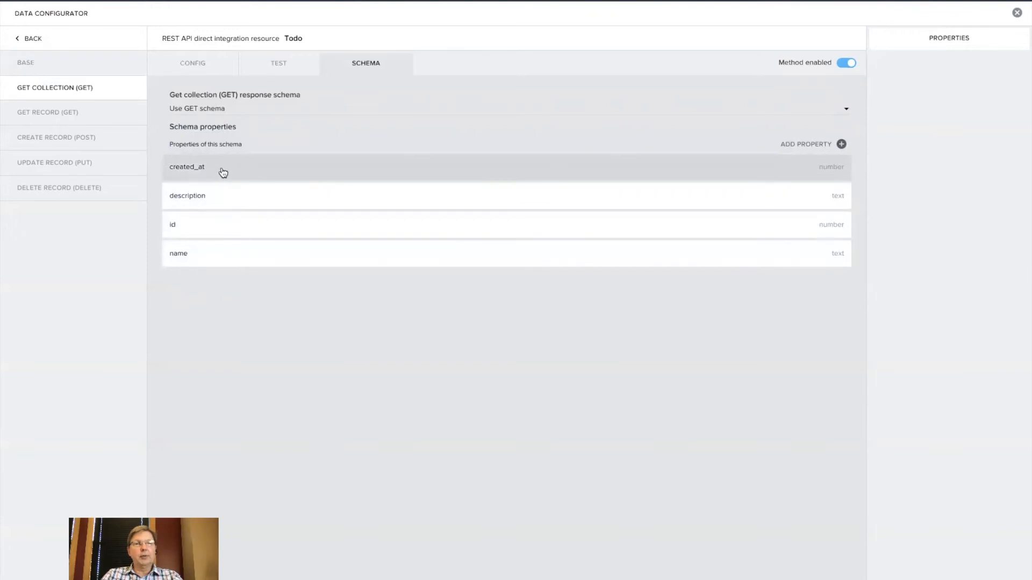
{"action": "mouse_move", "coordinate": [173, 77]}
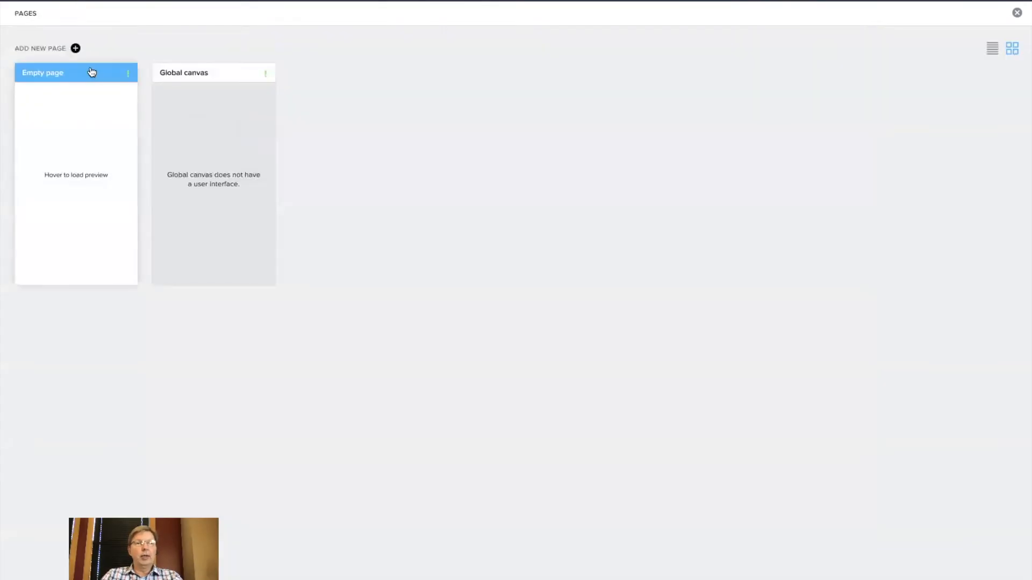
Open the Empty page card from the Pages view for editing.
{"action": "left_click", "coordinate": [213, 72]}
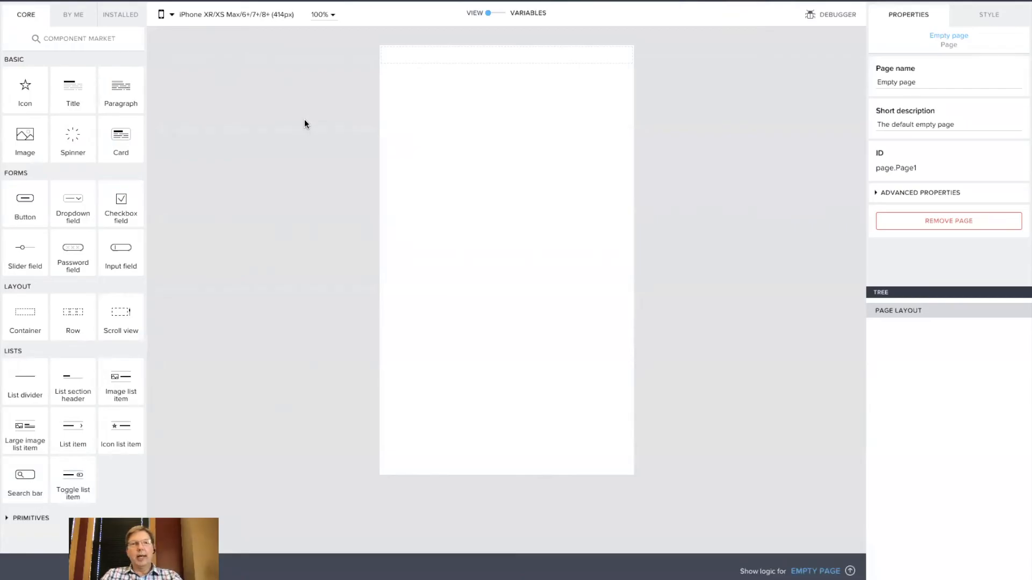
{"action": "mouse_move", "coordinate": [547, 105]}
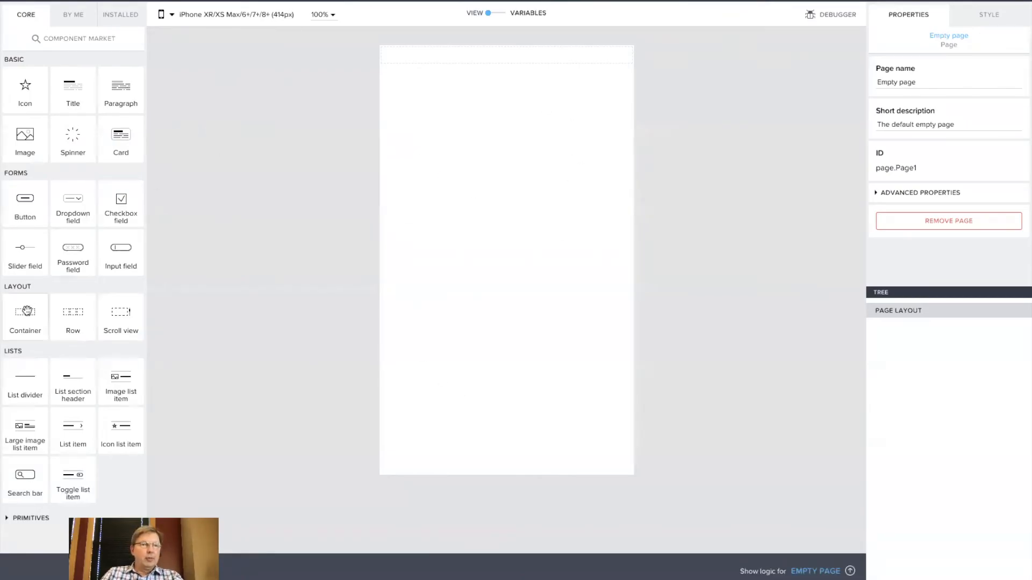
Drag a Large image list item from the Lists palette into Scroll view 1.
{"action": "left_click_drag", "start_coordinate": [25, 311], "coordinate": [453, 93]}
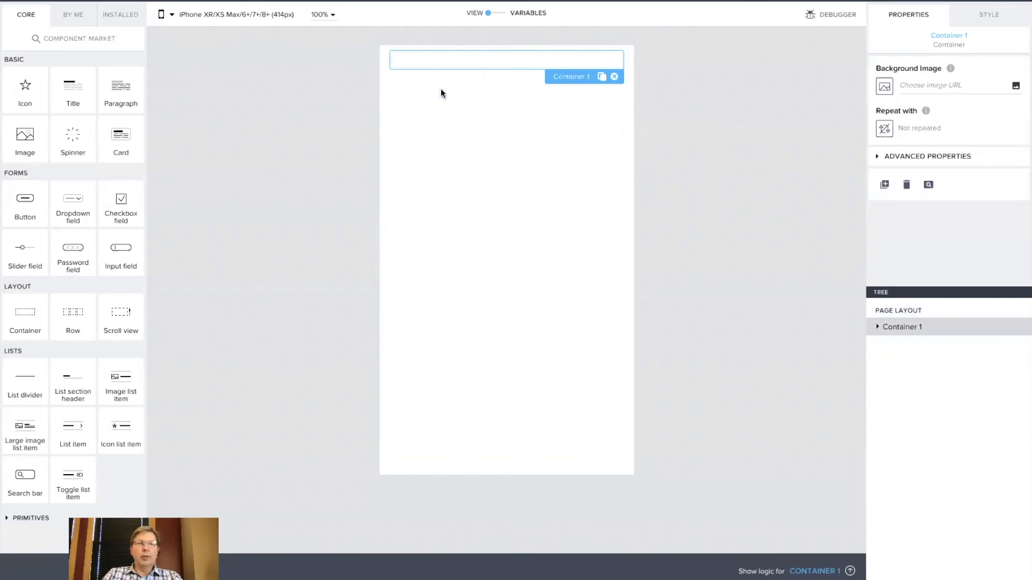
{"action": "mouse_move", "coordinate": [299, 198]}
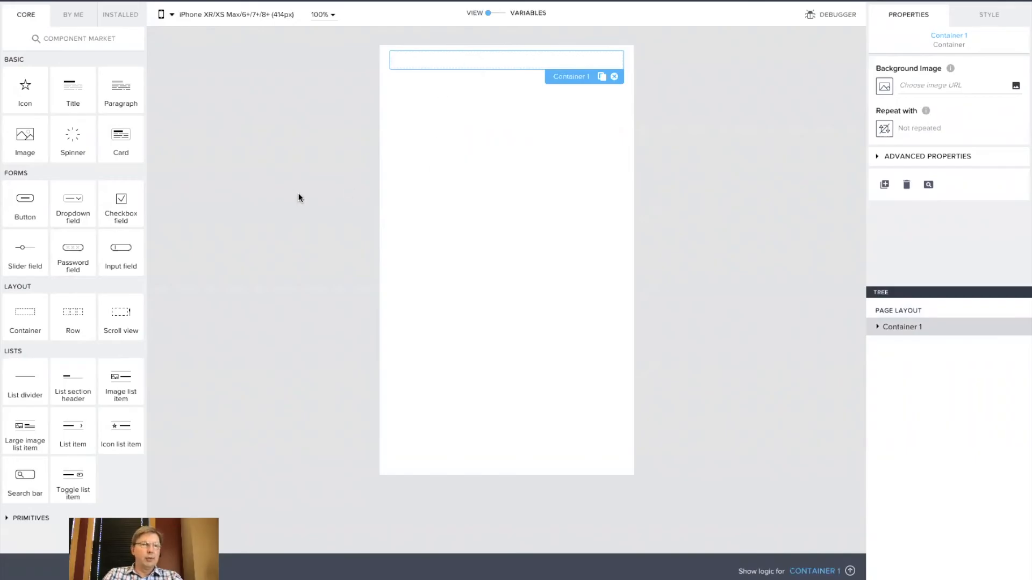
{"action": "mouse_move", "coordinate": [236, 194]}
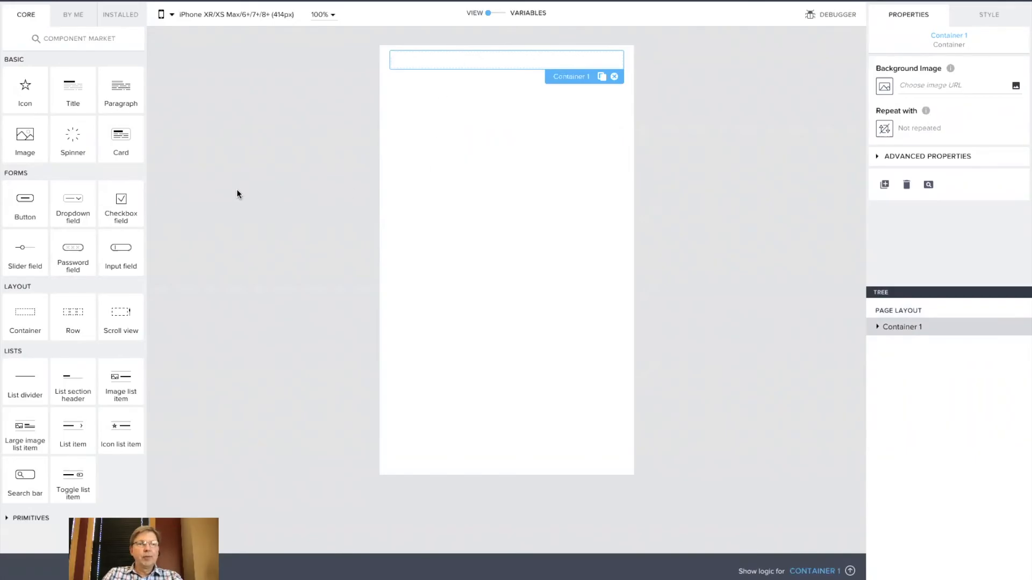
{"action": "mouse_move", "coordinate": [139, 308]}
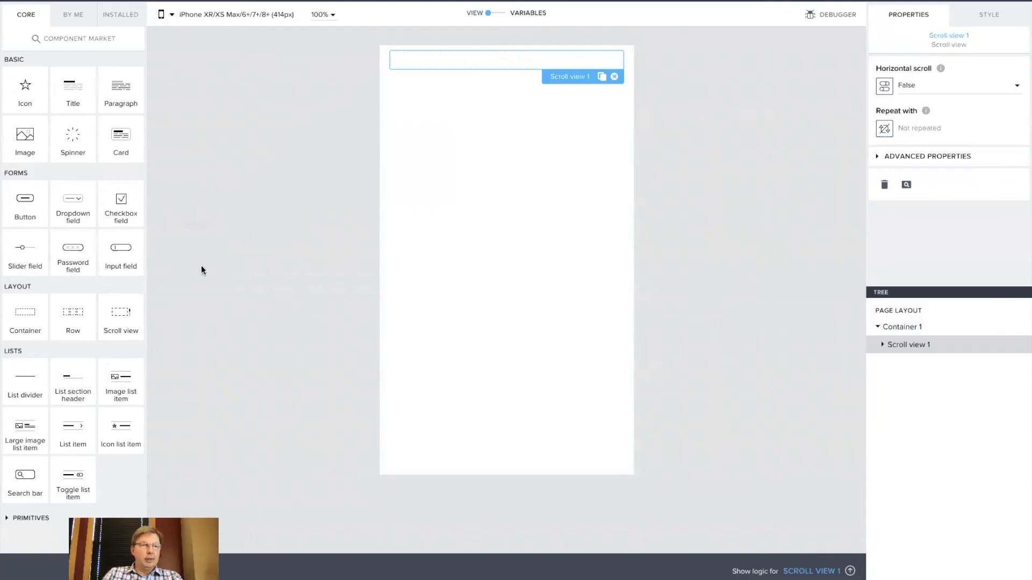
{"action": "mouse_move", "coordinate": [25, 426]}
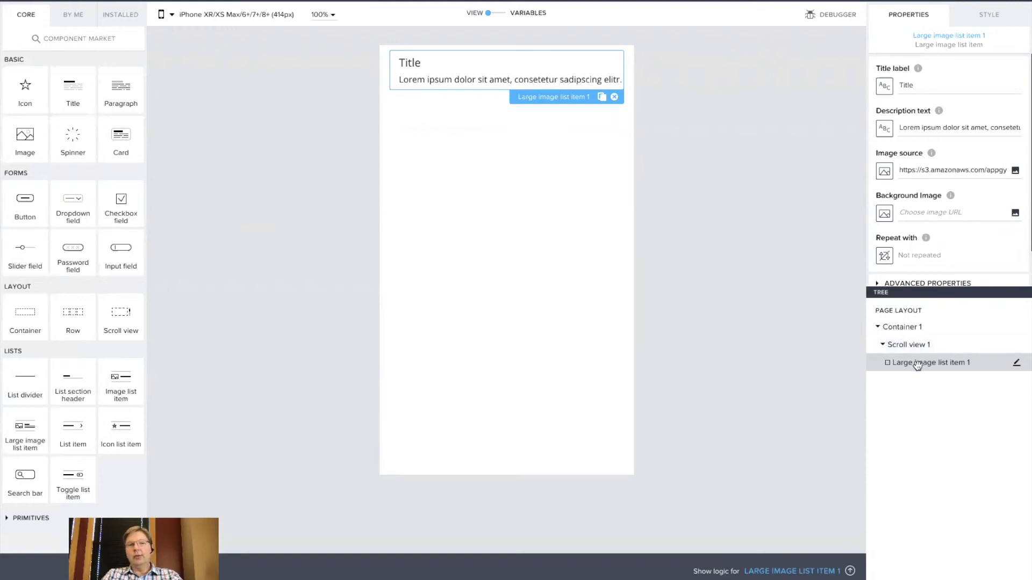
{"action": "mouse_move", "coordinate": [468, 67]}
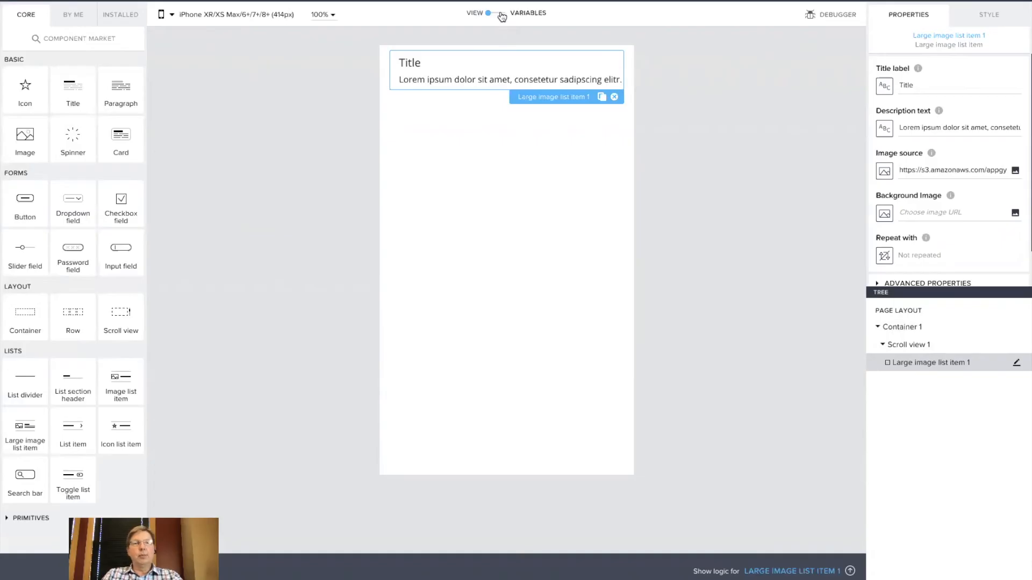
Add a Todo1 data variable from the Todo resource on the Data variables panel.
{"action": "left_click", "coordinate": [490, 13]}
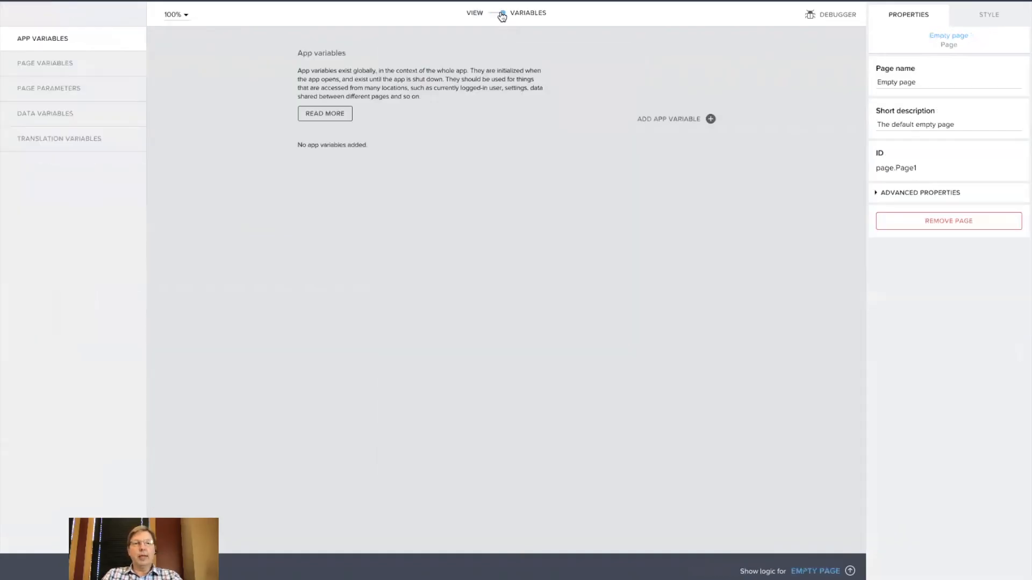
{"action": "left_click", "coordinate": [45, 114]}
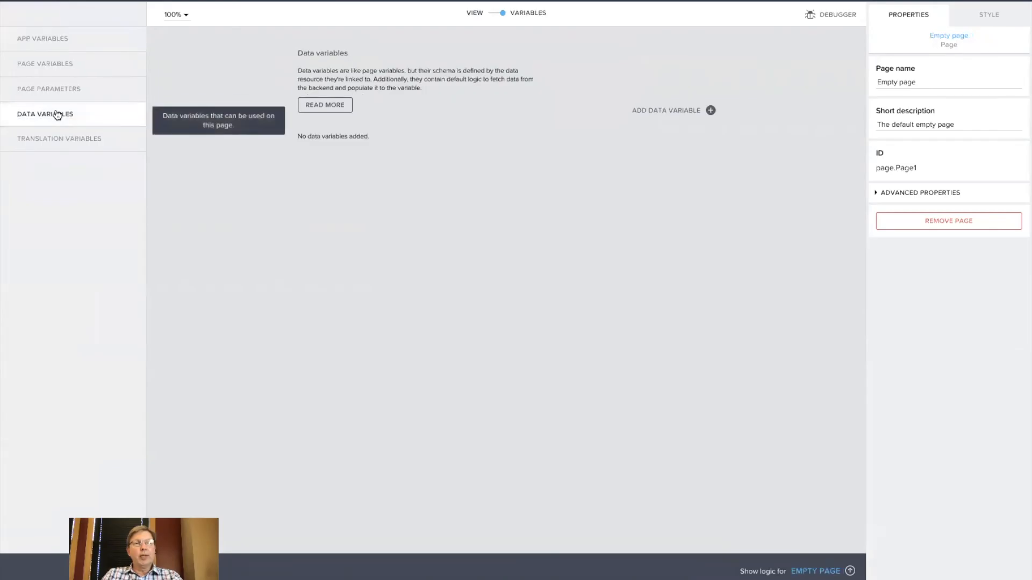
{"action": "mouse_move", "coordinate": [486, 206]}
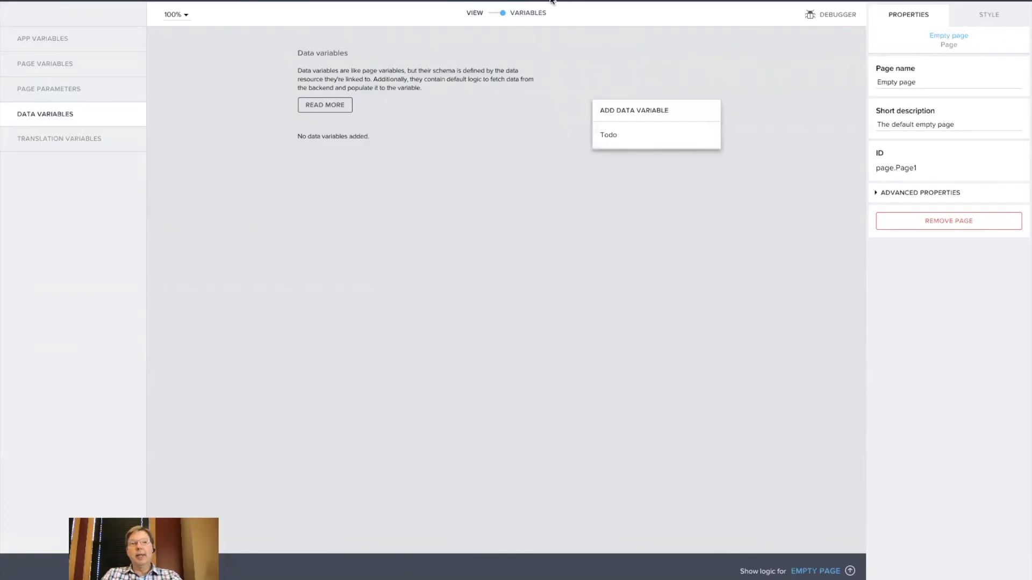
{"action": "mouse_move", "coordinate": [609, 138]}
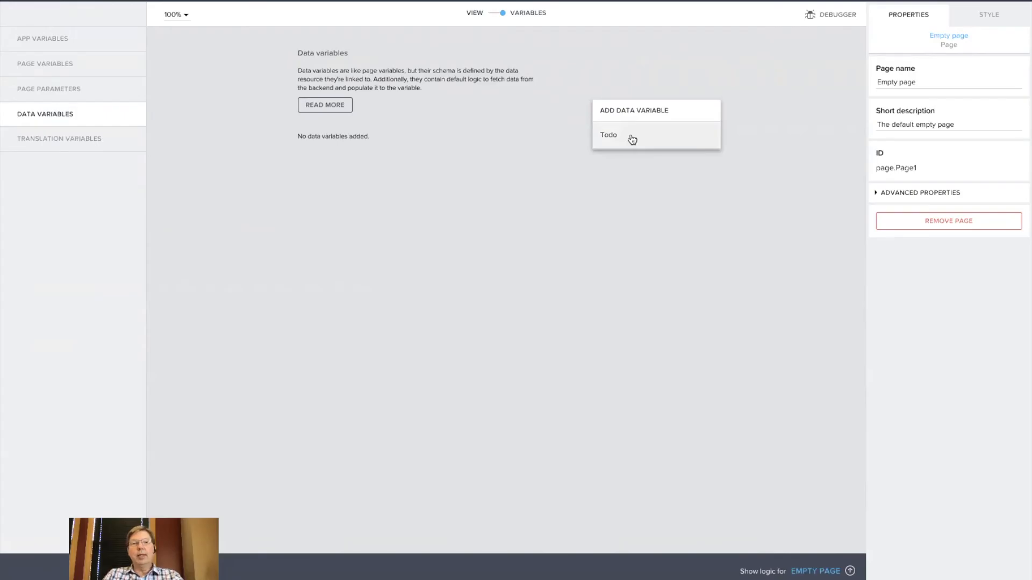
{"action": "left_click", "coordinate": [608, 135]}
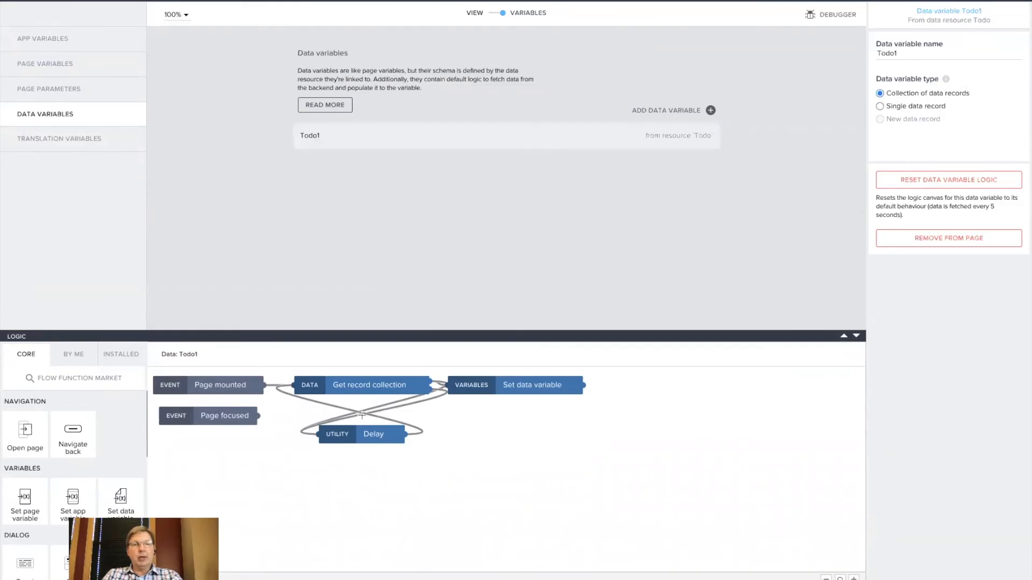
{"action": "mouse_move", "coordinate": [344, 391]}
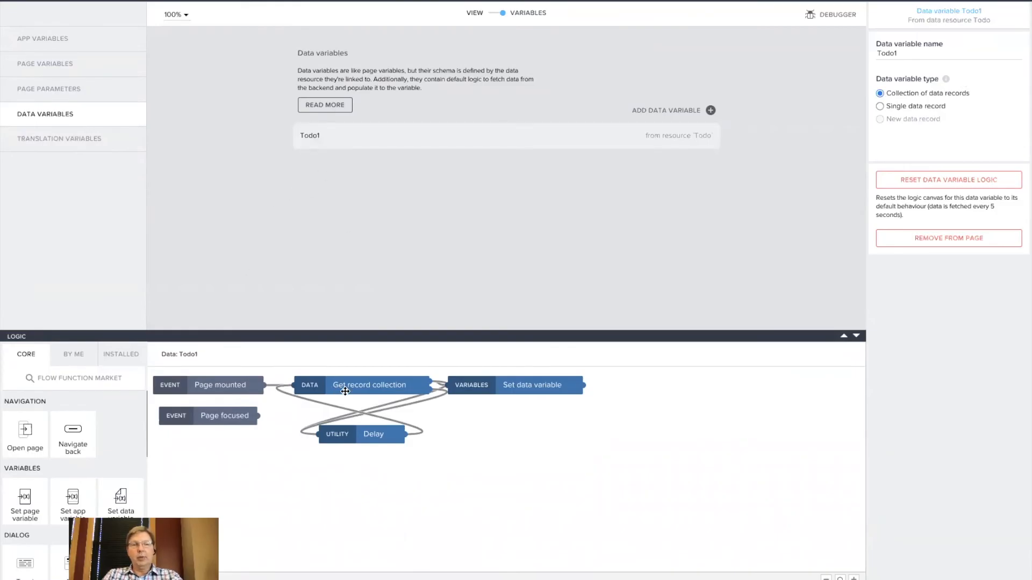
Review the variable's Get record collection, Set data variable and 5000 ms Delay logic.
{"action": "left_click", "coordinate": [369, 385]}
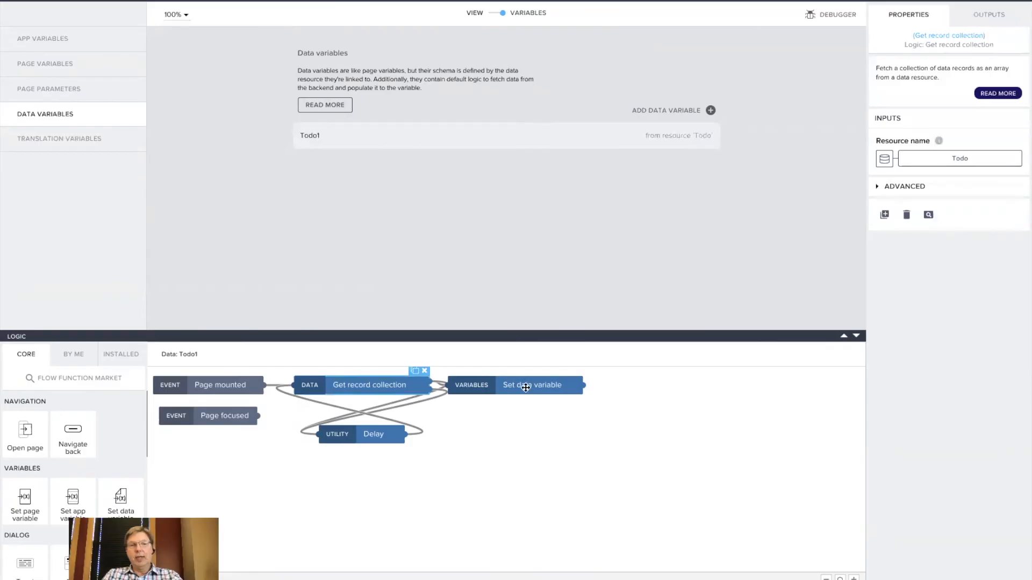
{"action": "left_click", "coordinate": [532, 385]}
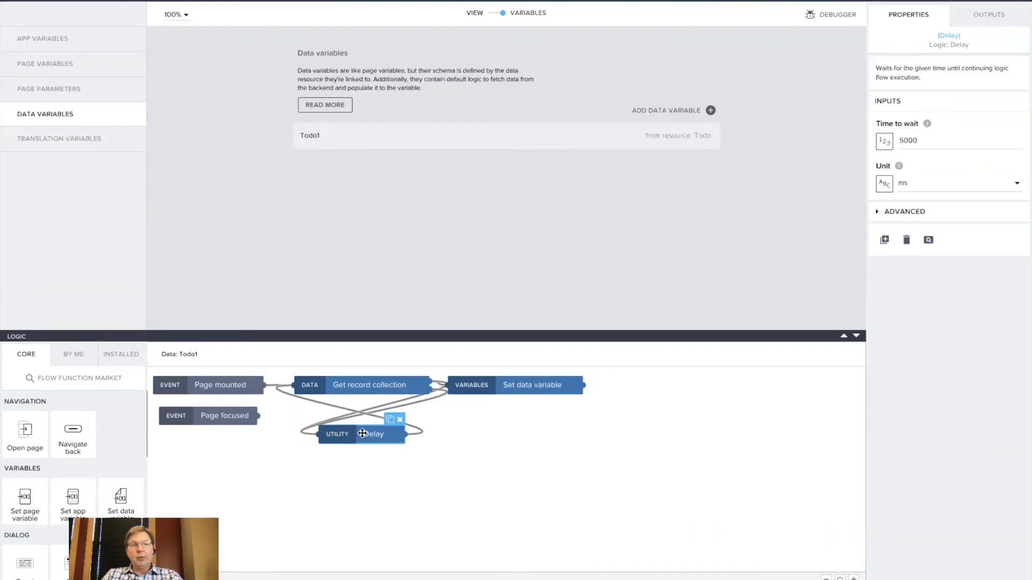
{"action": "mouse_move", "coordinate": [906, 240]}
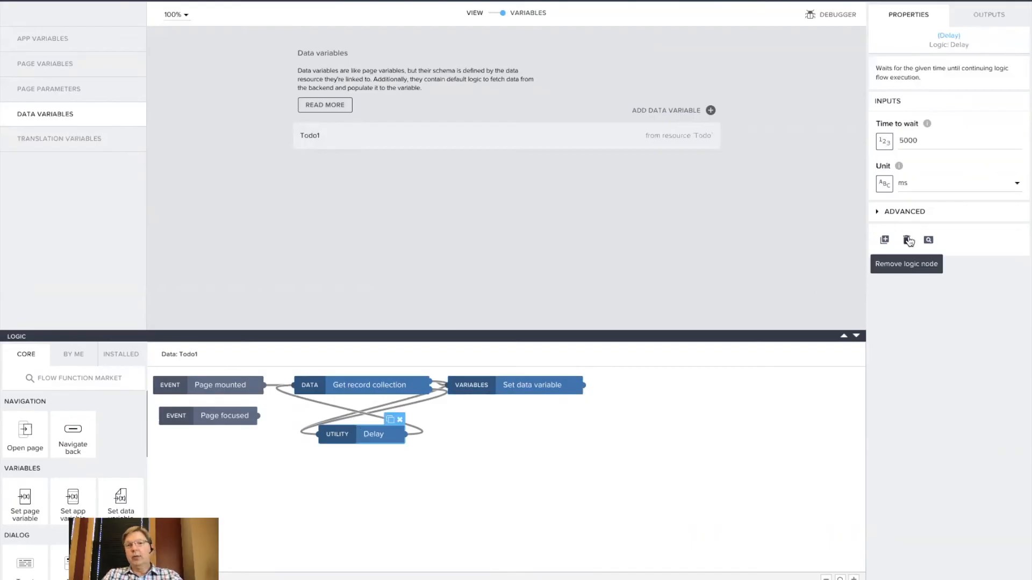
{"action": "left_click", "coordinate": [934, 140]}
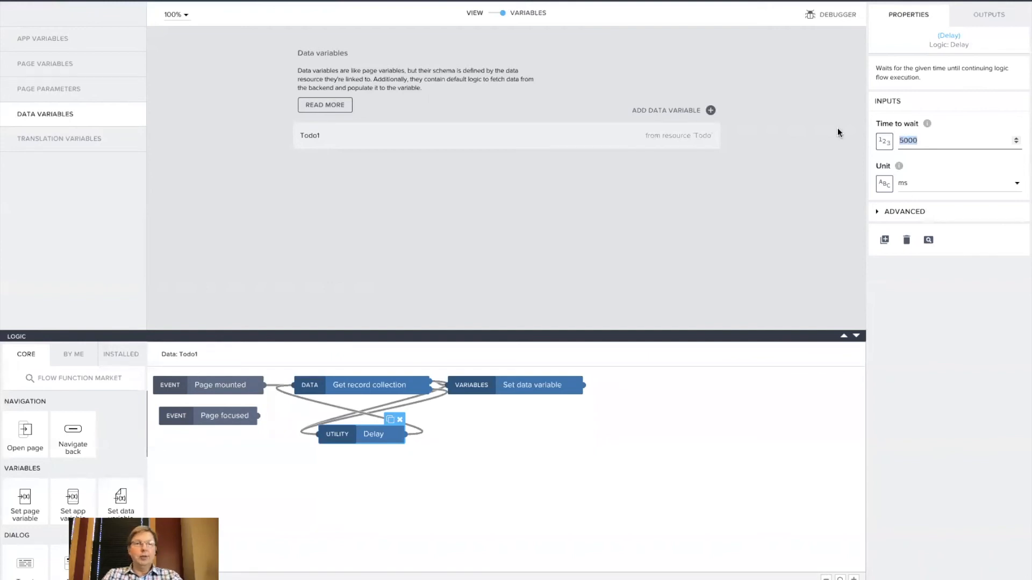
{"action": "mouse_move", "coordinate": [663, 196]}
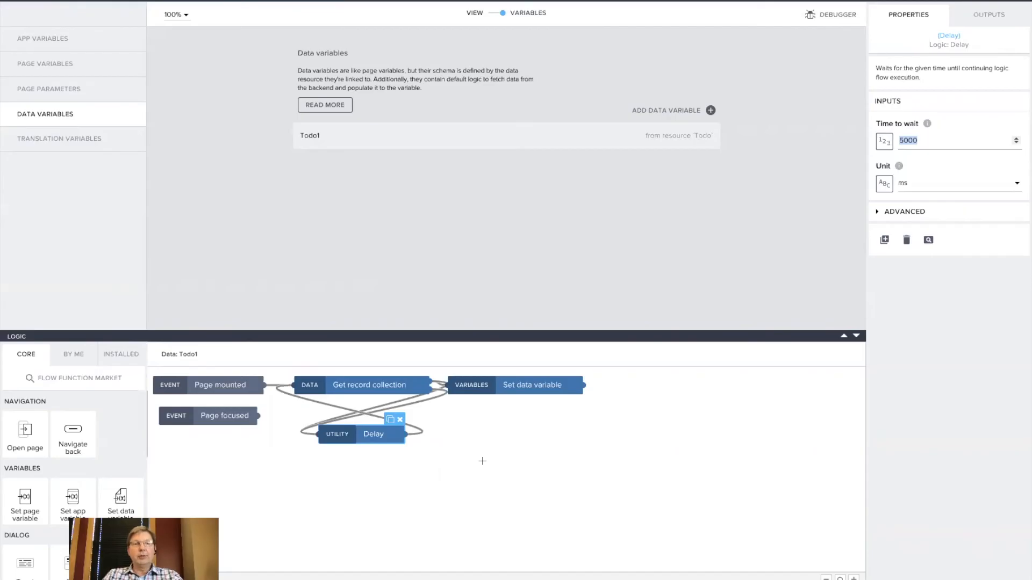
{"action": "mouse_move", "coordinate": [503, 256]}
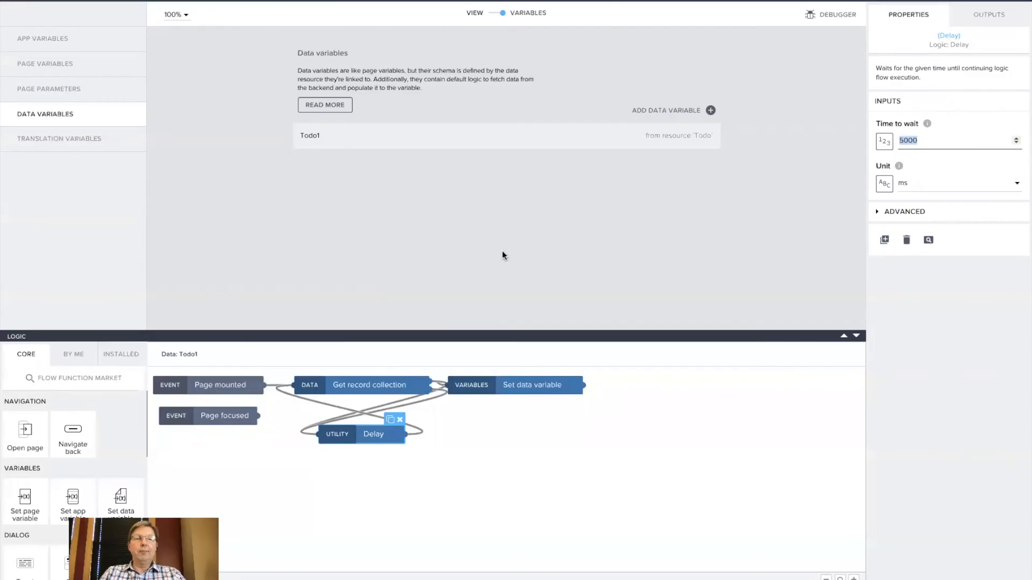
{"action": "mouse_move", "coordinate": [486, 71]}
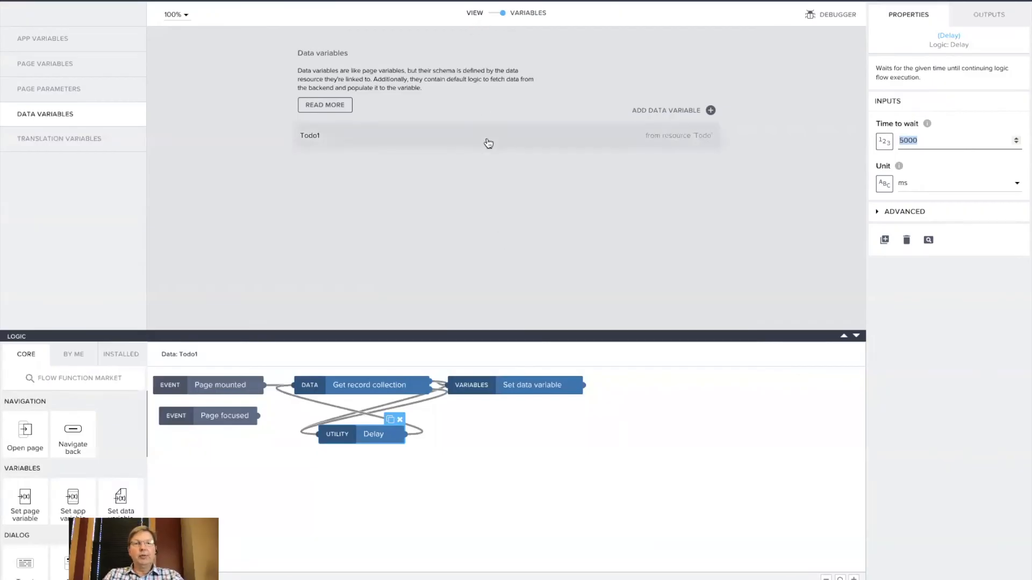
{"action": "mouse_move", "coordinate": [484, 48]}
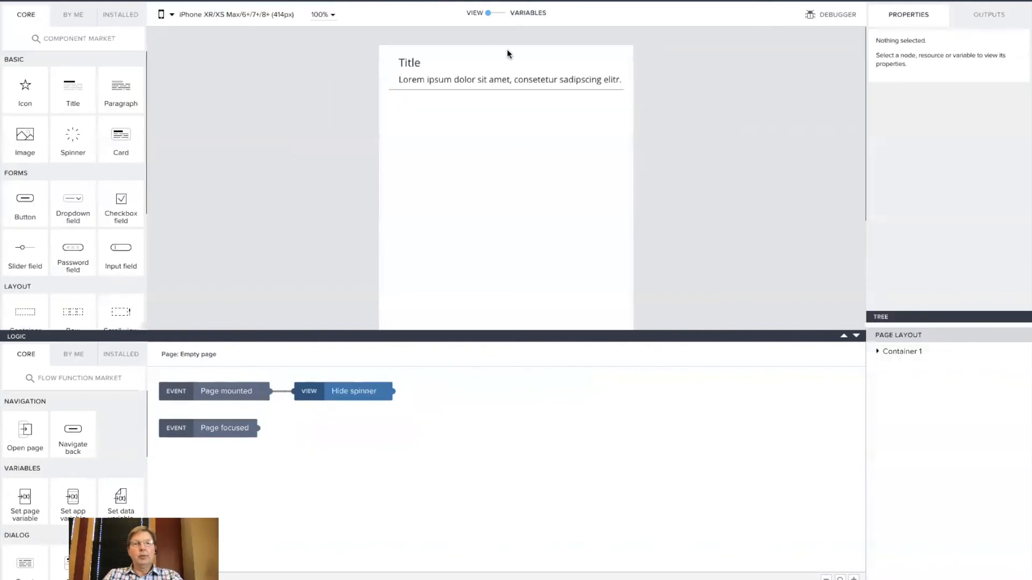
Bind the list item's Repeat with to the Todo1 data variable and save.
{"action": "left_click", "coordinate": [506, 71]}
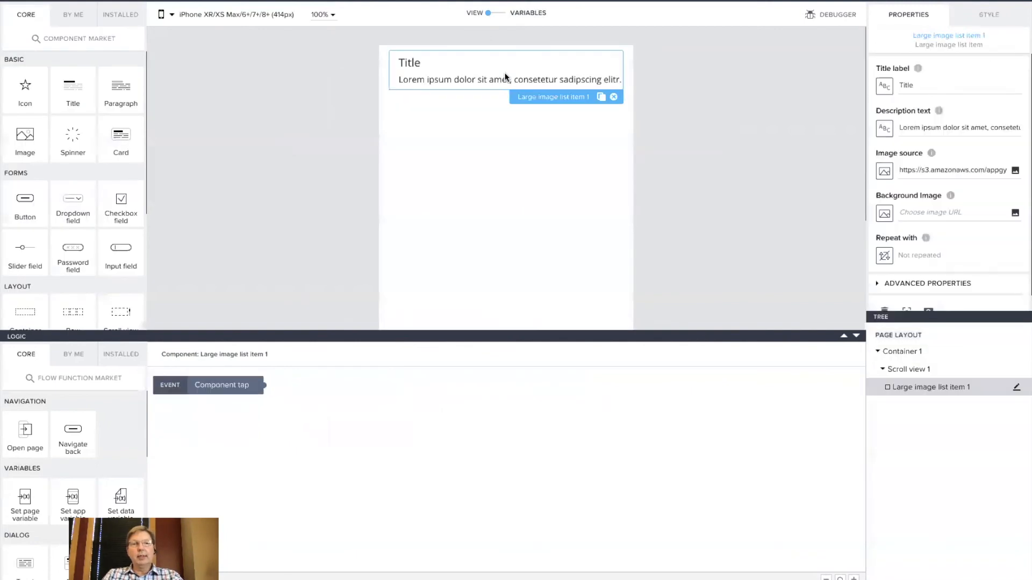
{"action": "mouse_move", "coordinate": [893, 401]}
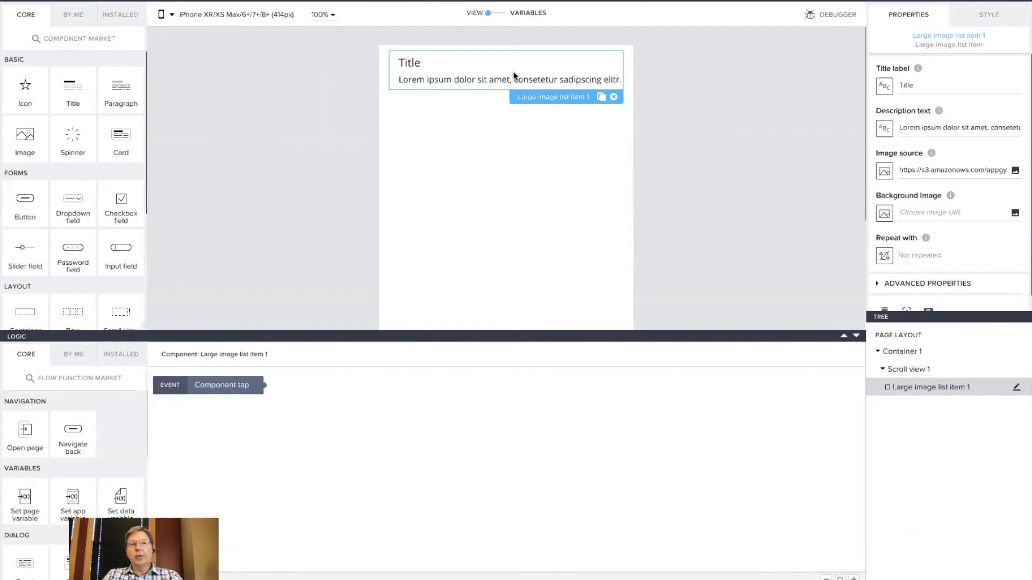
{"action": "mouse_move", "coordinate": [854, 363]}
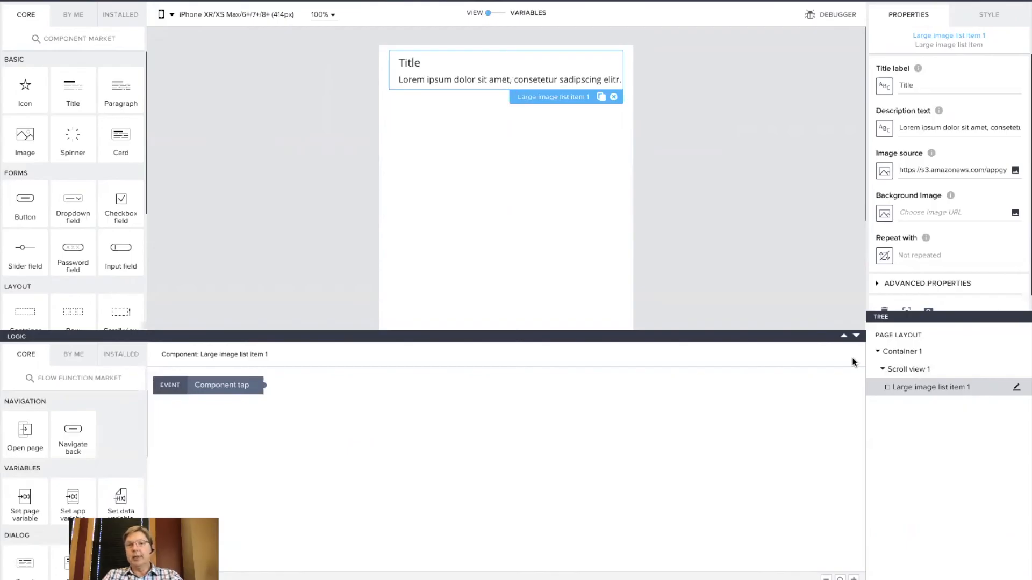
{"action": "mouse_move", "coordinate": [888, 279]}
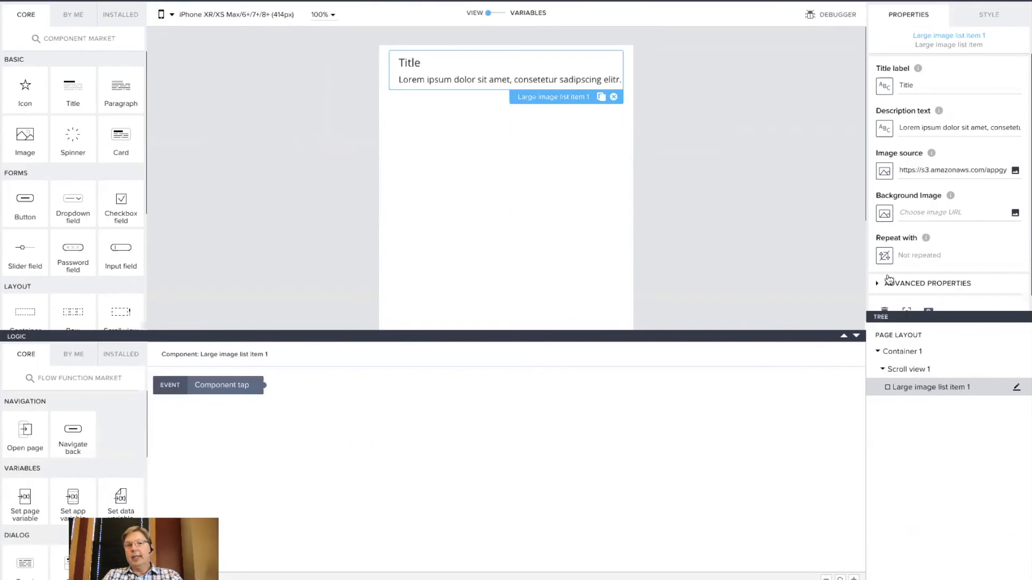
{"action": "left_click", "coordinate": [884, 256]}
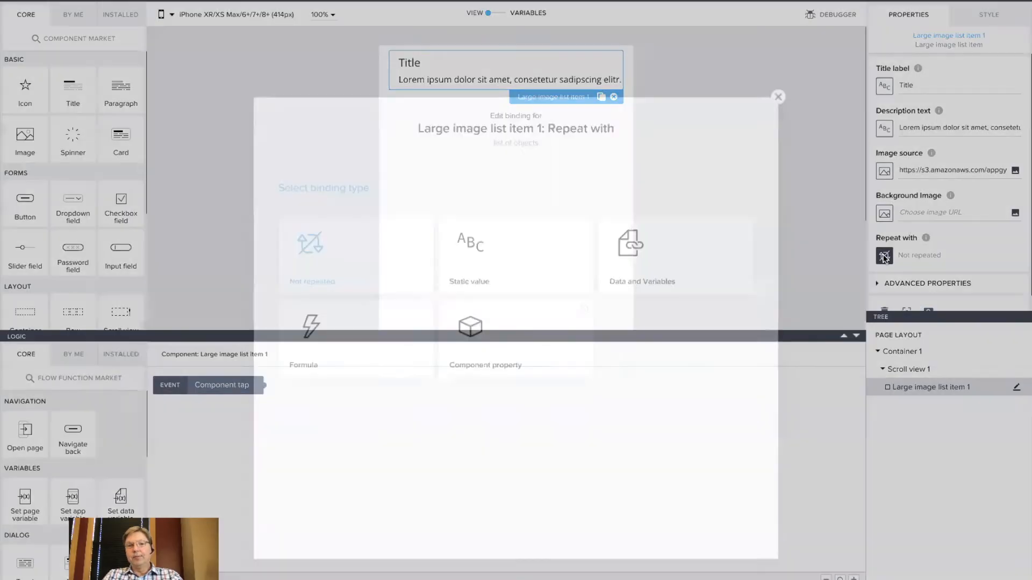
{"action": "left_click", "coordinate": [642, 256]}
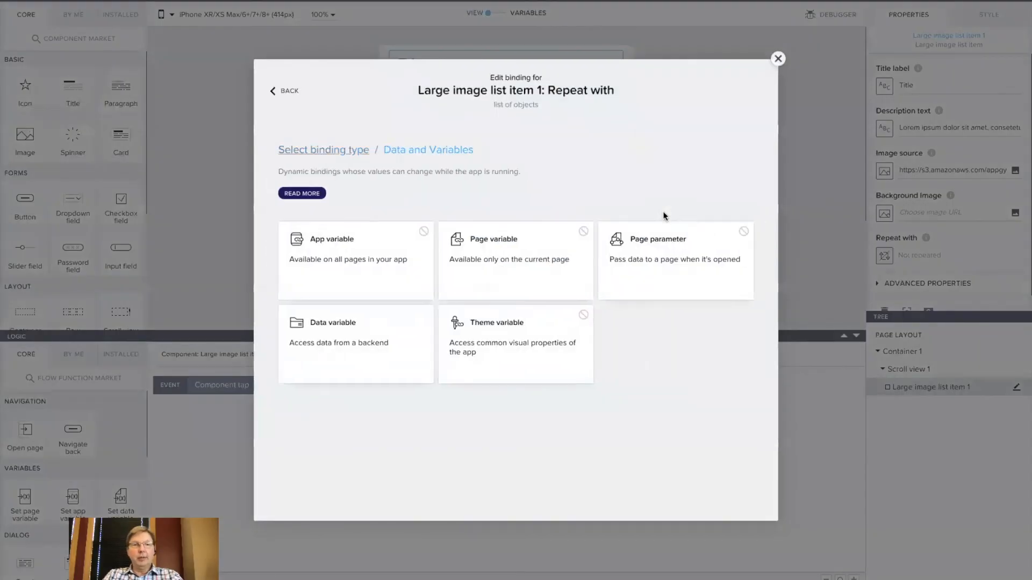
{"action": "left_click", "coordinate": [356, 344]}
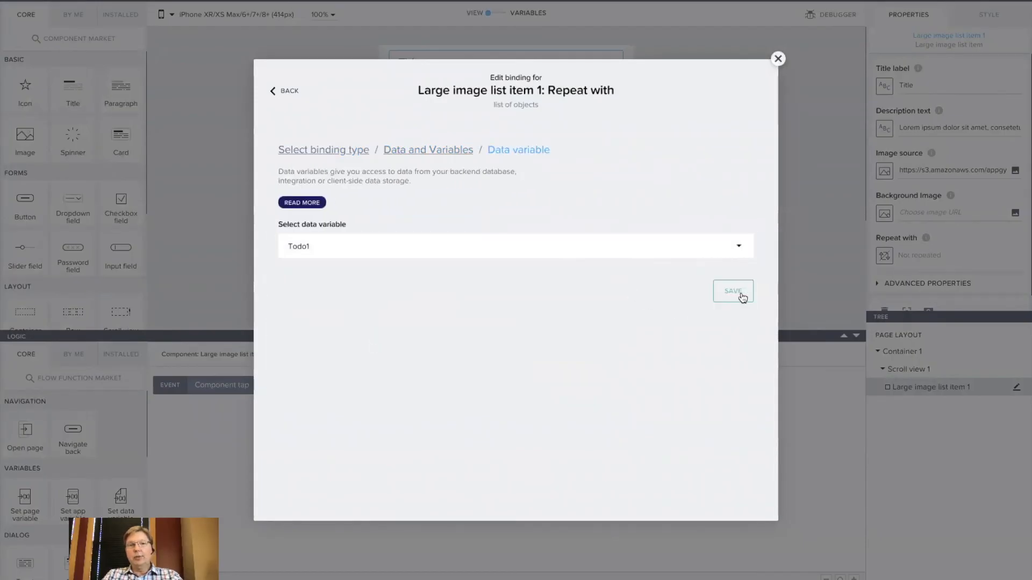
{"action": "left_click", "coordinate": [732, 292]}
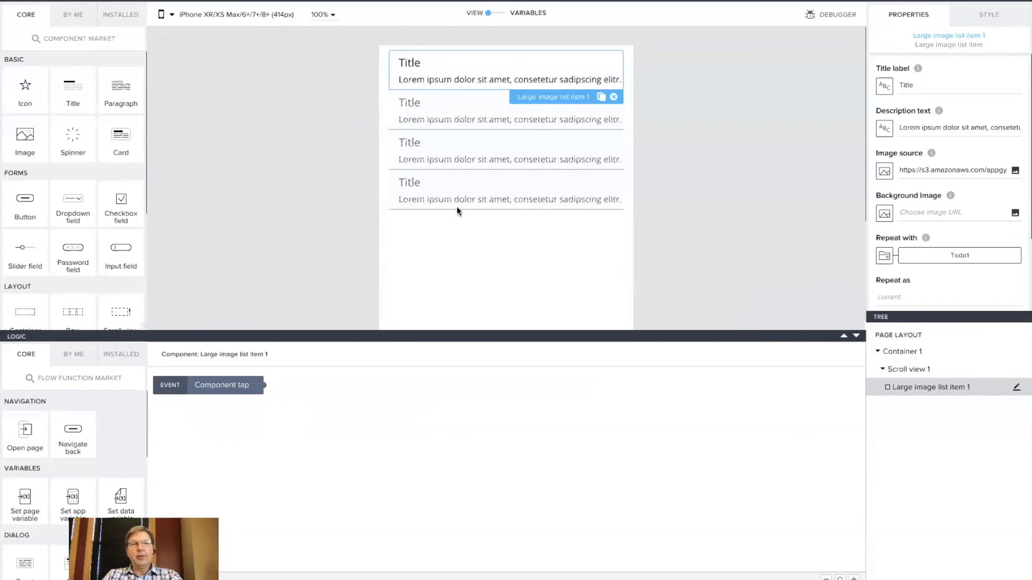
{"action": "mouse_move", "coordinate": [809, 201]}
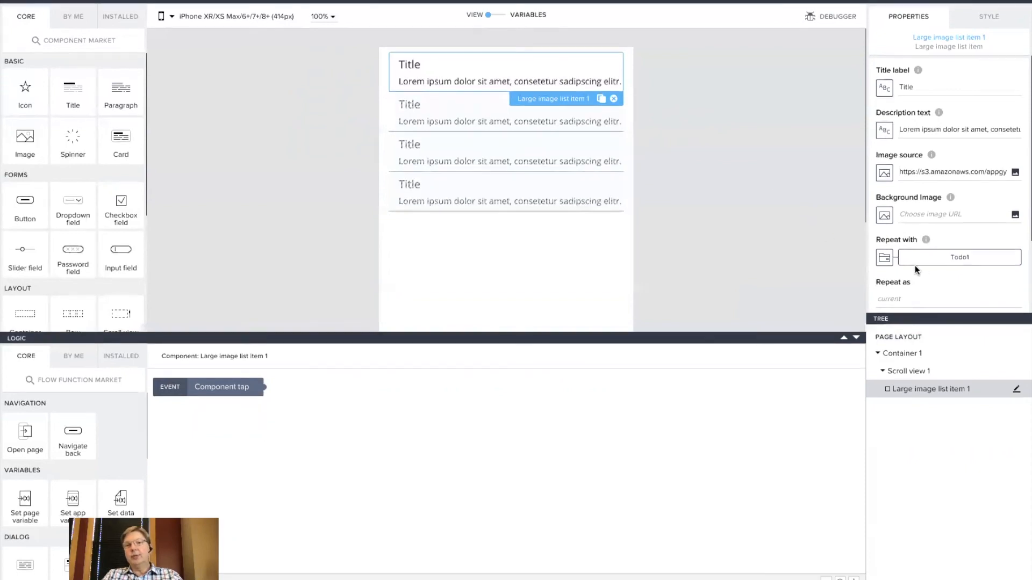
{"action": "mouse_move", "coordinate": [885, 86]}
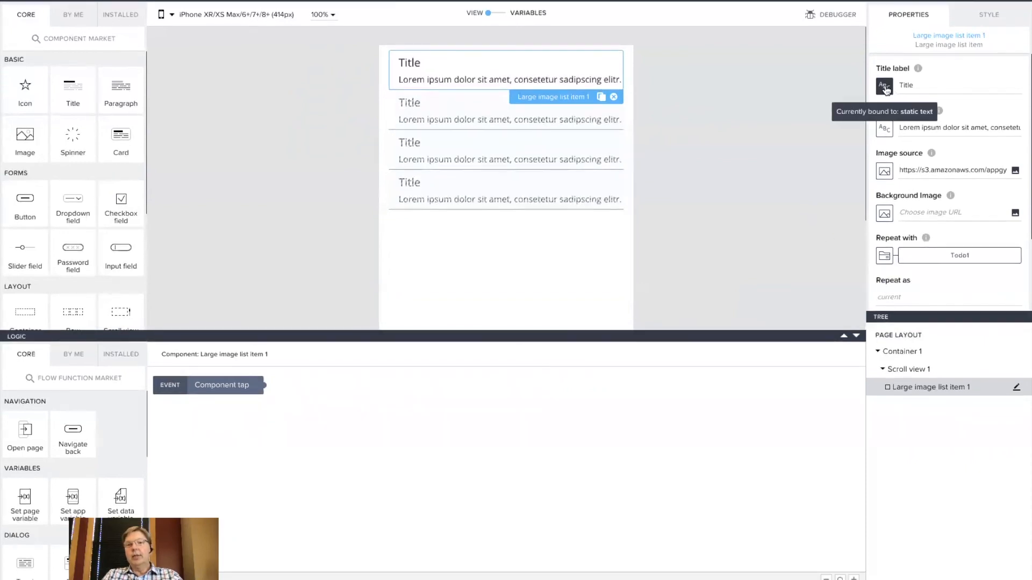
Bind the Title label to the repeated item's current.name and save.
{"action": "left_click", "coordinate": [884, 86]}
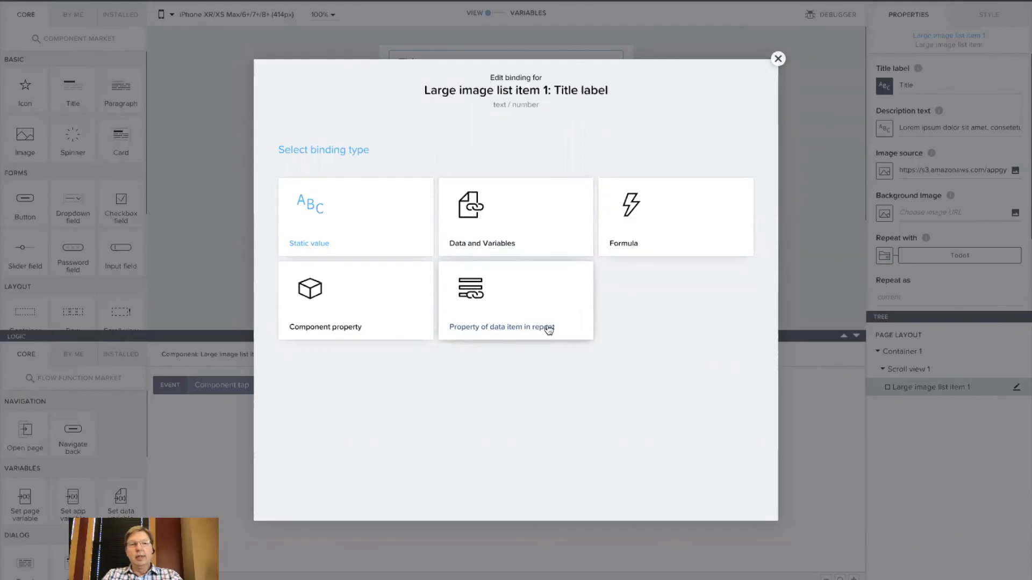
{"action": "mouse_move", "coordinate": [510, 303]}
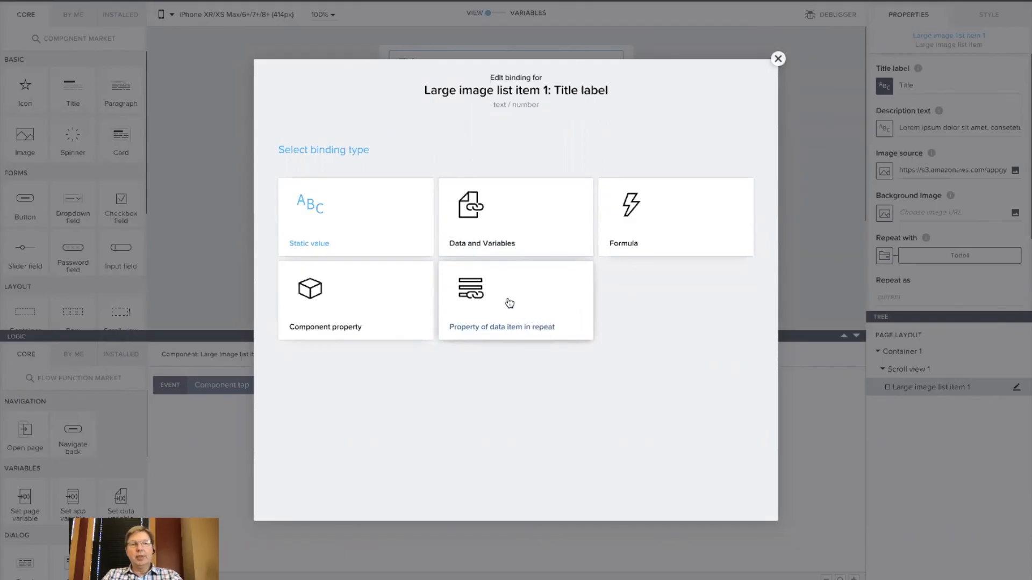
{"action": "left_click", "coordinate": [515, 301]}
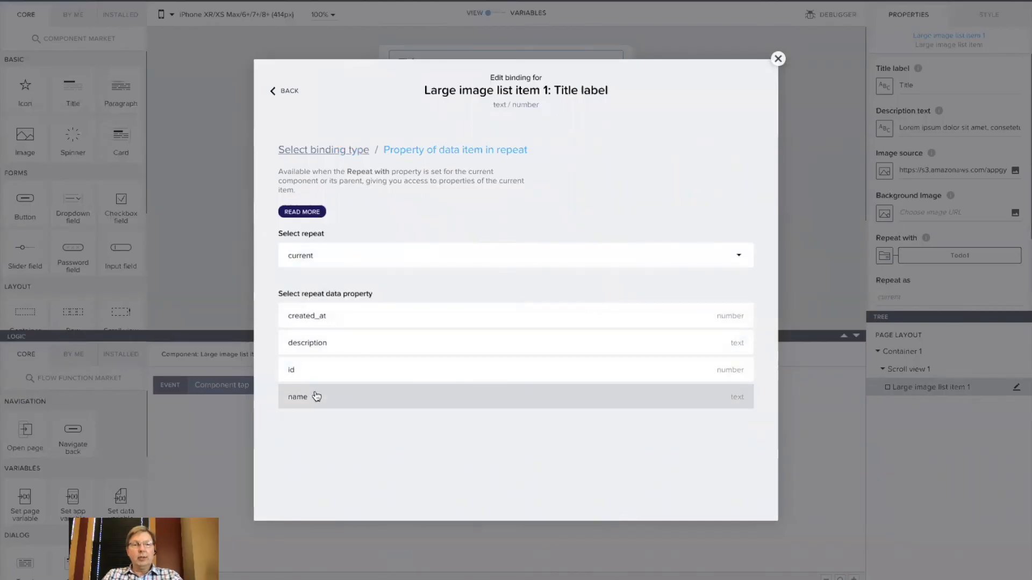
{"action": "left_click", "coordinate": [297, 396]}
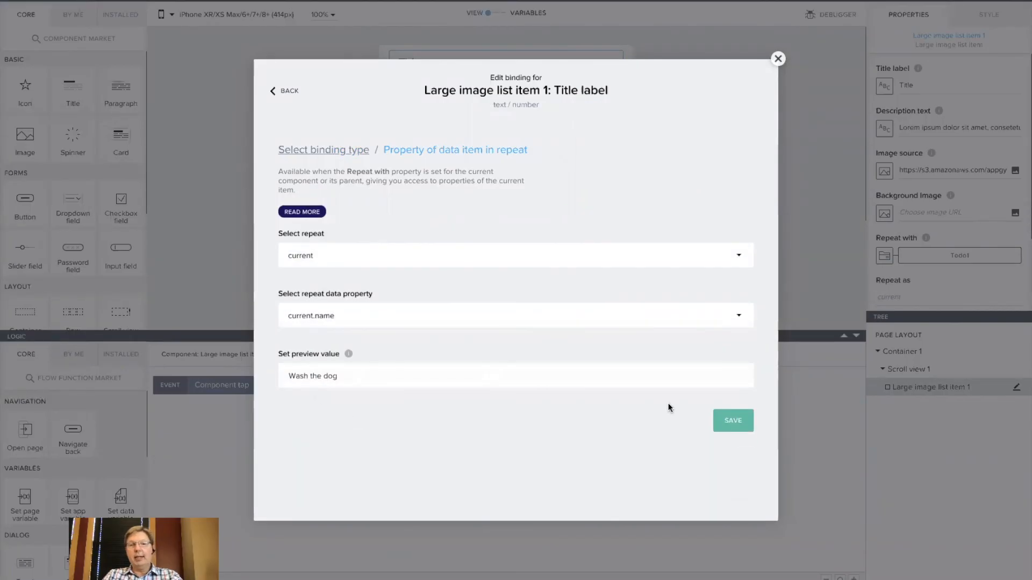
{"action": "left_click", "coordinate": [732, 420]}
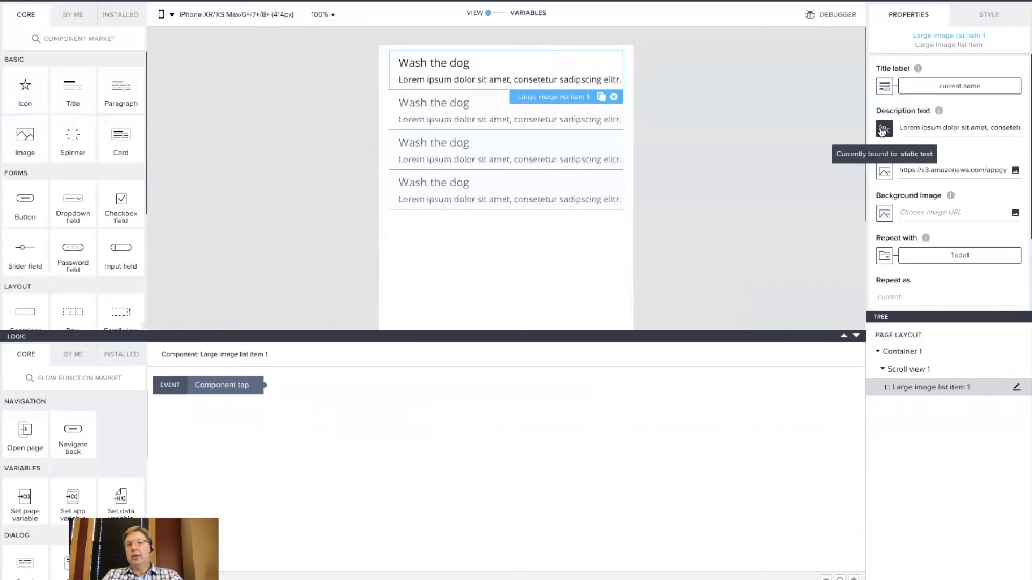
Bind the Description text to the repeated item's current.description and save.
{"action": "left_click", "coordinate": [883, 128]}
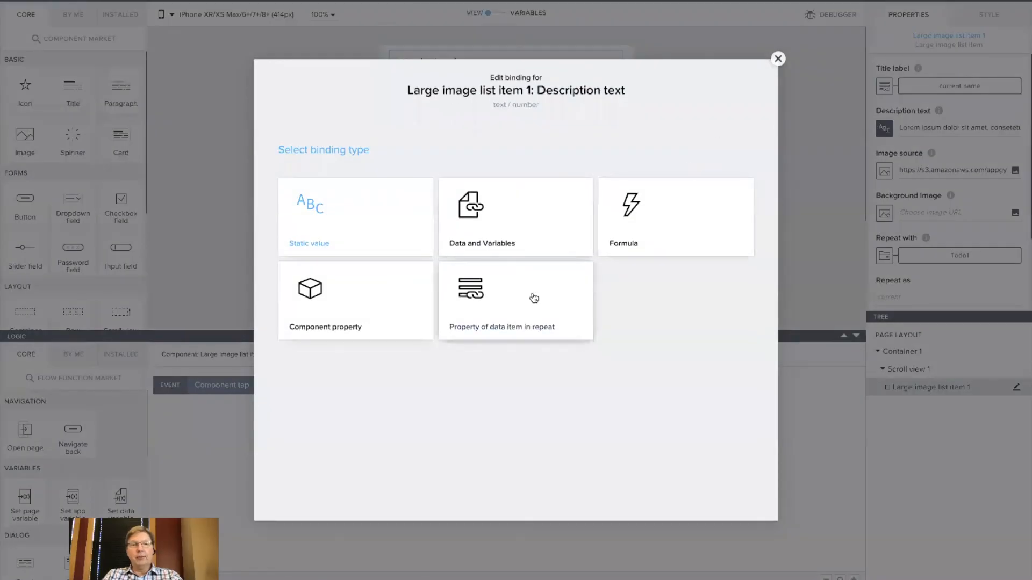
{"action": "left_click", "coordinate": [515, 300]}
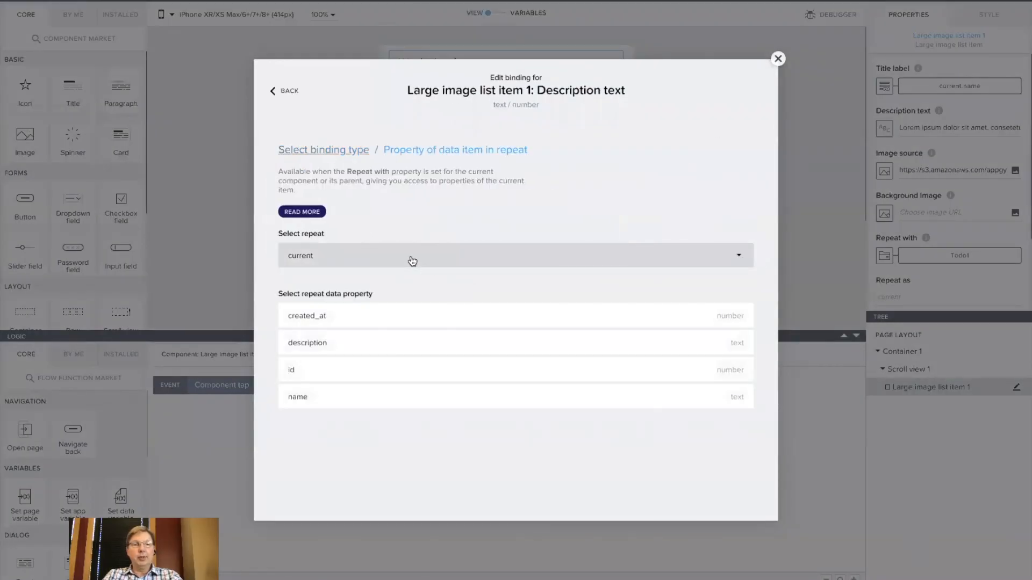
{"action": "left_click", "coordinate": [307, 342]}
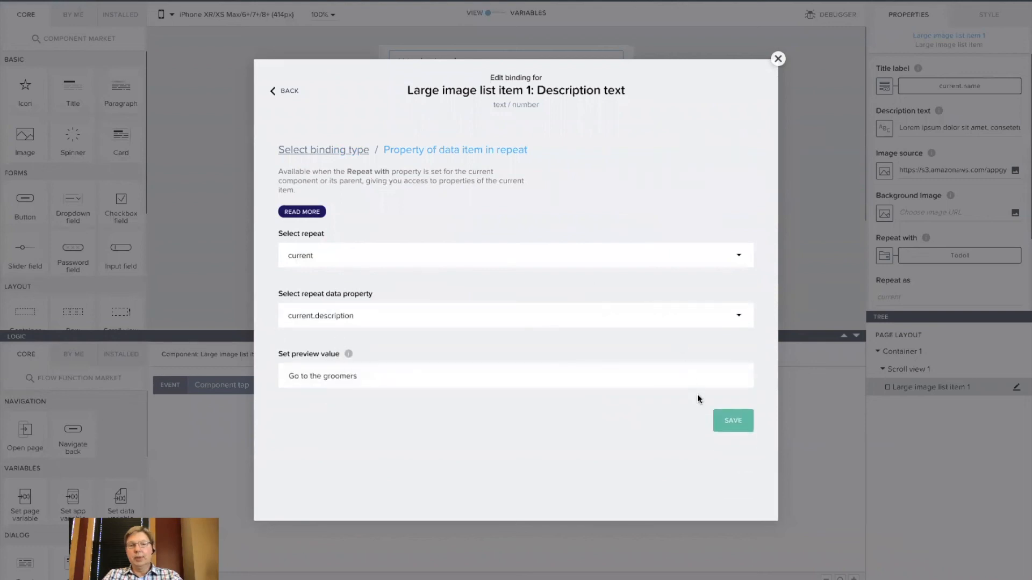
{"action": "left_click", "coordinate": [732, 421]}
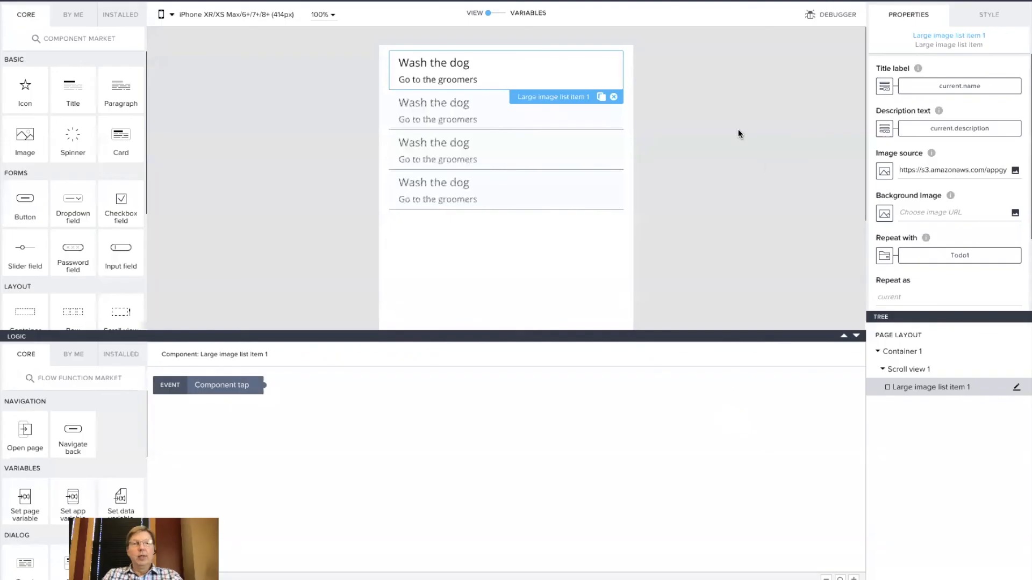
{"action": "mouse_move", "coordinate": [942, 4]}
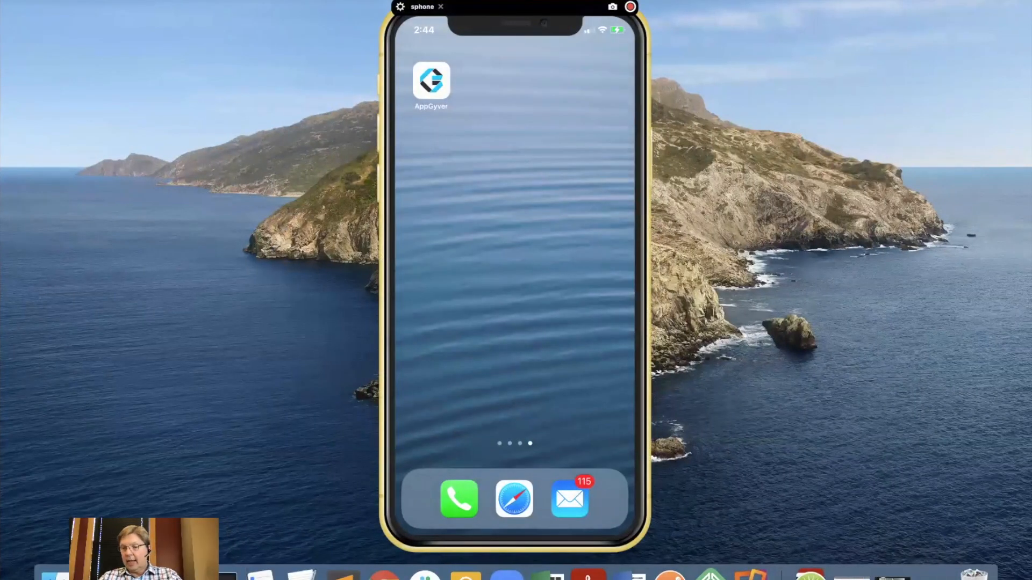
Launch AppGyver Preview on the iPhone emulator and open the Todo List app.
{"action": "left_click", "coordinate": [430, 84]}
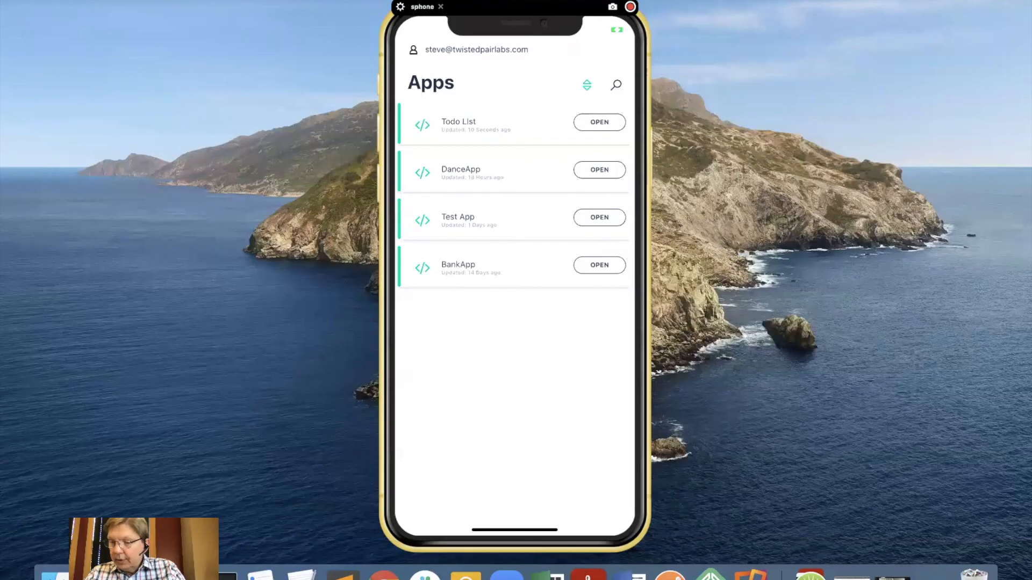
{"action": "left_click", "coordinate": [599, 121]}
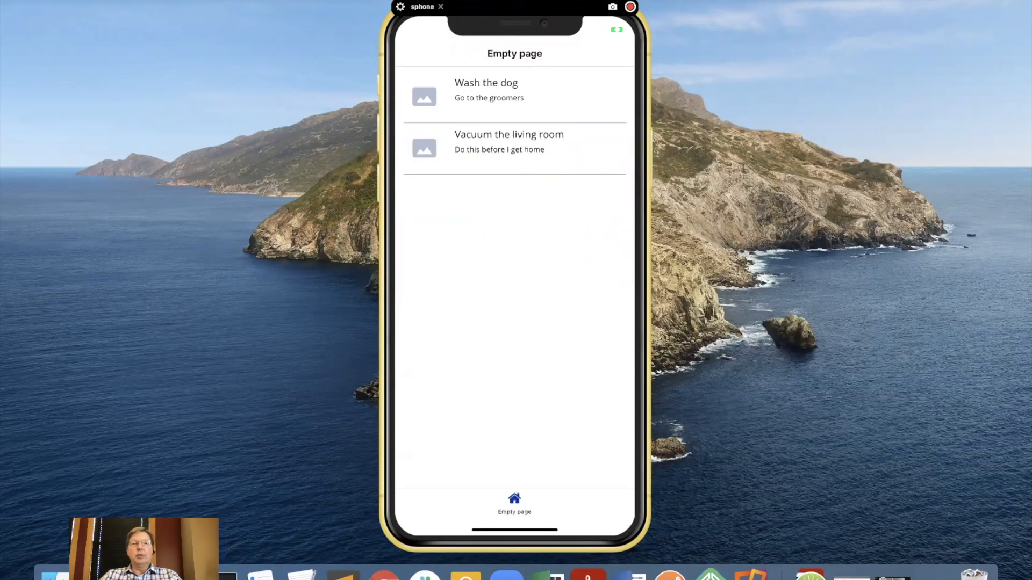
{"action": "mouse_move", "coordinate": [795, 113]}
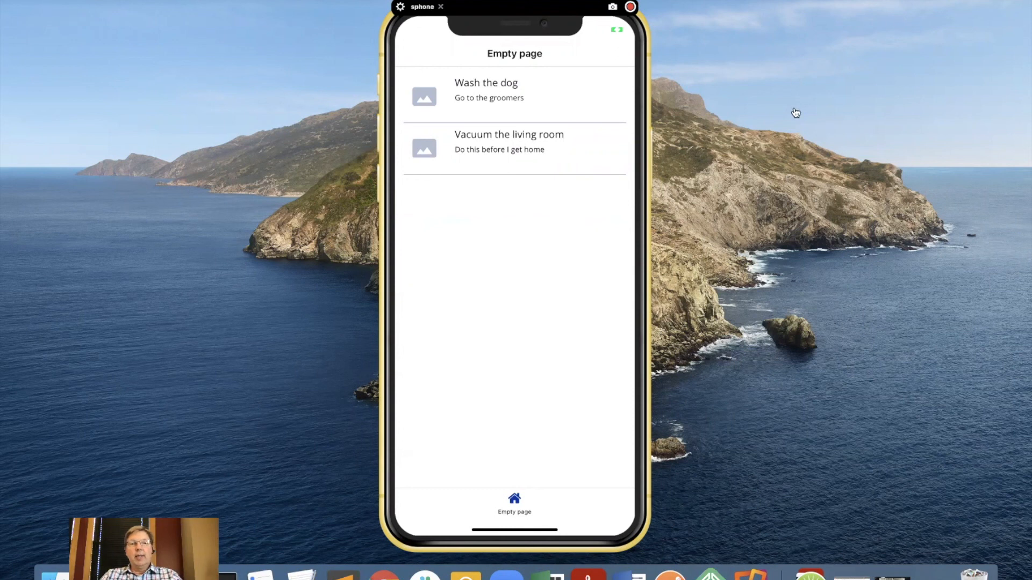
{"action": "mouse_move", "coordinate": [496, 120]}
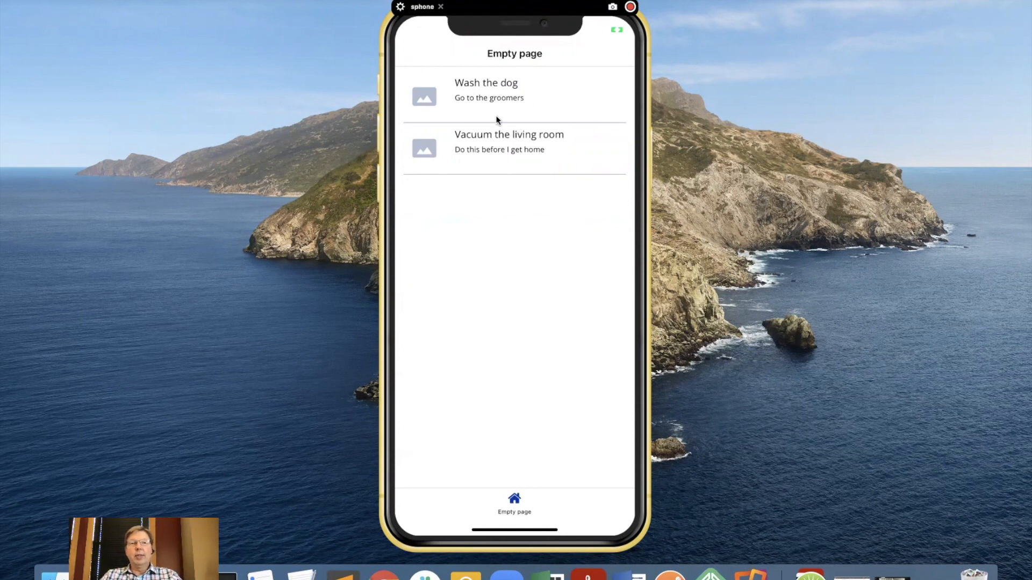
{"action": "mouse_move", "coordinate": [486, 136]}
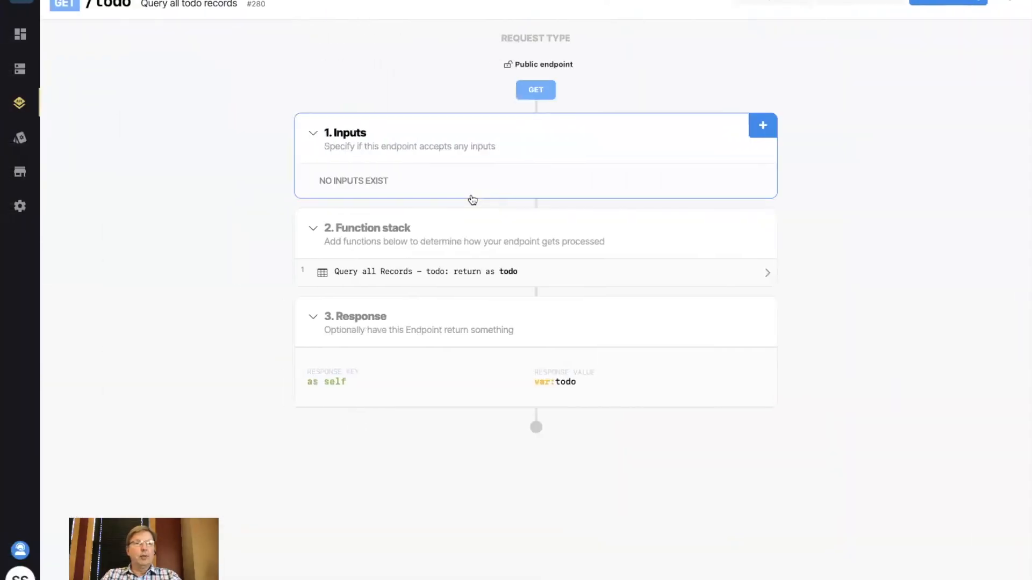
Add a todo record 'Mow the yard' described 'Anytime this weekend would be great' to the todo table.
{"action": "left_click", "coordinate": [20, 71]}
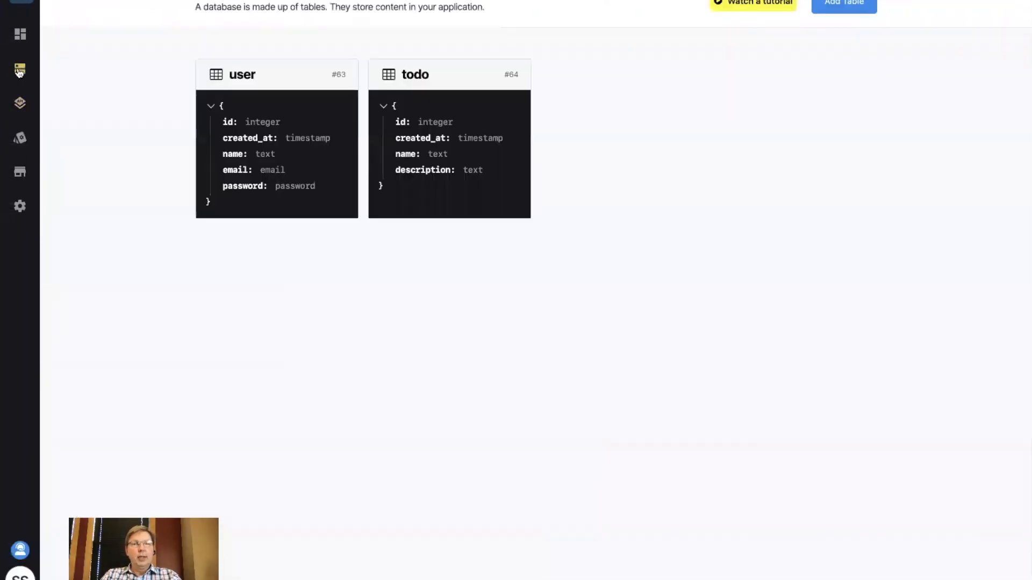
{"action": "left_click", "coordinate": [449, 74]}
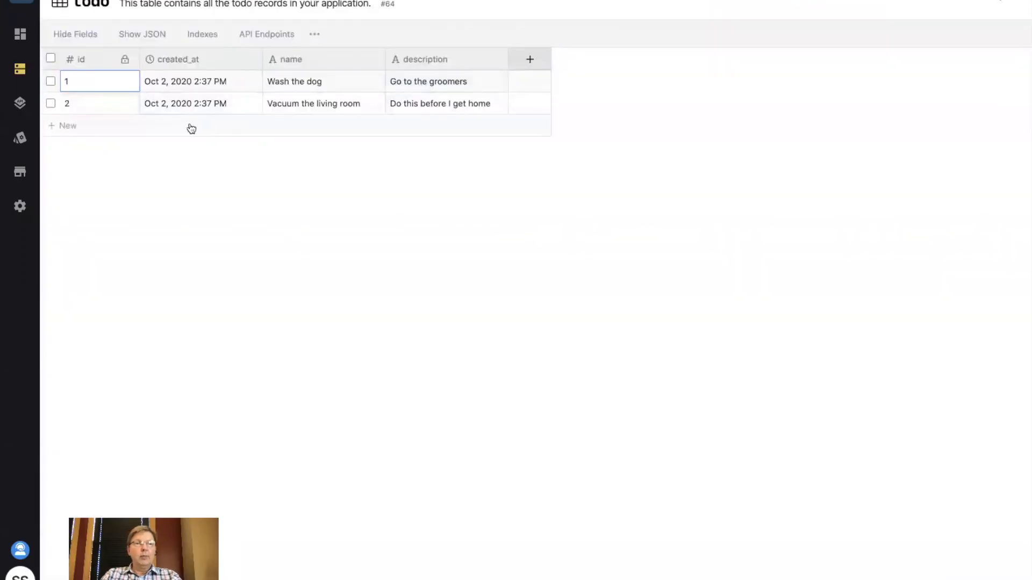
{"action": "left_click", "coordinate": [66, 125]}
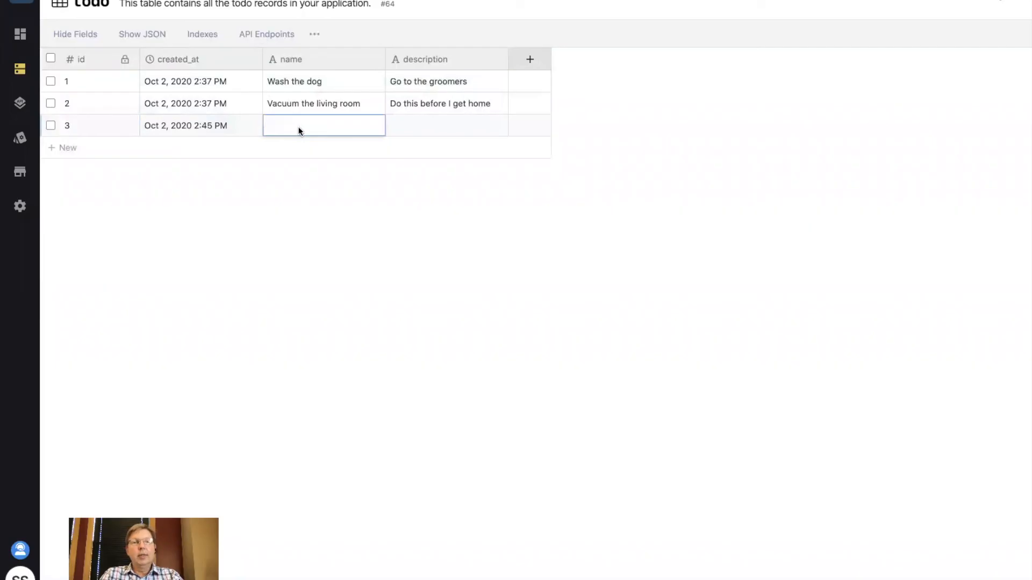
{"action": "type", "text": "Mow the yard"}
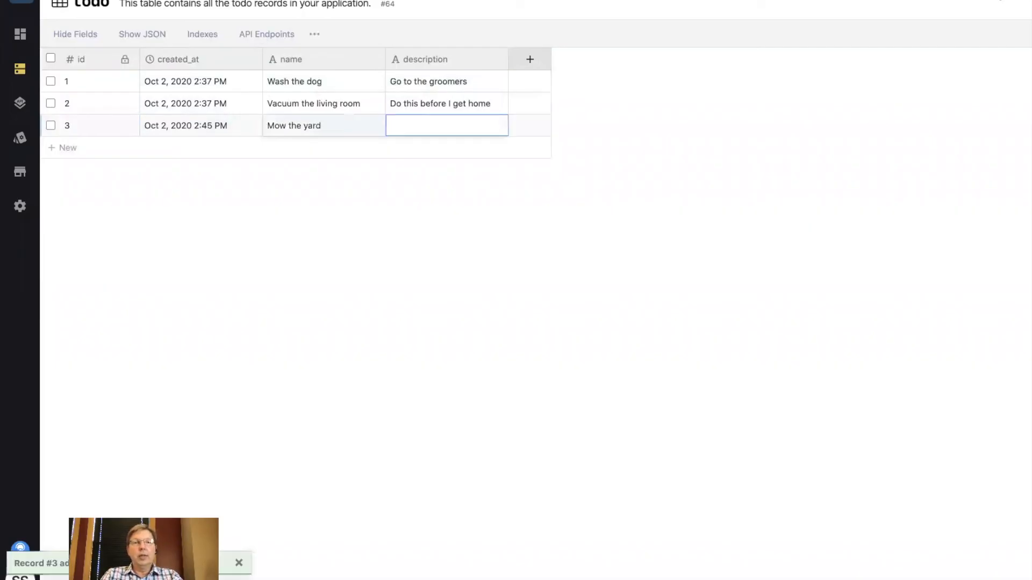
{"action": "type", "text": "Anytime this weekend would be great"}
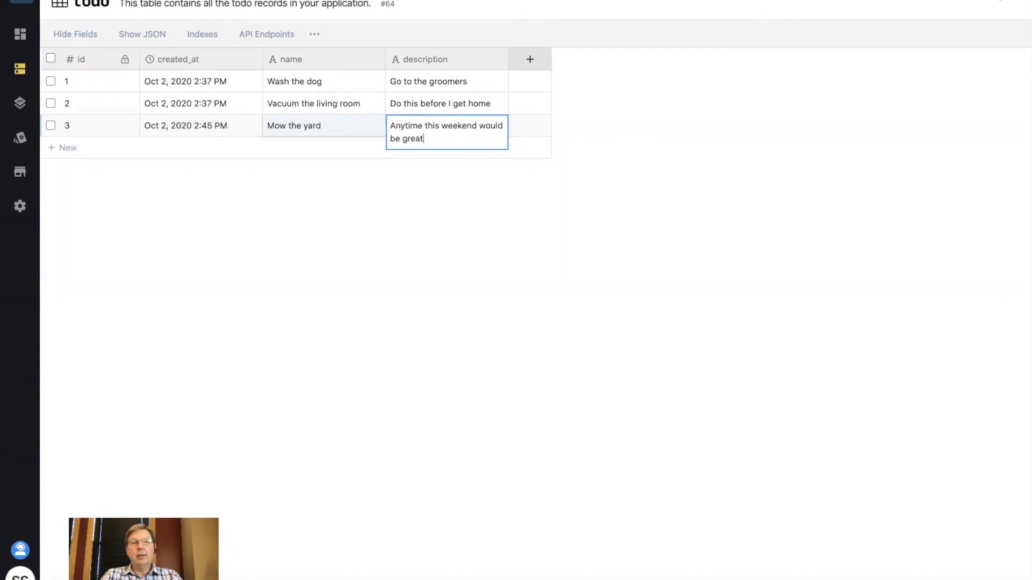
{"action": "left_click", "coordinate": [376, 204]}
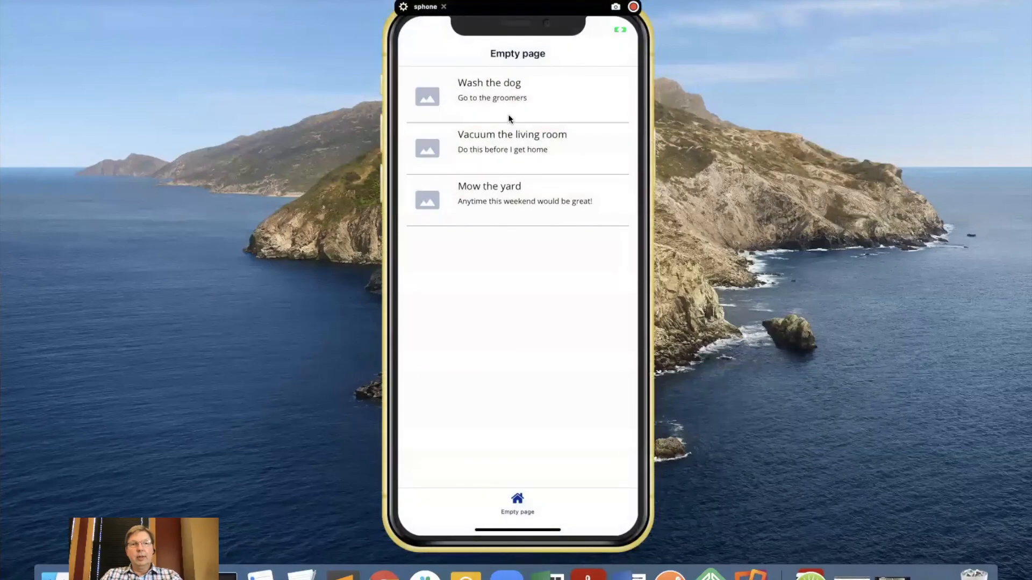
{"action": "mouse_move", "coordinate": [567, 198]}
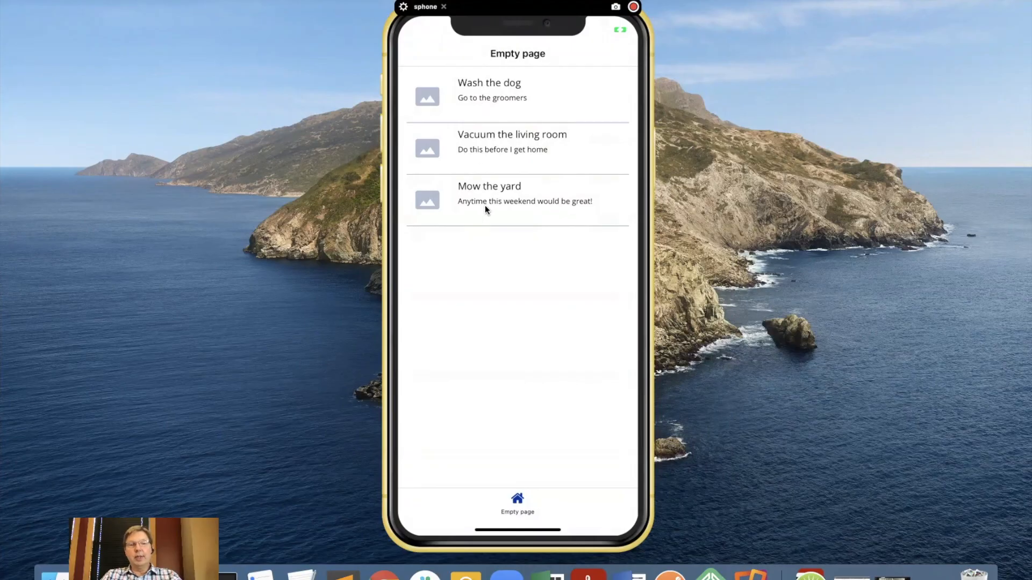
{"action": "mouse_move", "coordinate": [482, 222]}
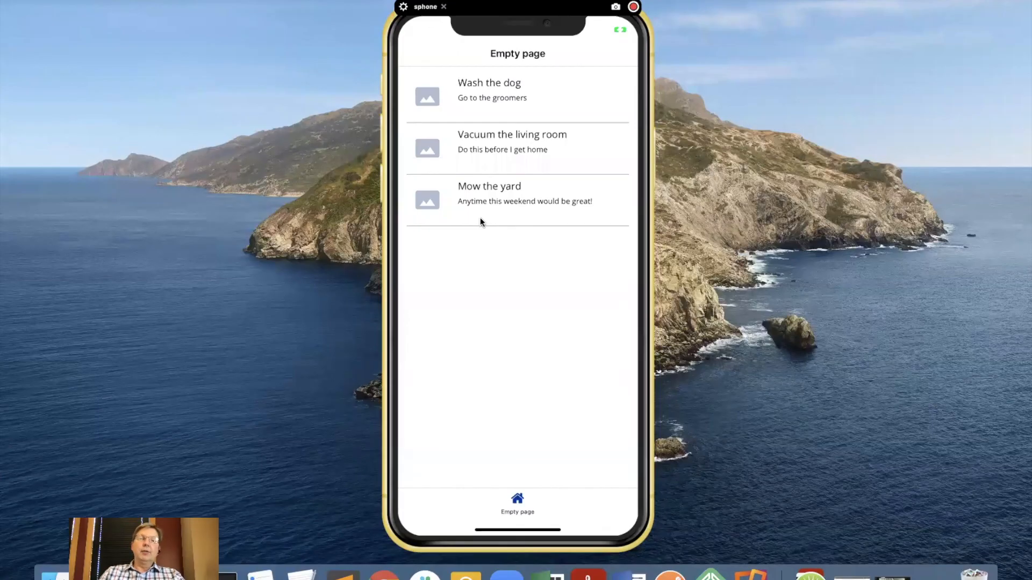
{"action": "mouse_move", "coordinate": [405, 74]}
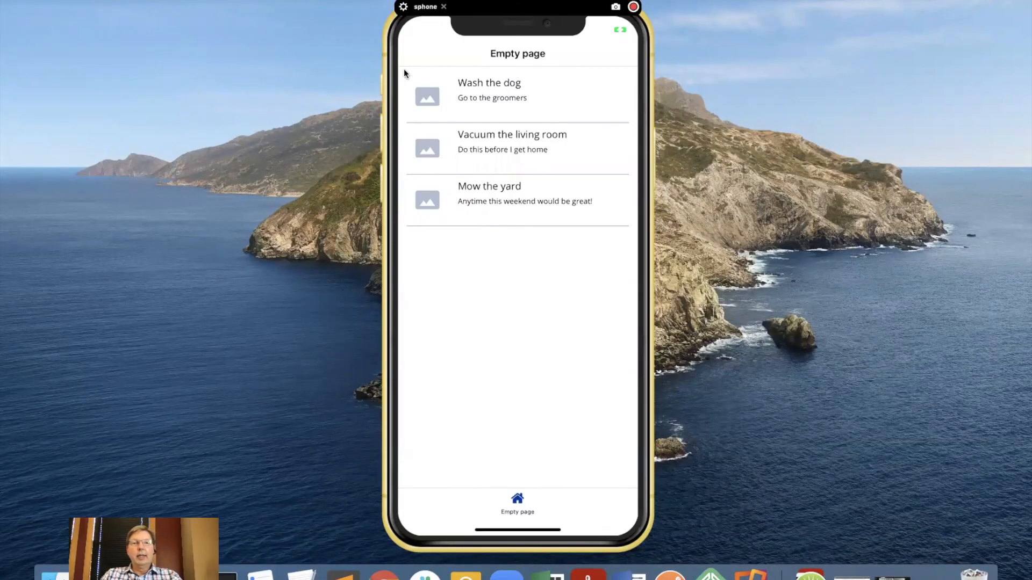
{"action": "mouse_move", "coordinate": [428, 69]}
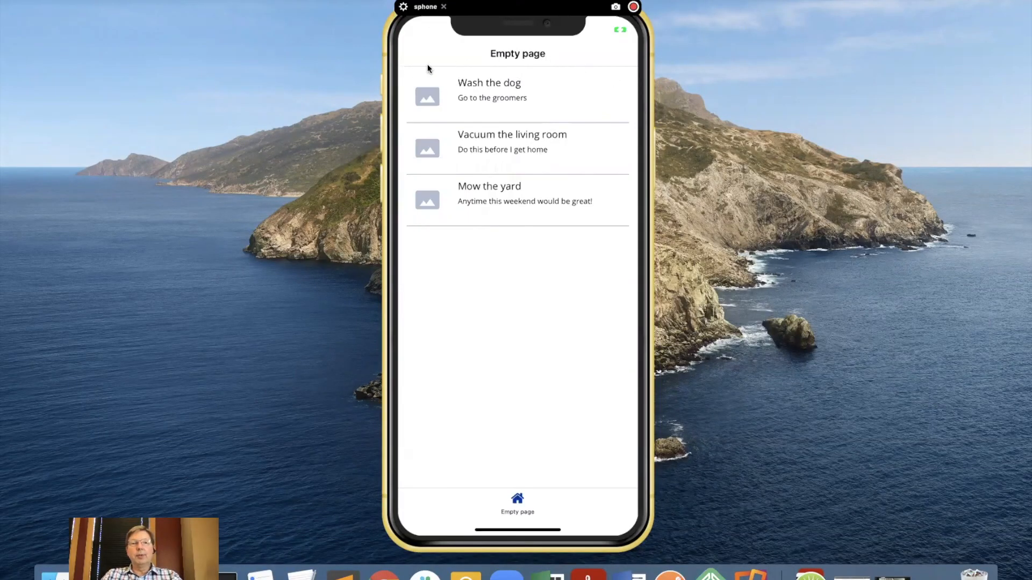
{"action": "mouse_move", "coordinate": [459, 65]}
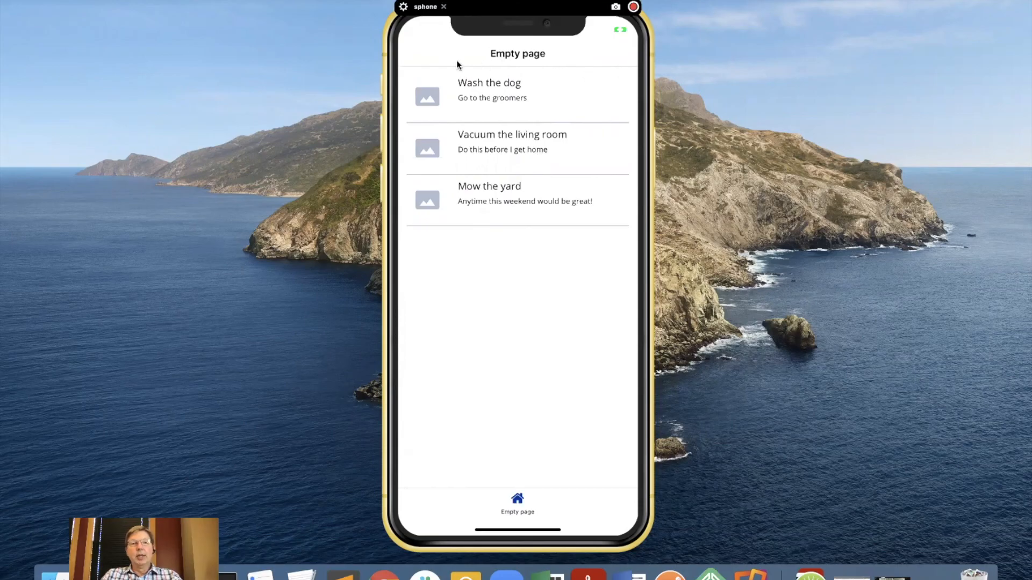
{"action": "mouse_move", "coordinate": [482, 125]}
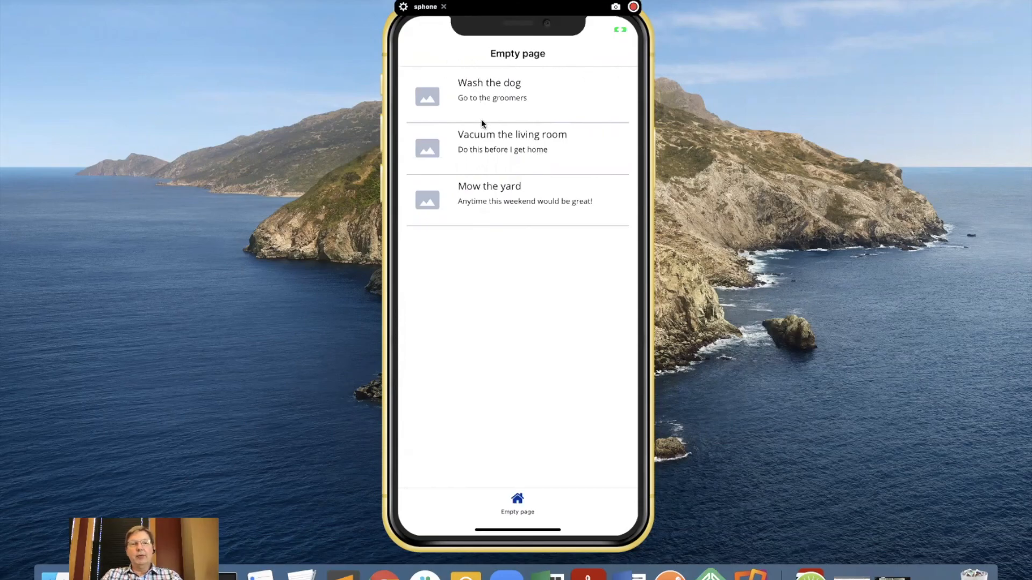
{"action": "mouse_move", "coordinate": [481, 209]}
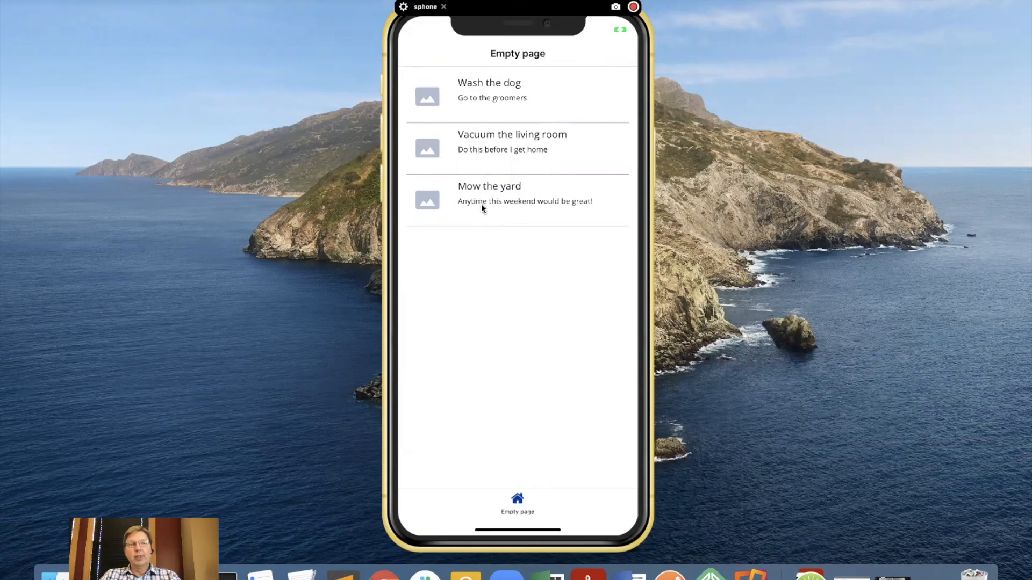
{"action": "mouse_move", "coordinate": [533, 99]}
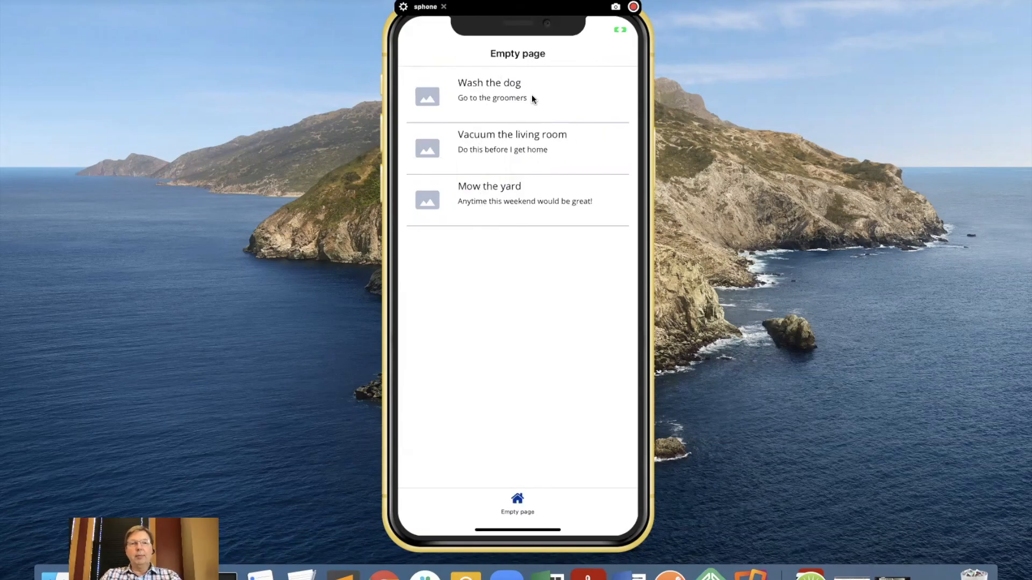